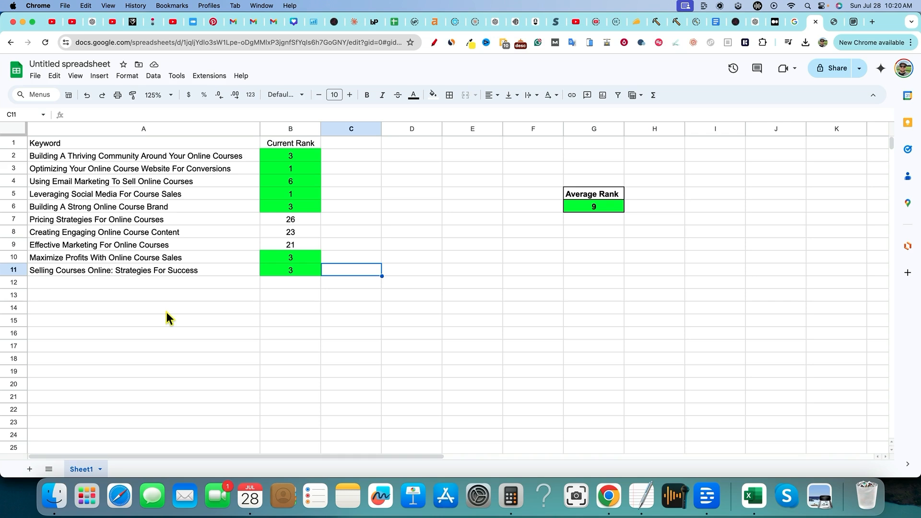
pyautogui.moveTo(184, 219)
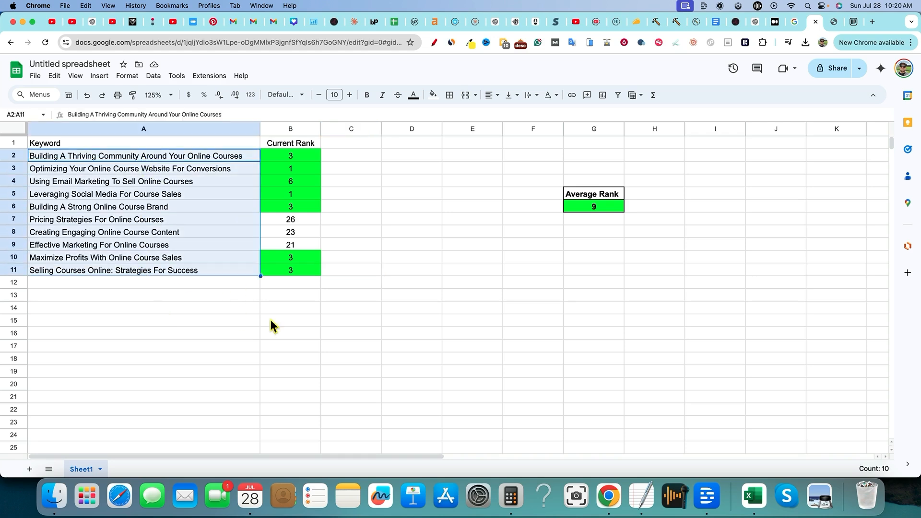
# - Copy the 'Optimizing Your Online Course Website For Conversions' keyword from cell A3
pyautogui.click(290, 321)
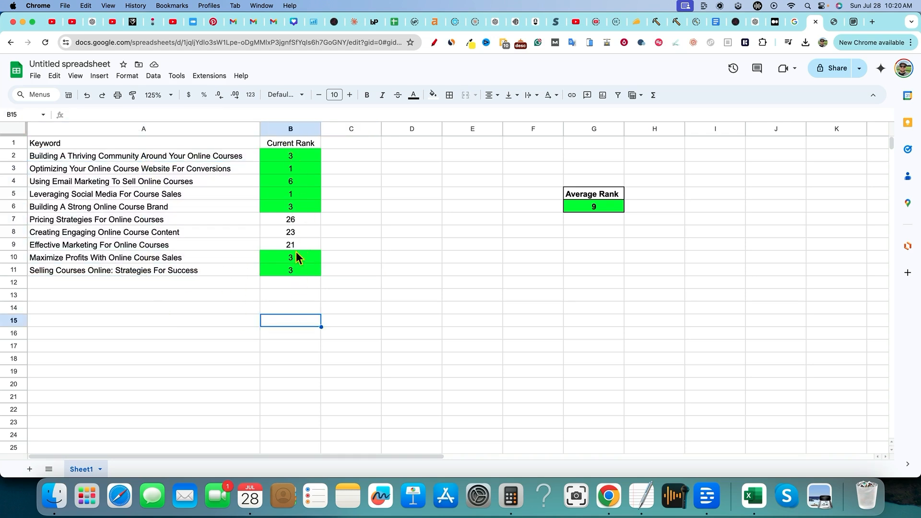
pyautogui.moveTo(161, 172)
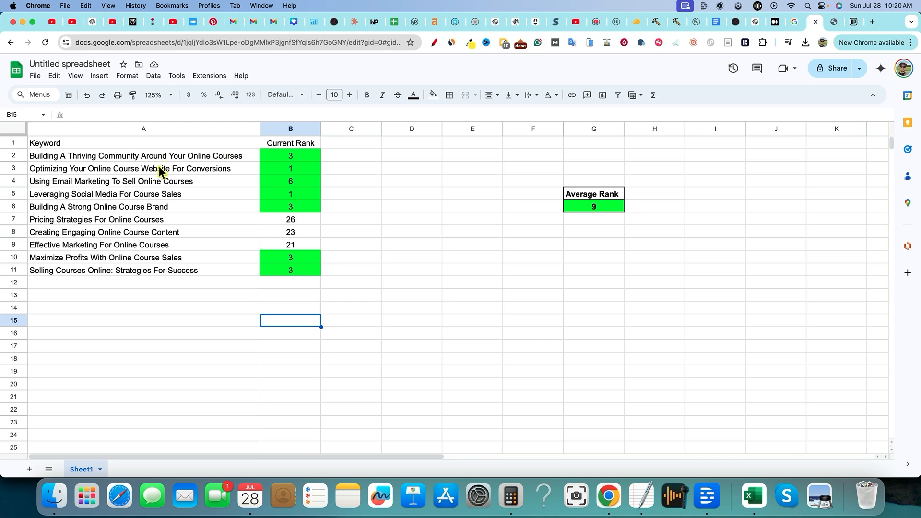
pyautogui.click(132, 169)
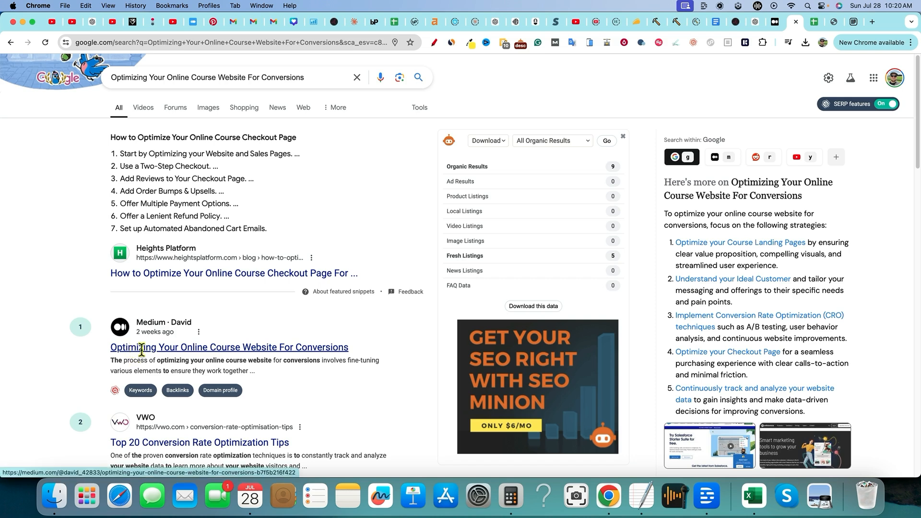
pyautogui.moveTo(221, 345)
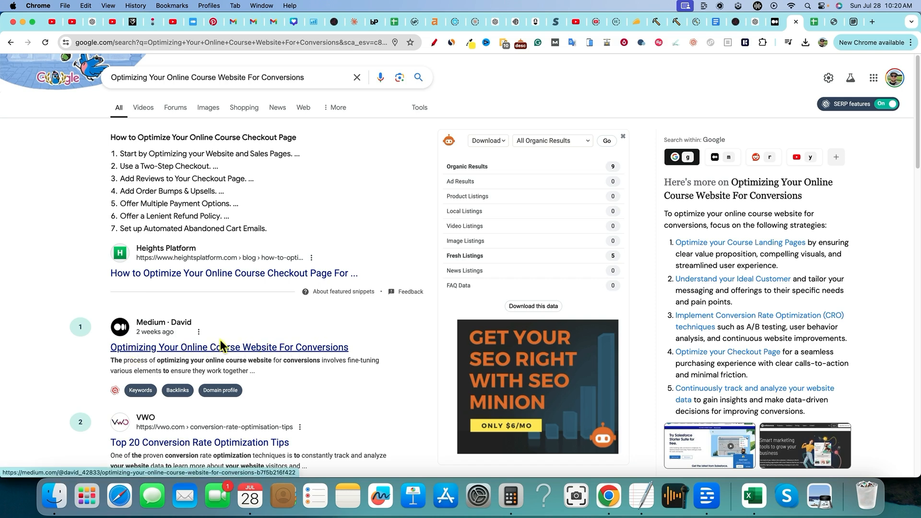
pyautogui.moveTo(205, 324)
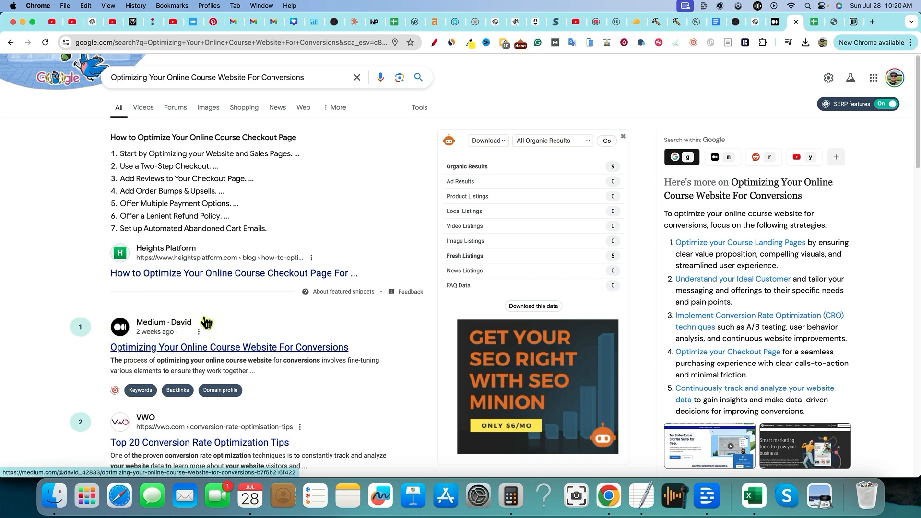
pyautogui.moveTo(279, 322)
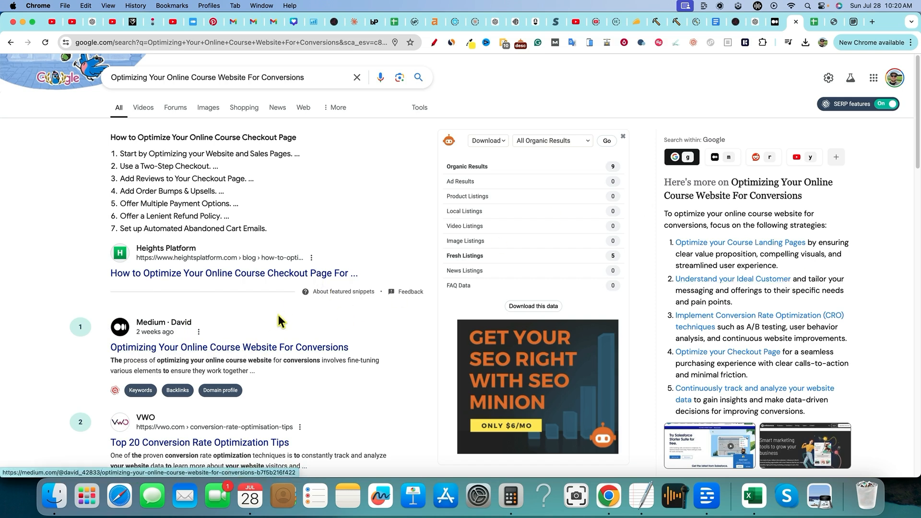
pyautogui.moveTo(555, 22)
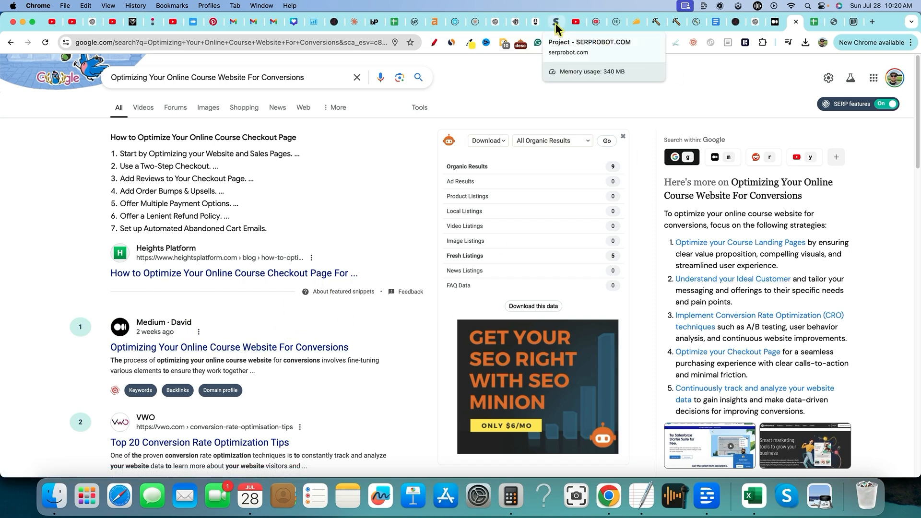
pyautogui.moveTo(266, 365)
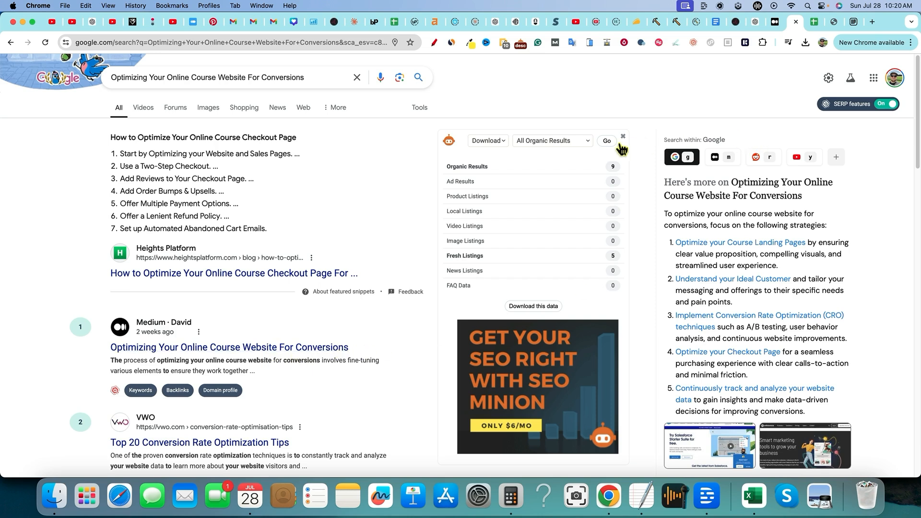
pyautogui.moveTo(342, 394)
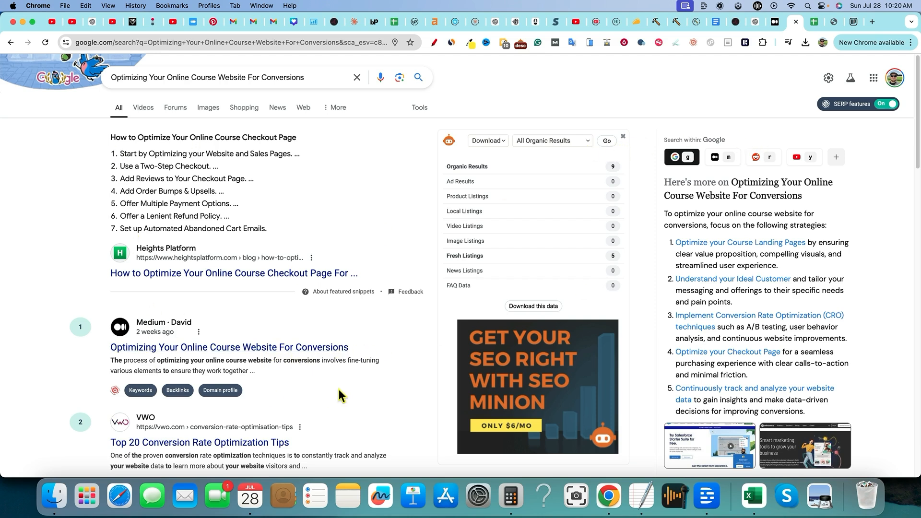
pyautogui.moveTo(813, 22)
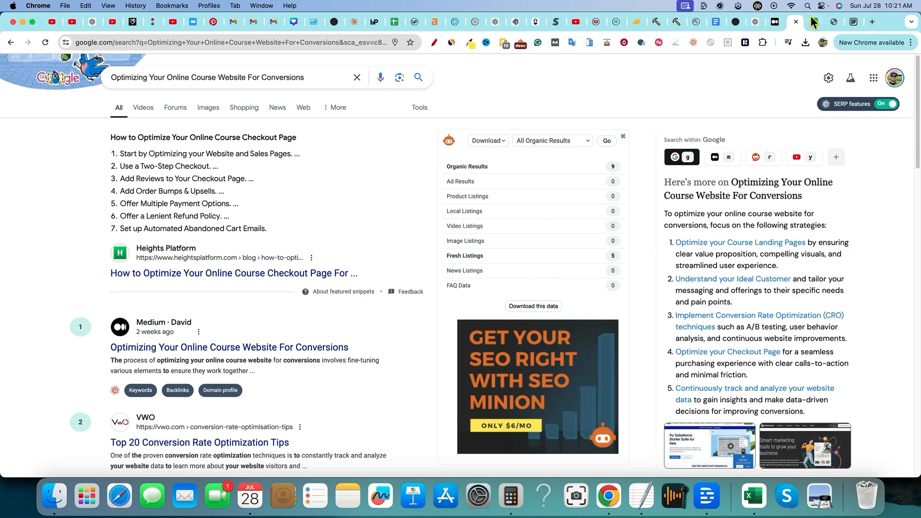
# - Return to the keyword rankings sheet and clear the selection, leaving the table unchanged
pyautogui.click(793, 22)
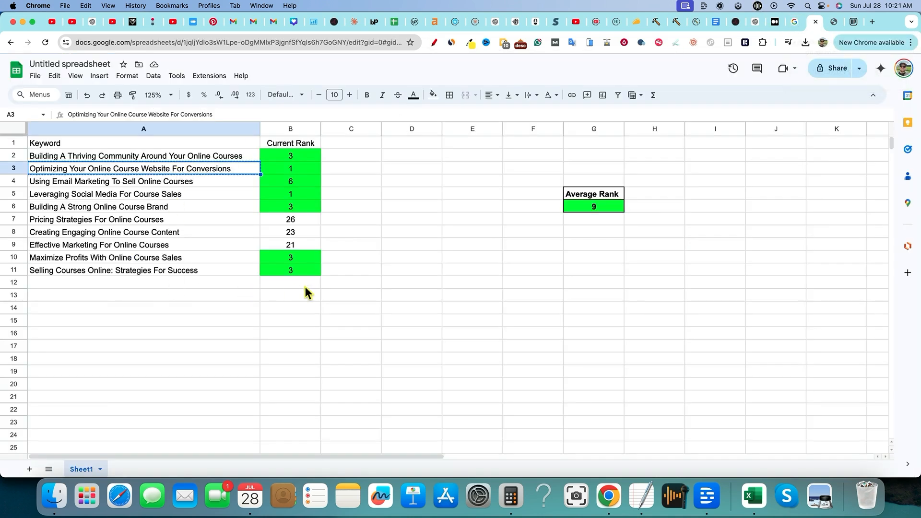
pyautogui.click(352, 271)
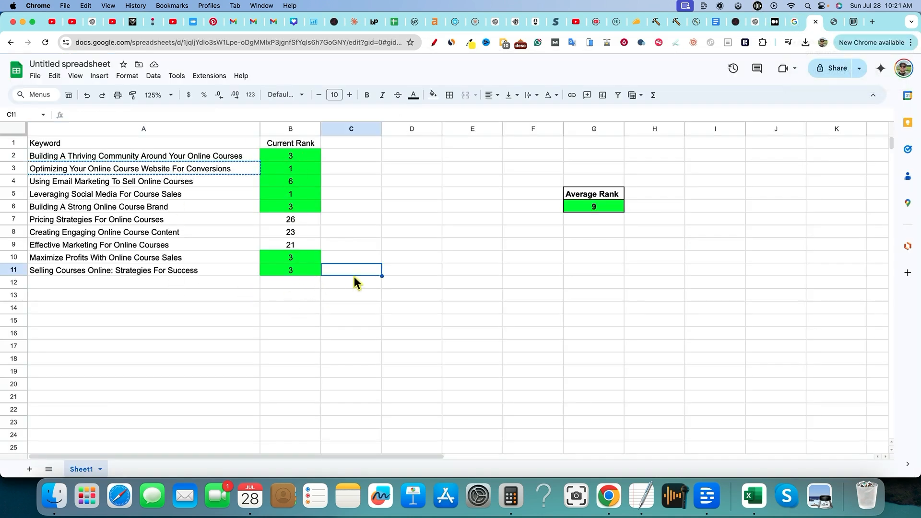
pyautogui.moveTo(294, 221)
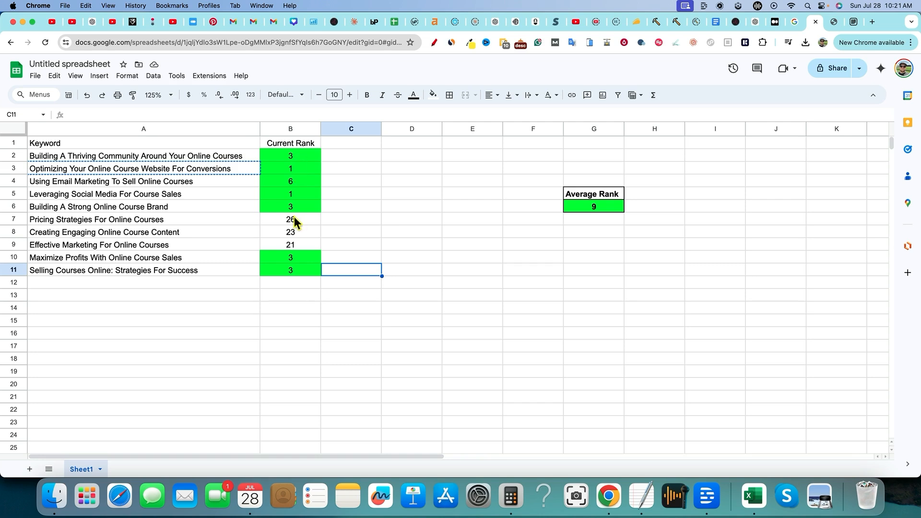
pyautogui.click(472, 295)
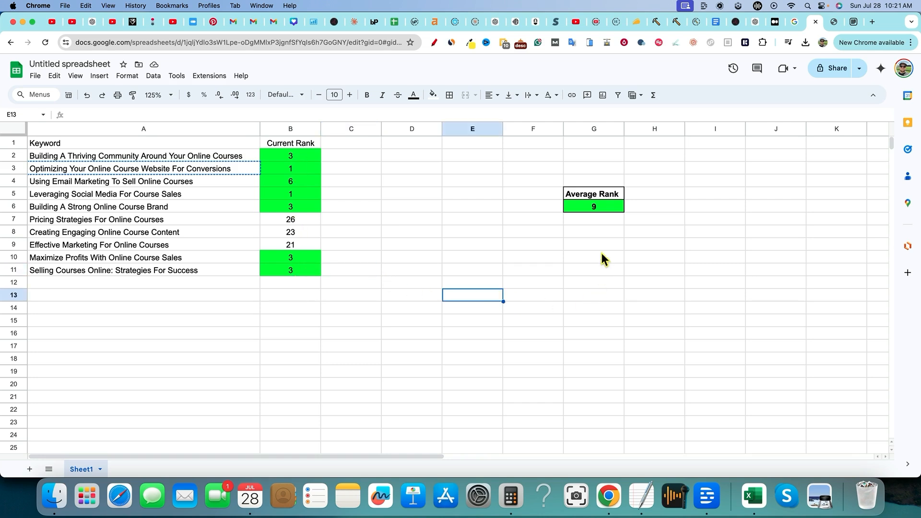
pyautogui.moveTo(546, 288)
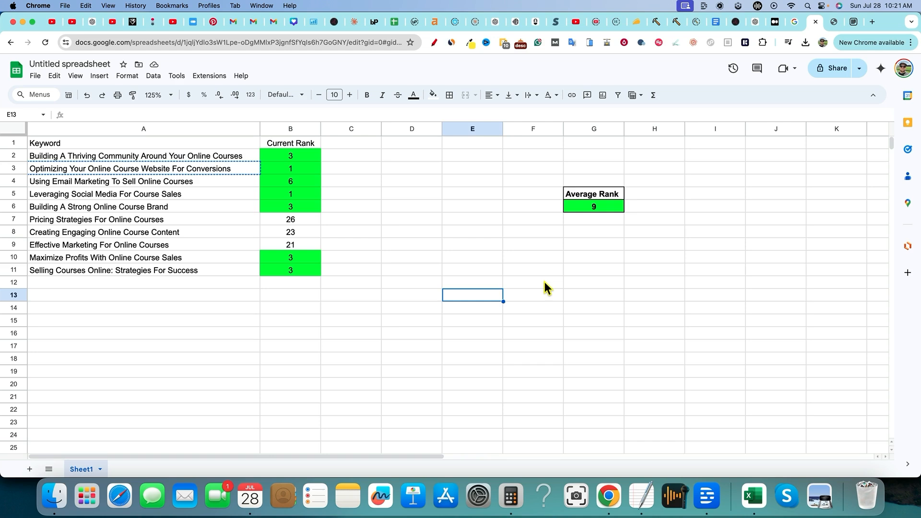
pyautogui.moveTo(629, 271)
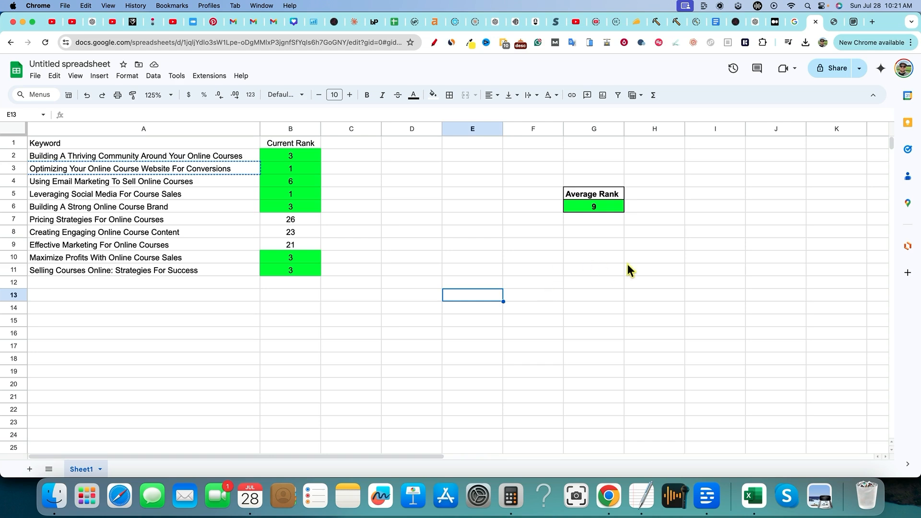
pyautogui.moveTo(222, 216)
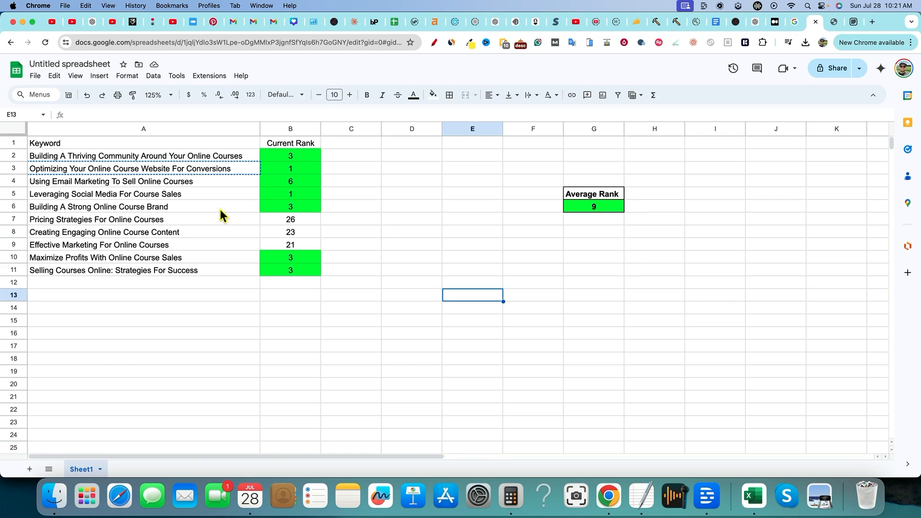
pyautogui.click(412, 270)
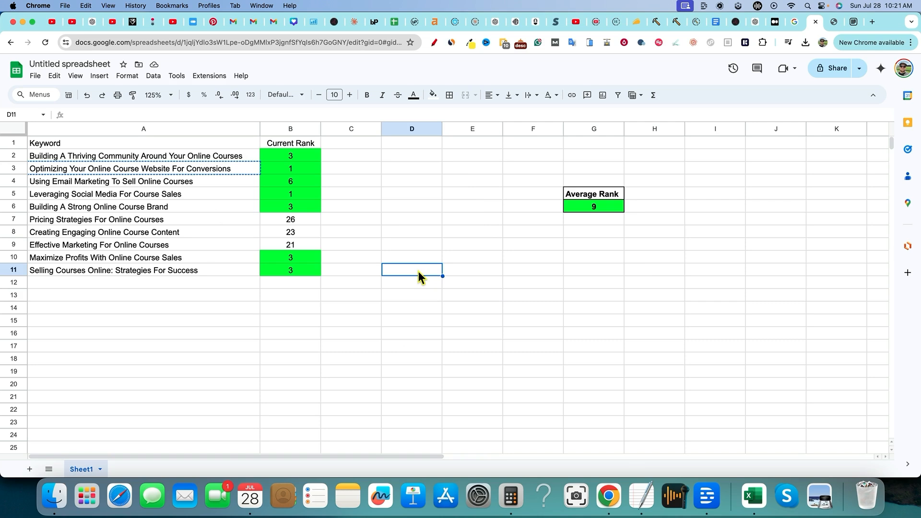
pyautogui.moveTo(403, 286)
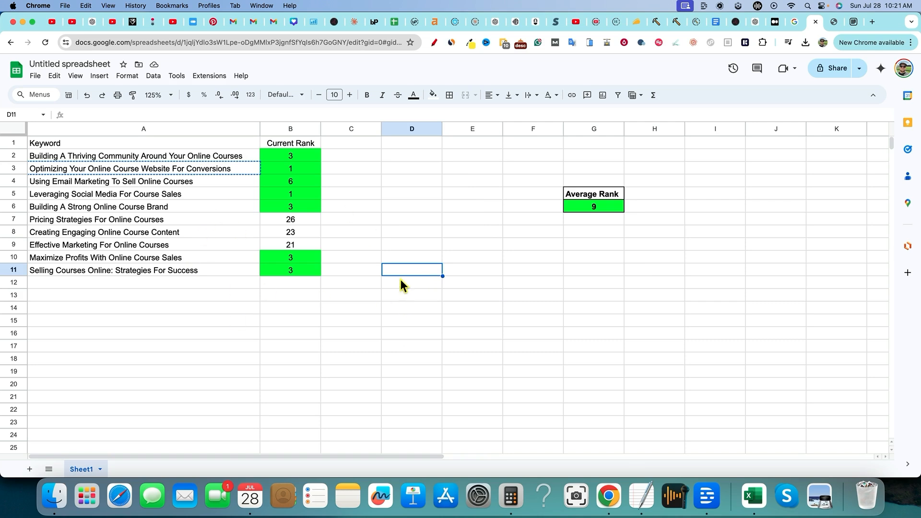
pyautogui.moveTo(420, 277)
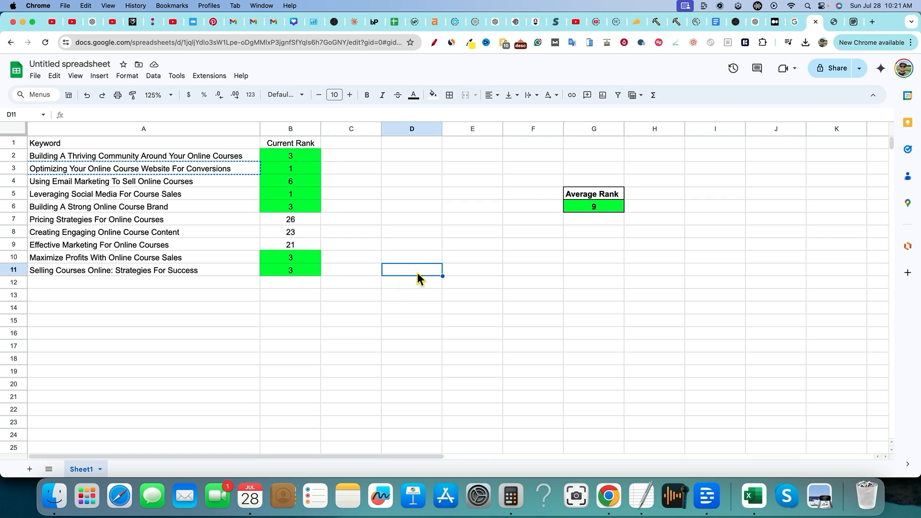
pyautogui.moveTo(216, 281)
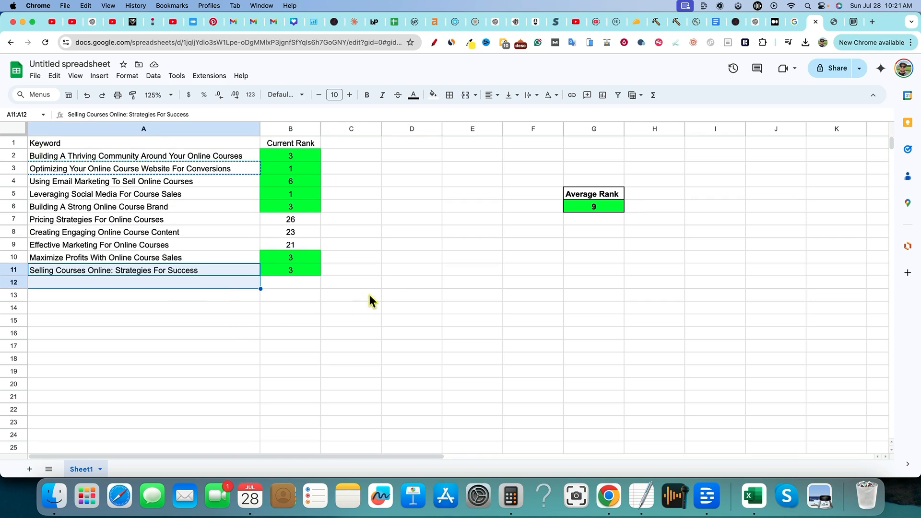
pyautogui.click(351, 295)
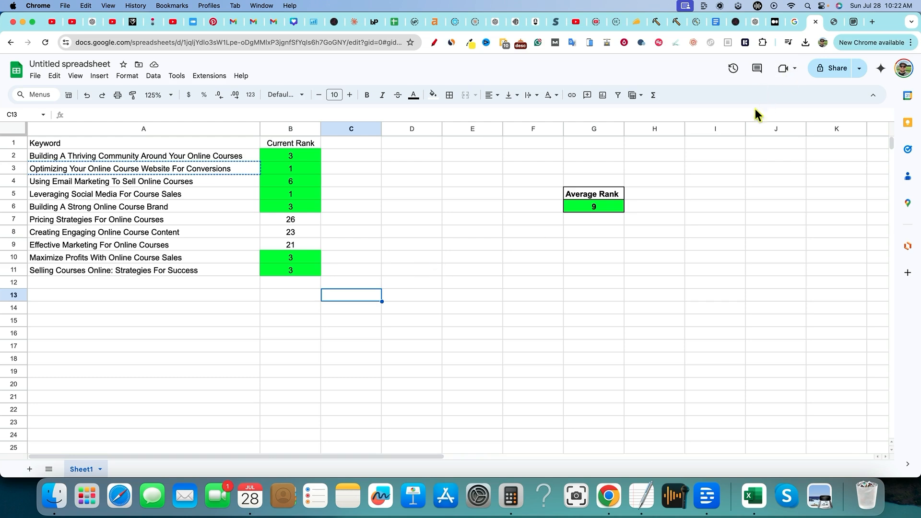
pyautogui.moveTo(252, 191)
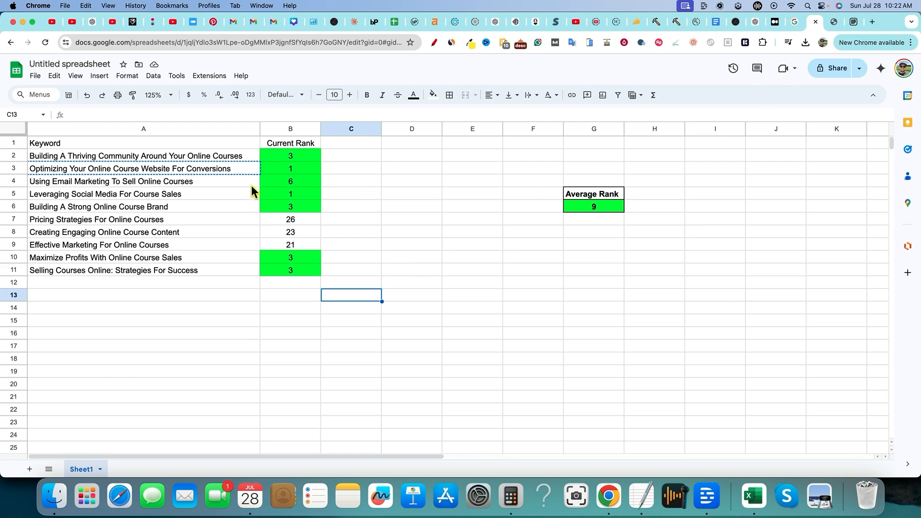
pyautogui.moveTo(381, 143)
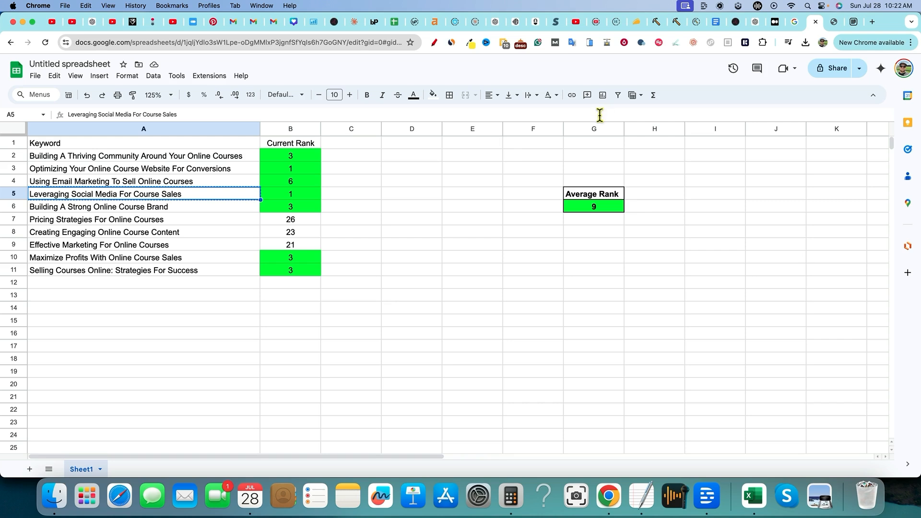
pyautogui.moveTo(774, 22)
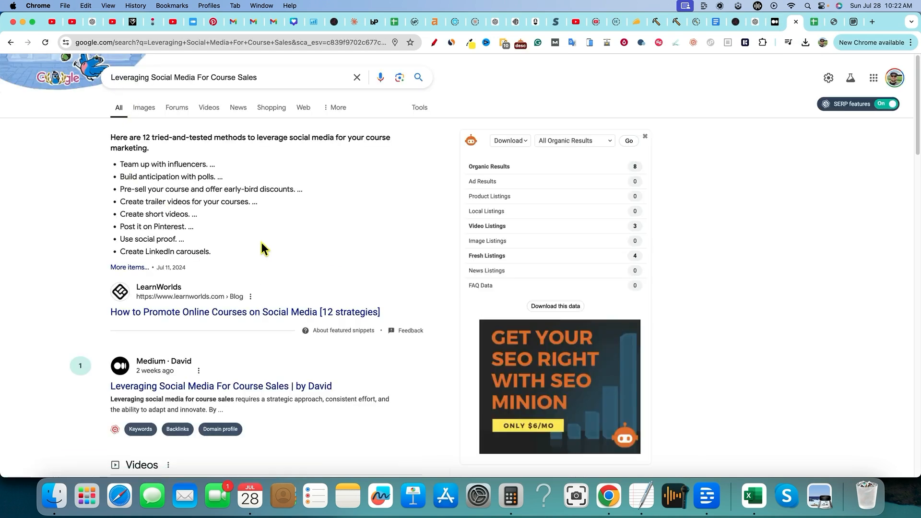
pyautogui.moveTo(80, 359)
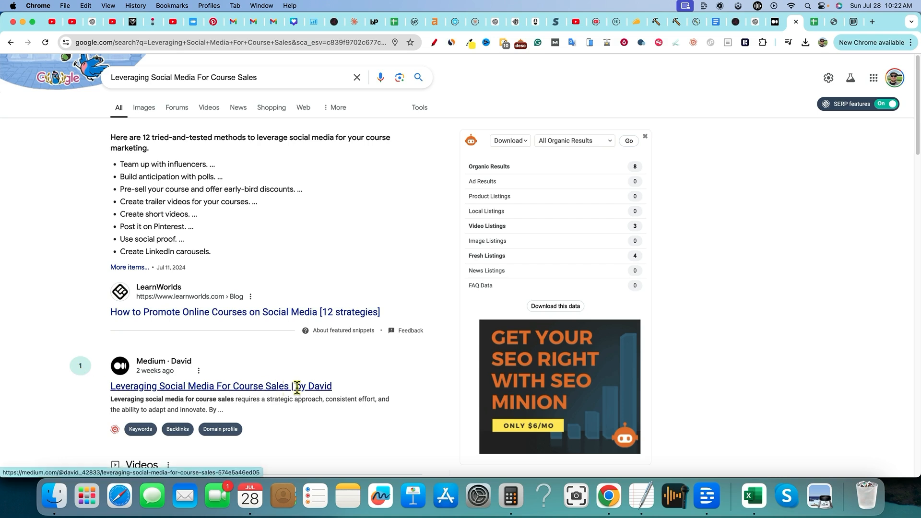
pyautogui.scroll(-3)
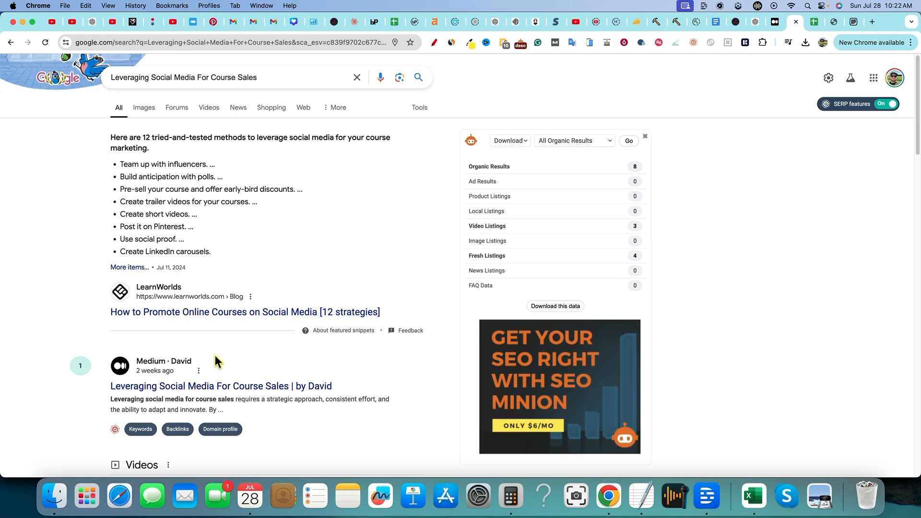
pyautogui.moveTo(243, 373)
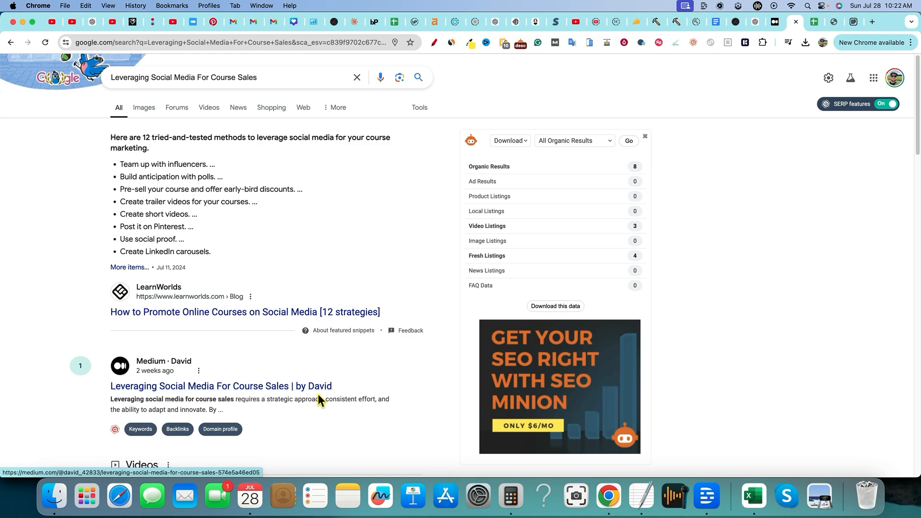
pyautogui.moveTo(864, 69)
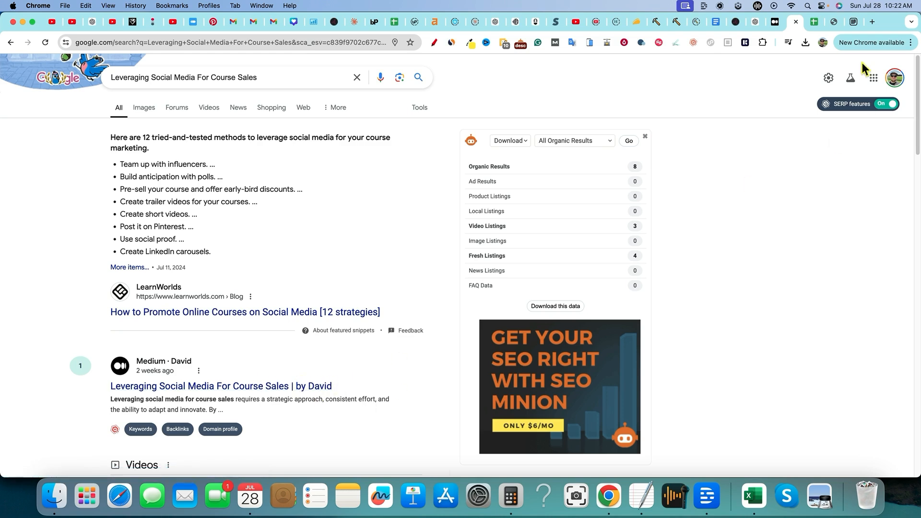
pyautogui.moveTo(814, 46)
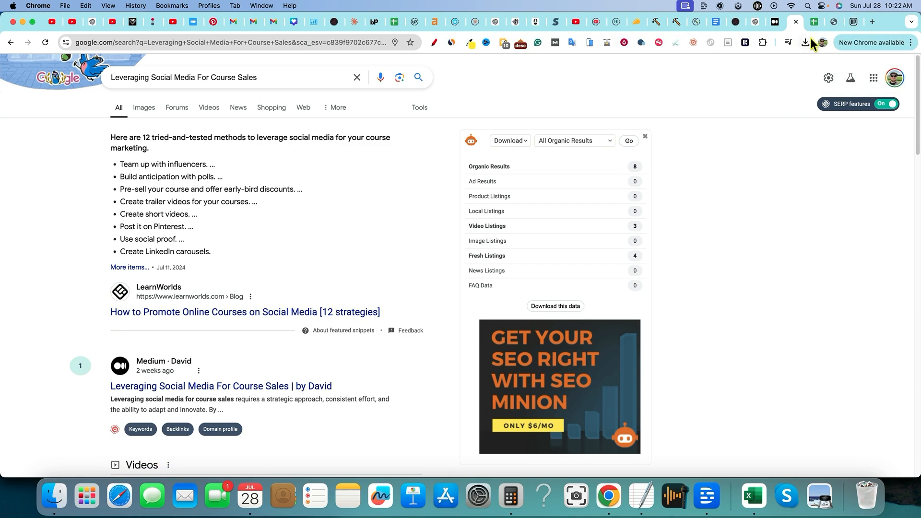
pyautogui.moveTo(833, 22)
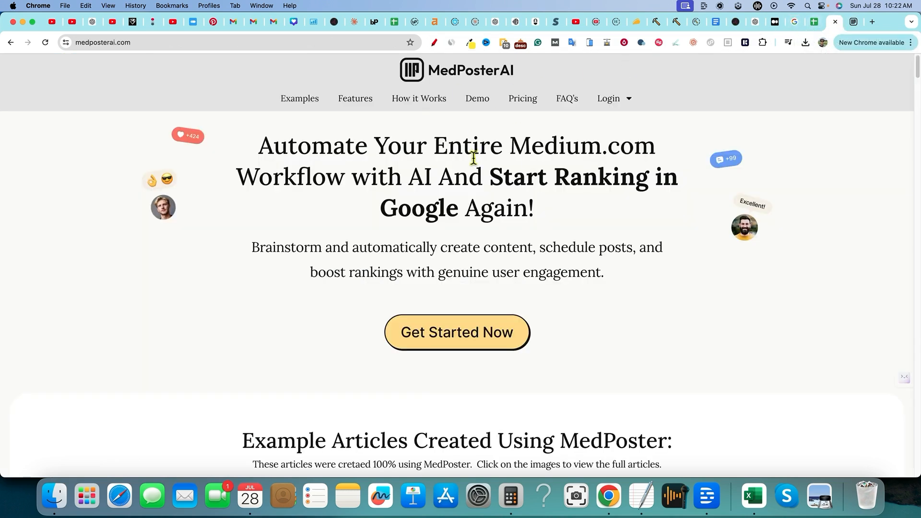
pyautogui.moveTo(519, 78)
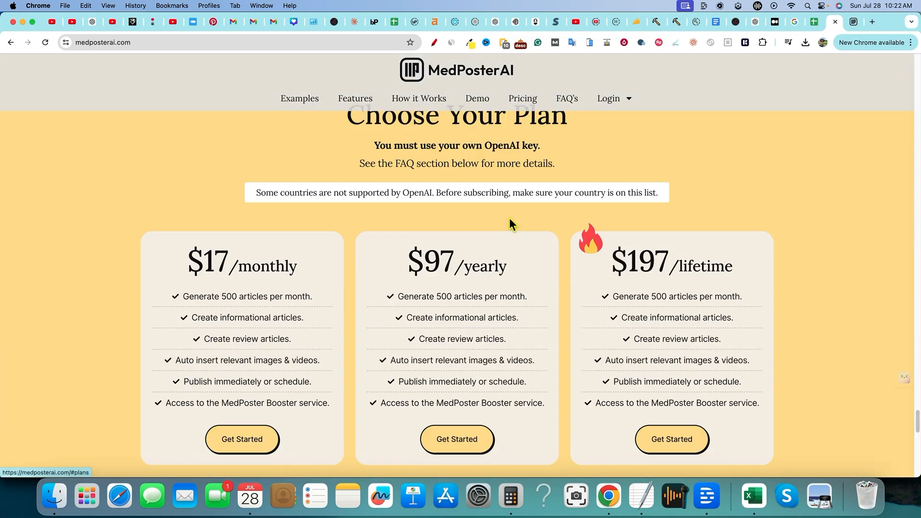
# - View the $17 monthly, $97 yearly and $197 lifetime plans and highlight the lifetime review-articles feature
pyautogui.scroll(-3)
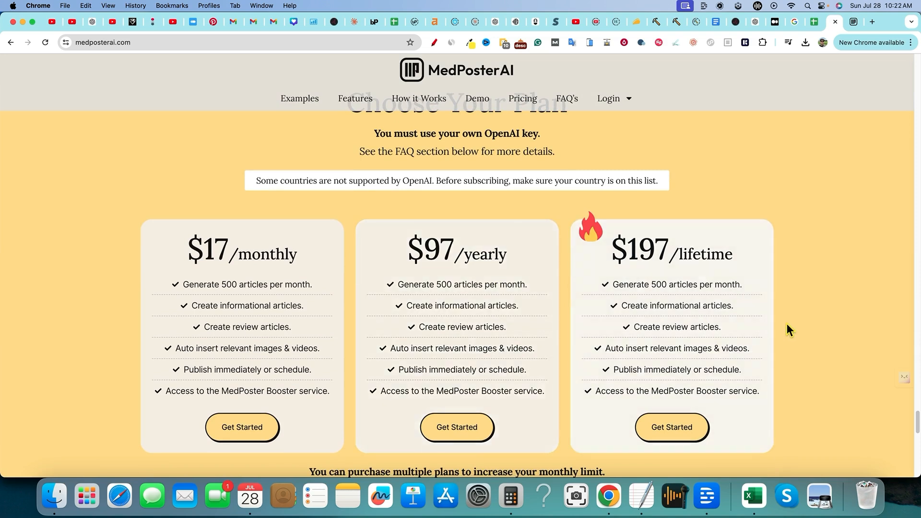
pyautogui.scroll(3)
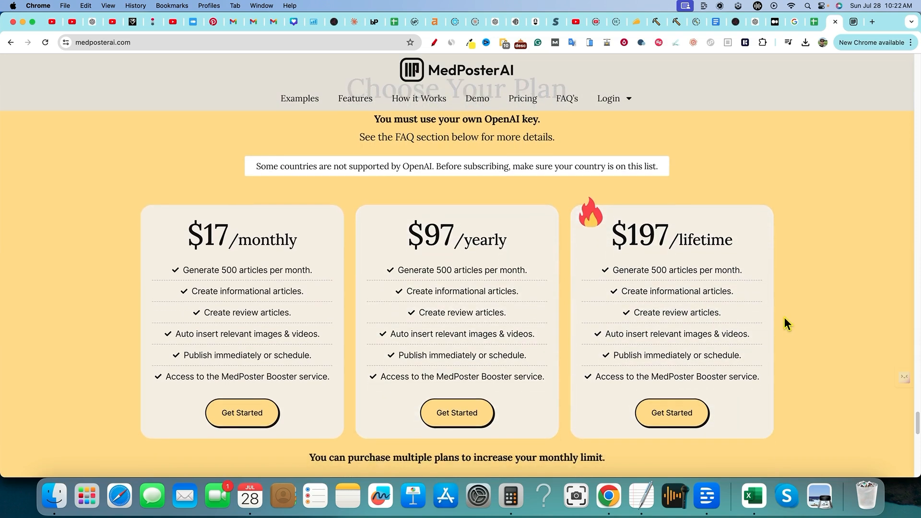
pyautogui.moveTo(787, 303)
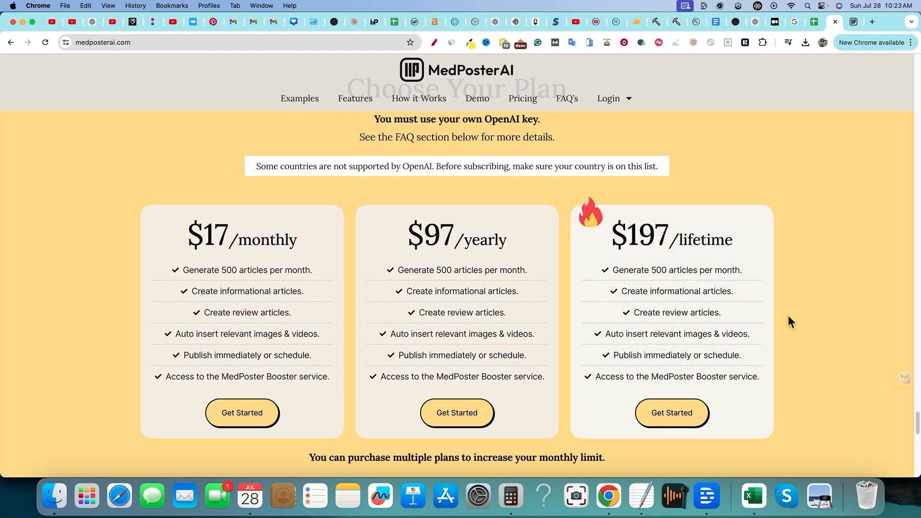
pyautogui.moveTo(698, 271)
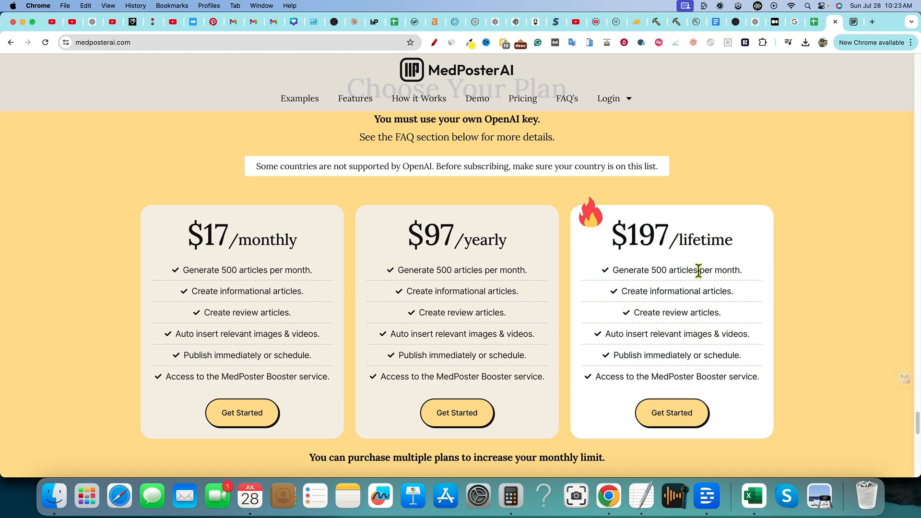
pyautogui.moveTo(711, 265)
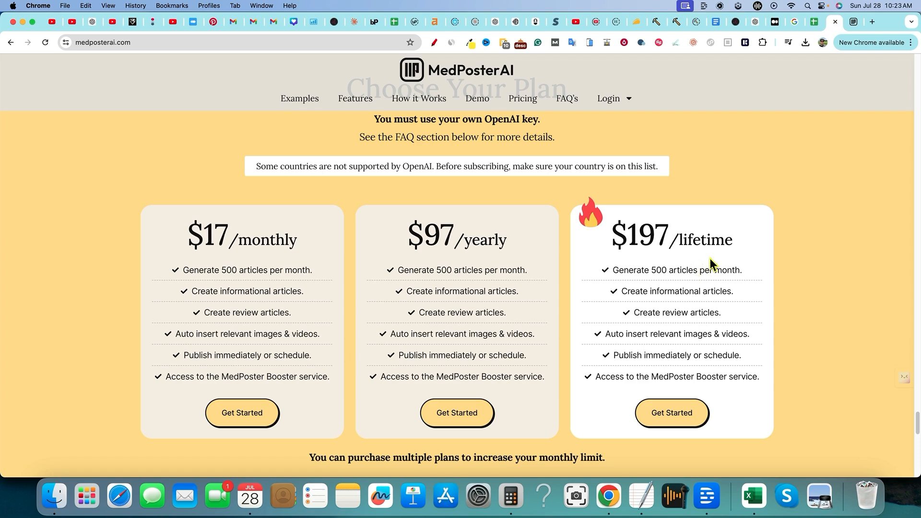
pyautogui.moveTo(635, 271)
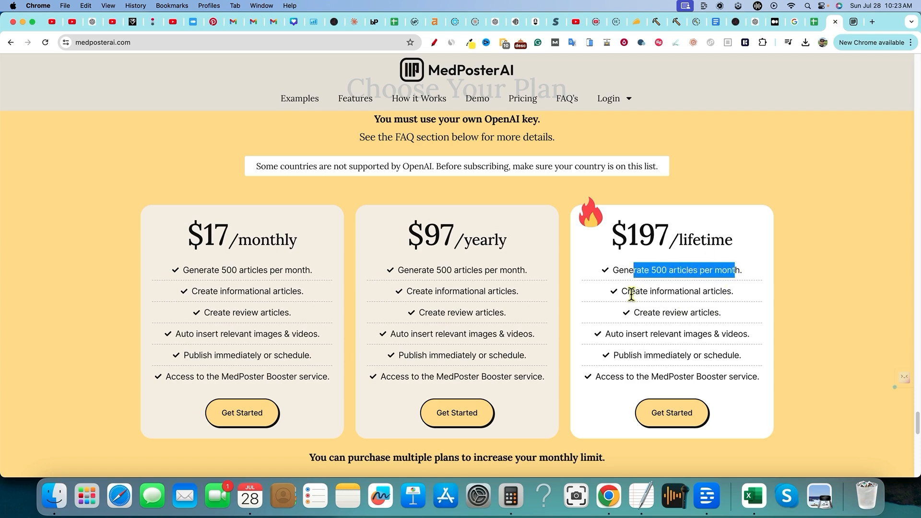
pyautogui.doubleClick(692, 312)
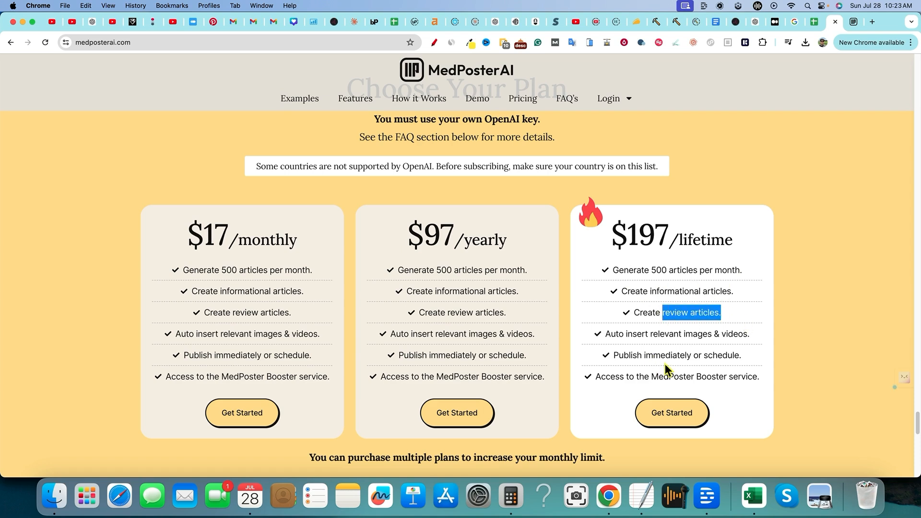
pyautogui.moveTo(446, 304)
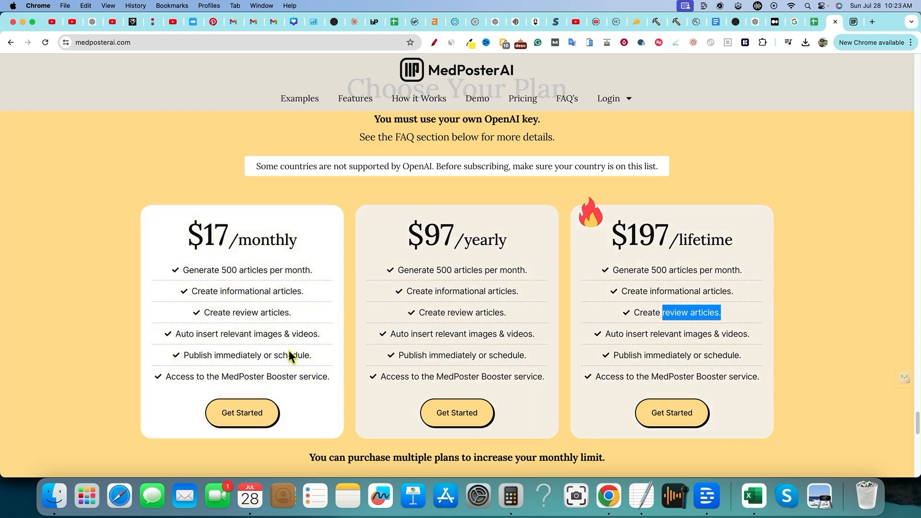
pyautogui.moveTo(266, 273)
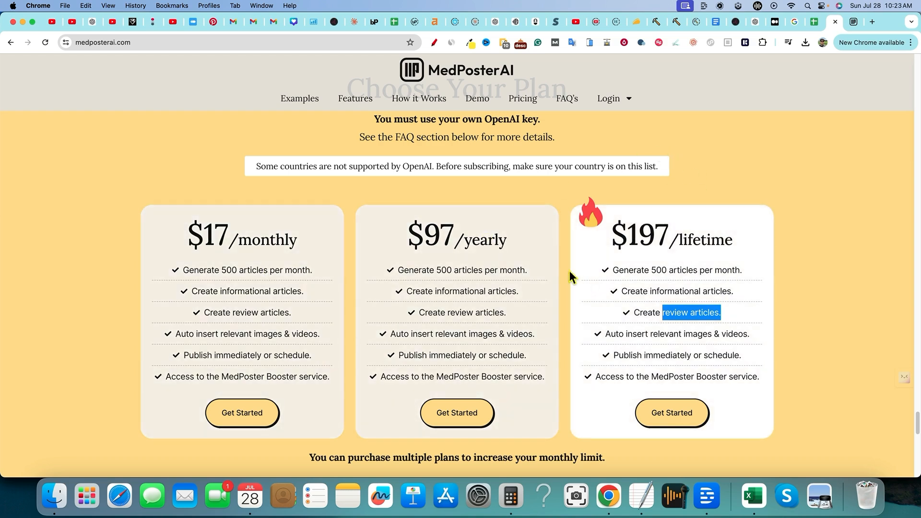
pyautogui.click(814, 23)
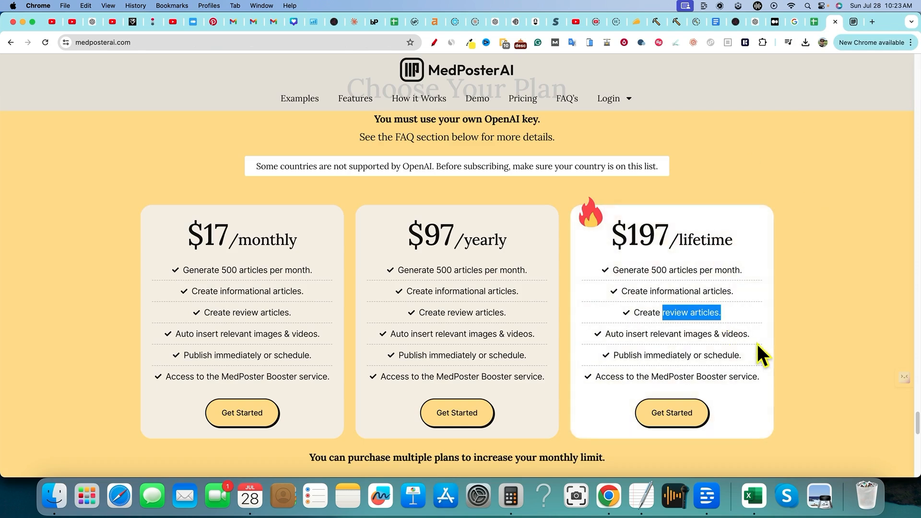
pyautogui.moveTo(681, 273)
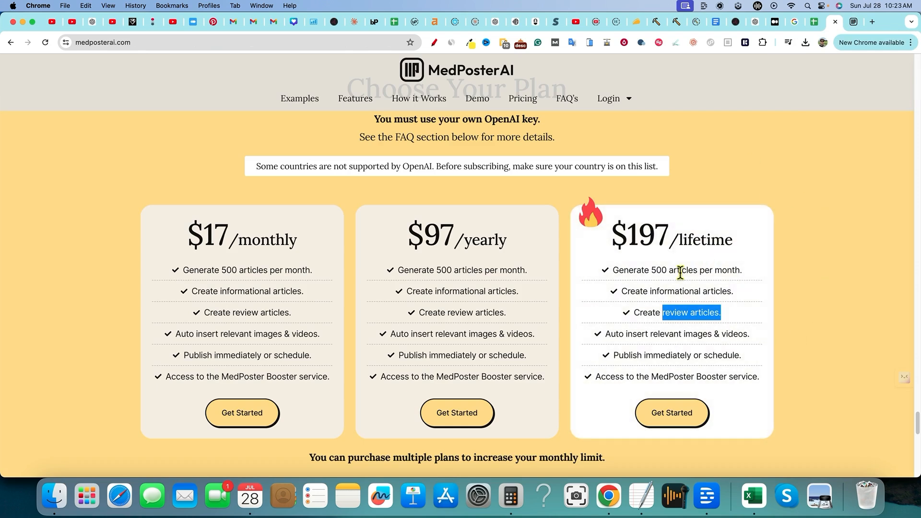
pyautogui.moveTo(659, 310)
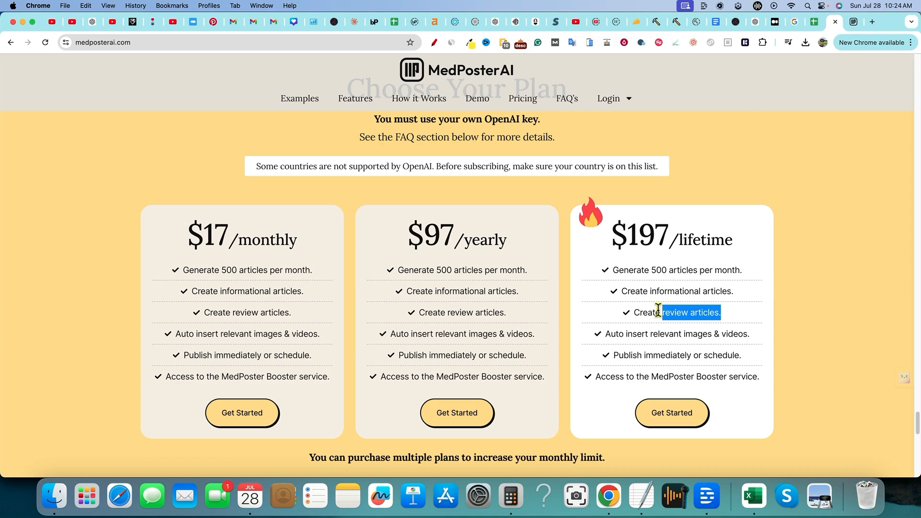
pyautogui.moveTo(755, 166)
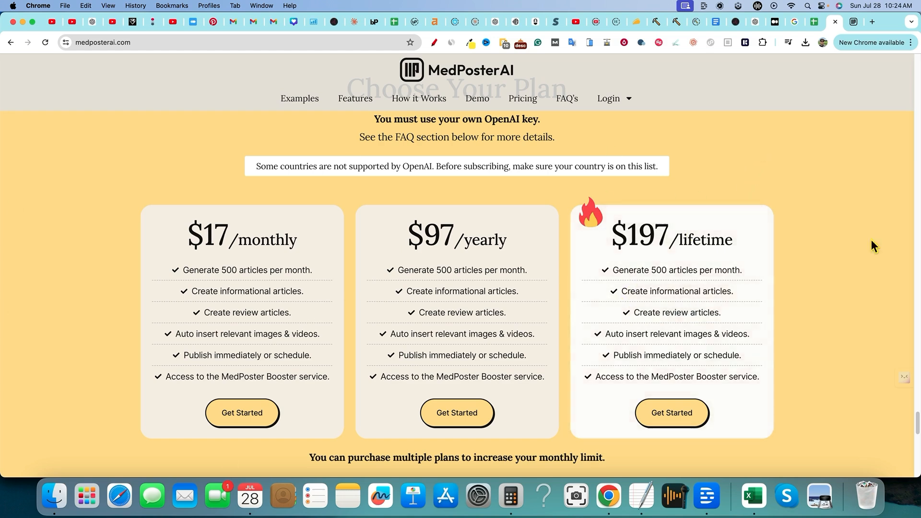
pyautogui.moveTo(852, 22)
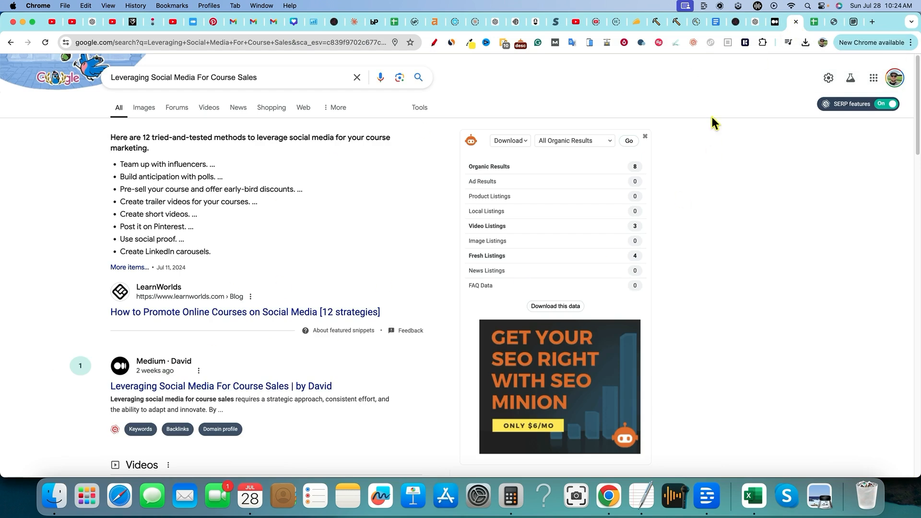
# - Return to the Untitled spreadsheet showing ten keywords, Current Rank column and Average Rank 9
pyautogui.click(795, 22)
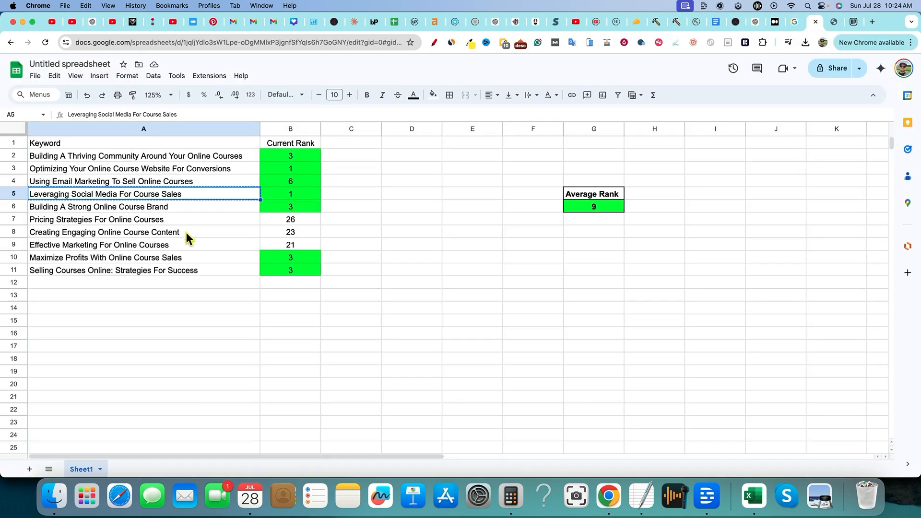
pyautogui.click(290, 321)
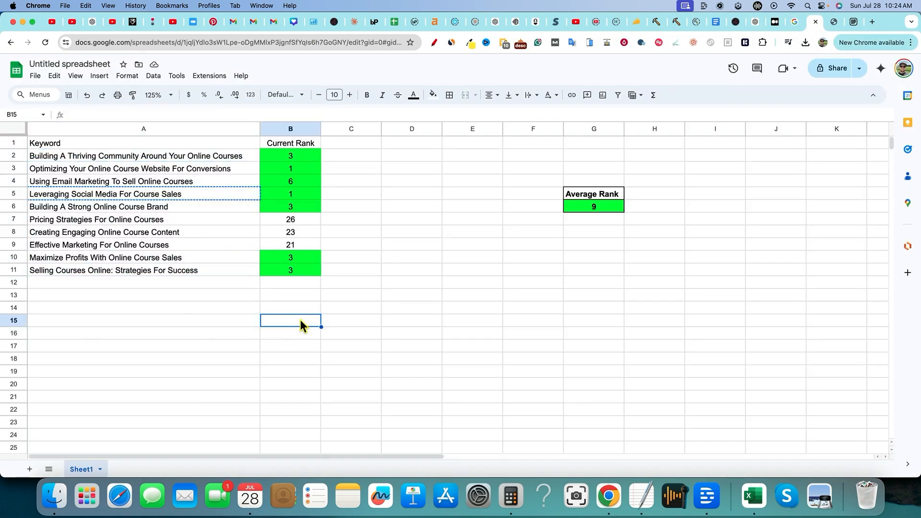
pyautogui.moveTo(289, 169)
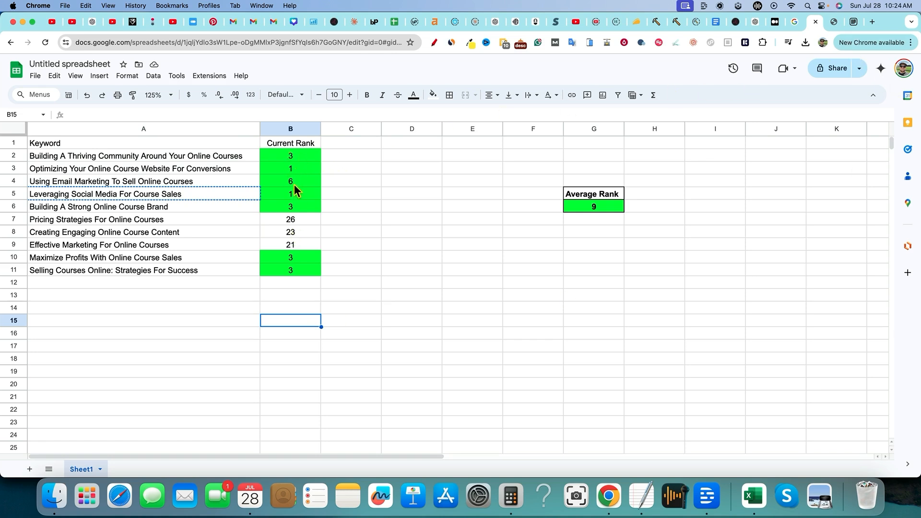
pyautogui.moveTo(294, 275)
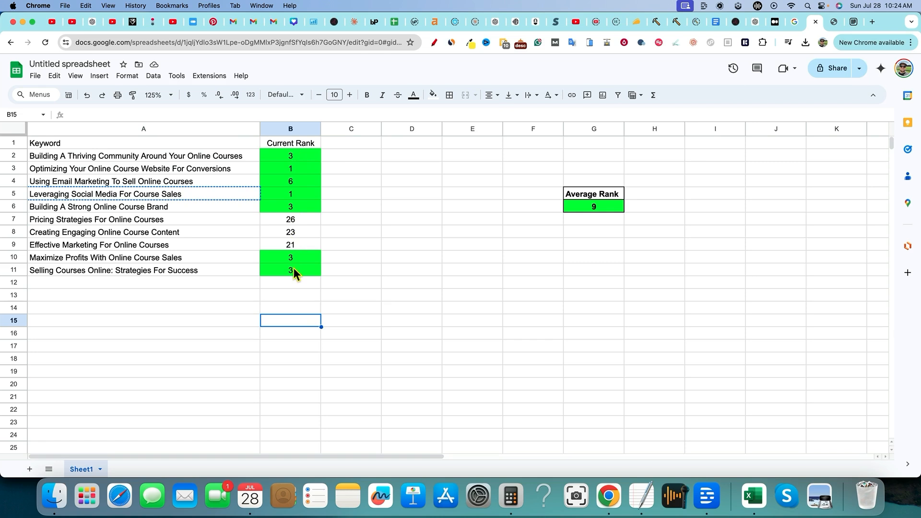
pyautogui.moveTo(393, 248)
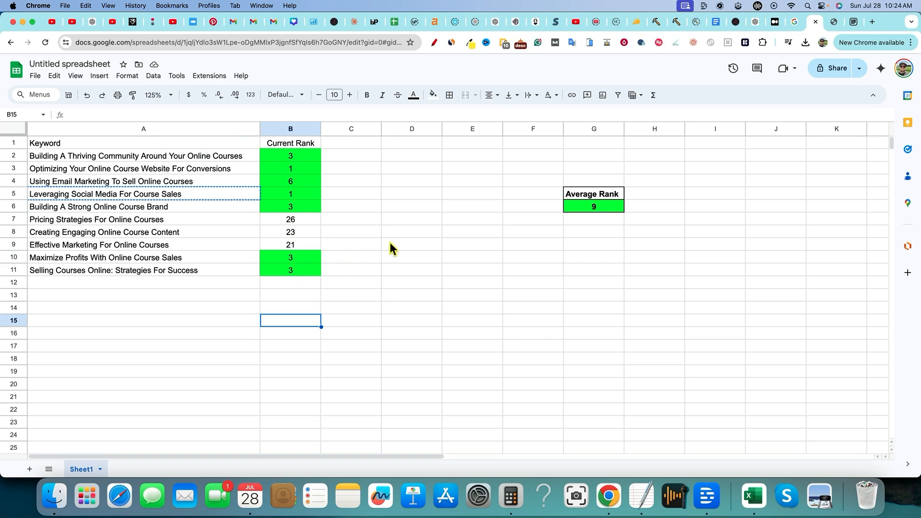
pyautogui.moveTo(288, 172)
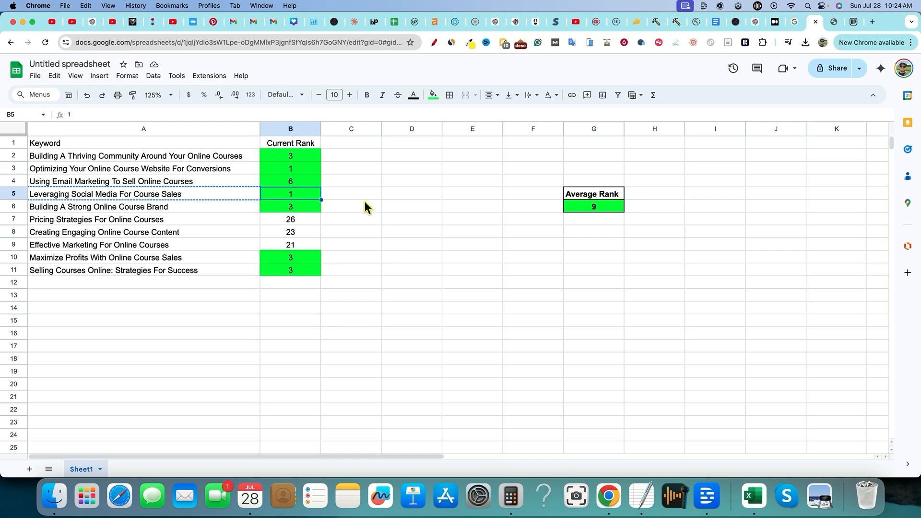
pyautogui.moveTo(294, 167)
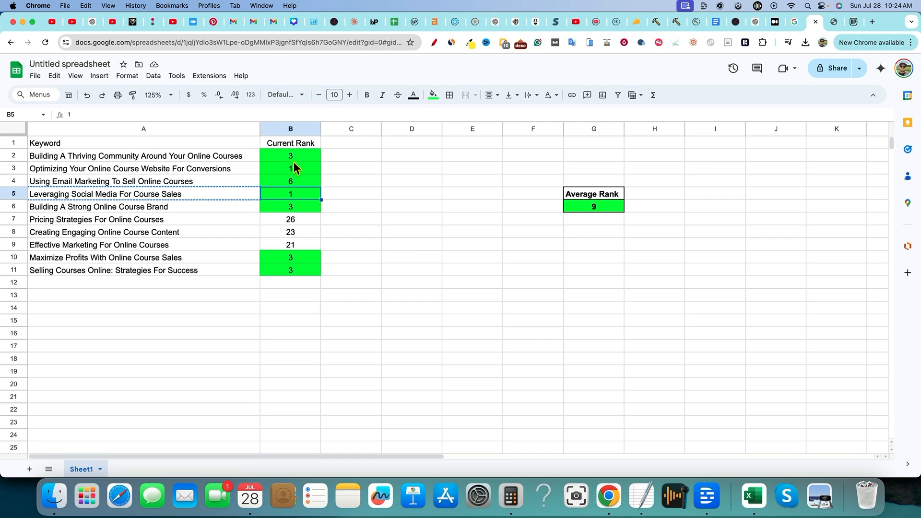
pyautogui.moveTo(296, 214)
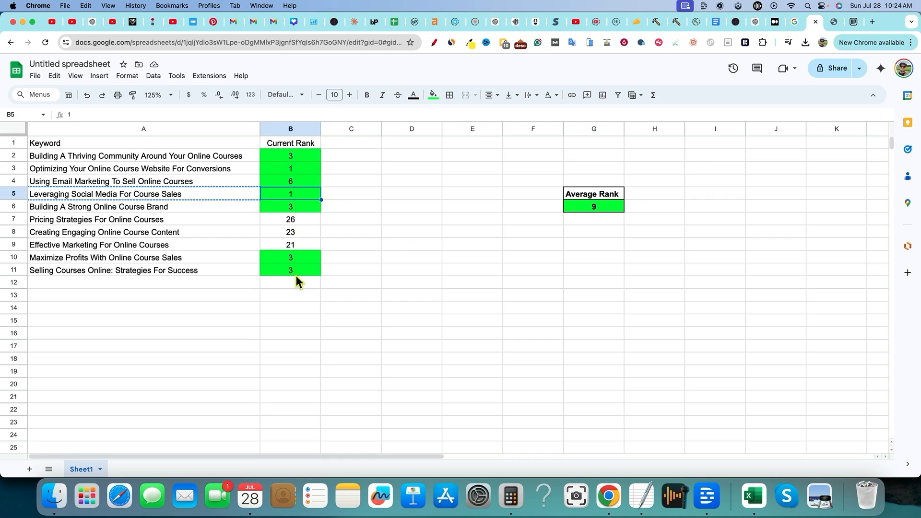
pyautogui.moveTo(365, 237)
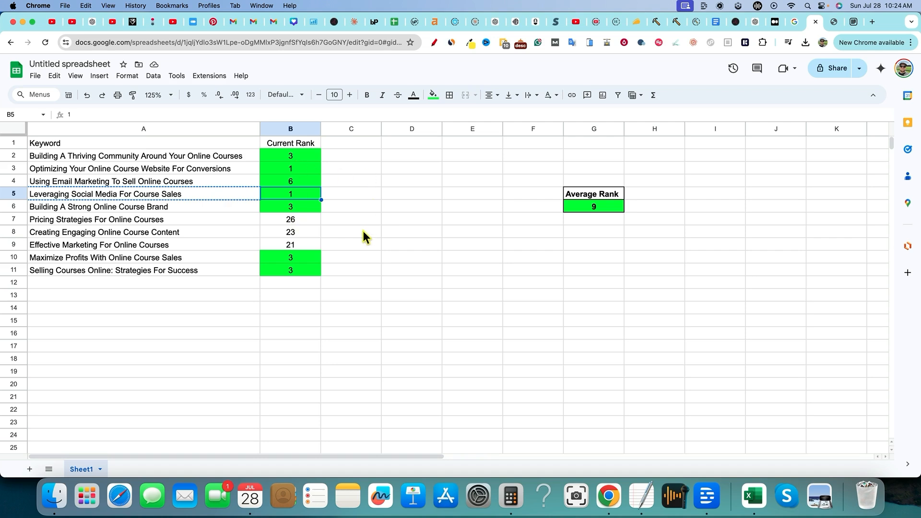
pyautogui.moveTo(322, 164)
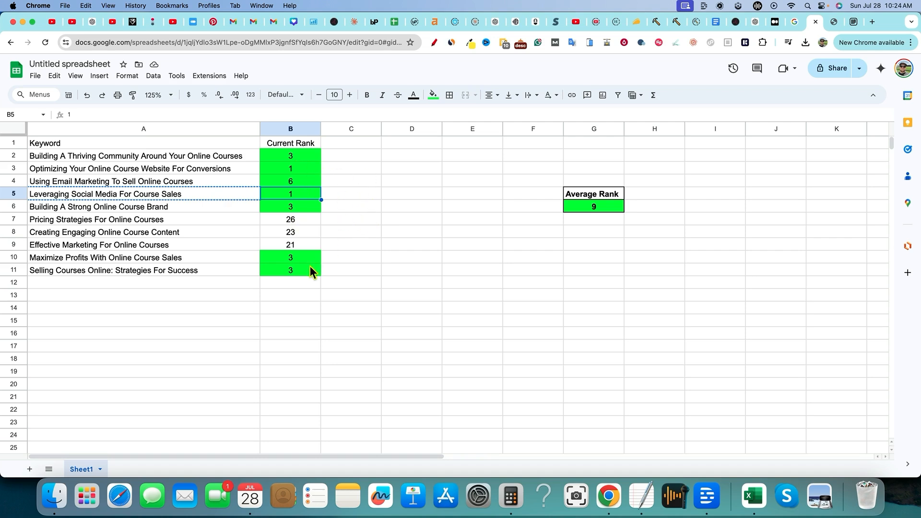
pyautogui.moveTo(310, 195)
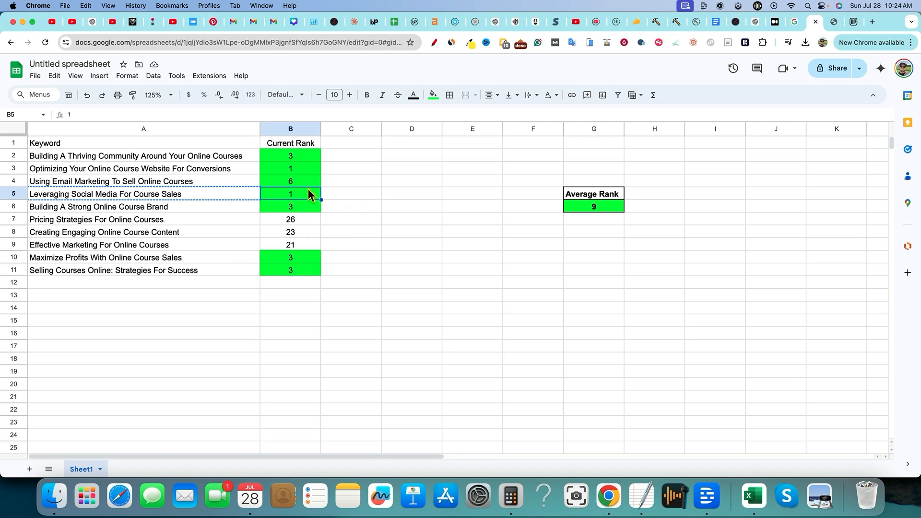
pyautogui.moveTo(379, 273)
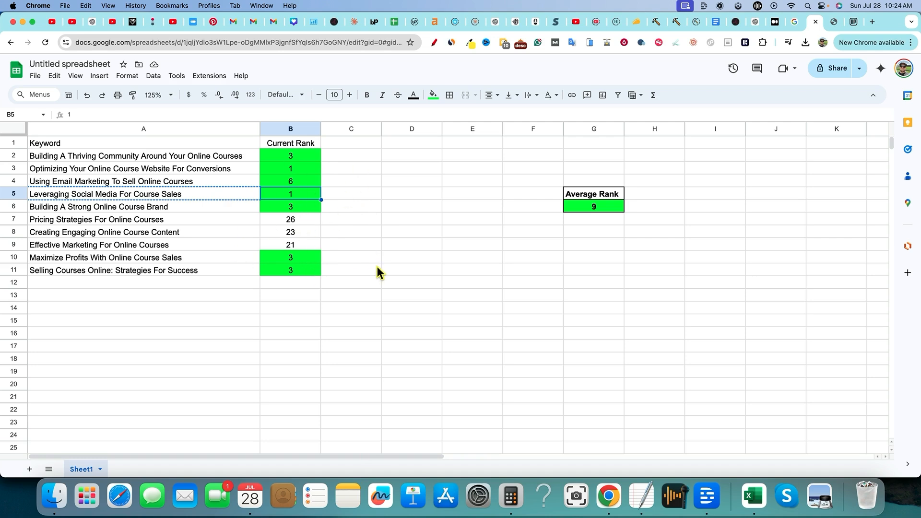
pyautogui.moveTo(399, 214)
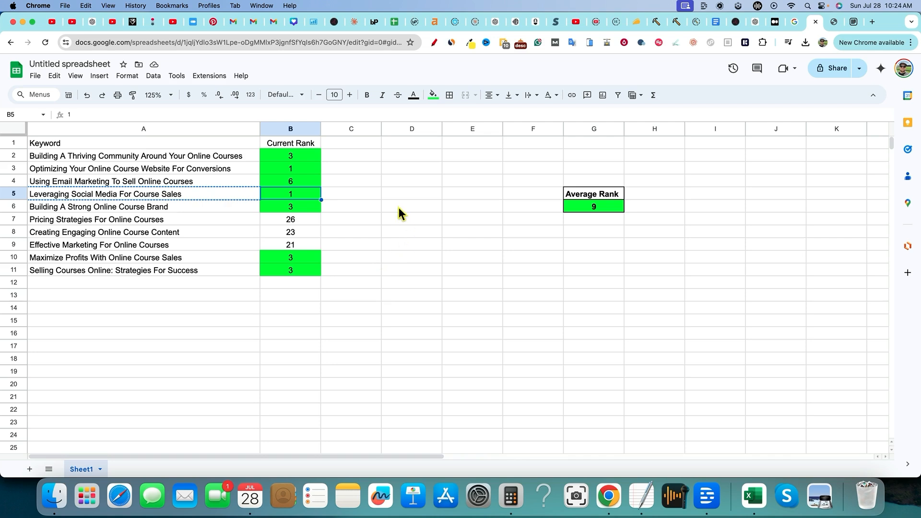
pyautogui.click(411, 219)
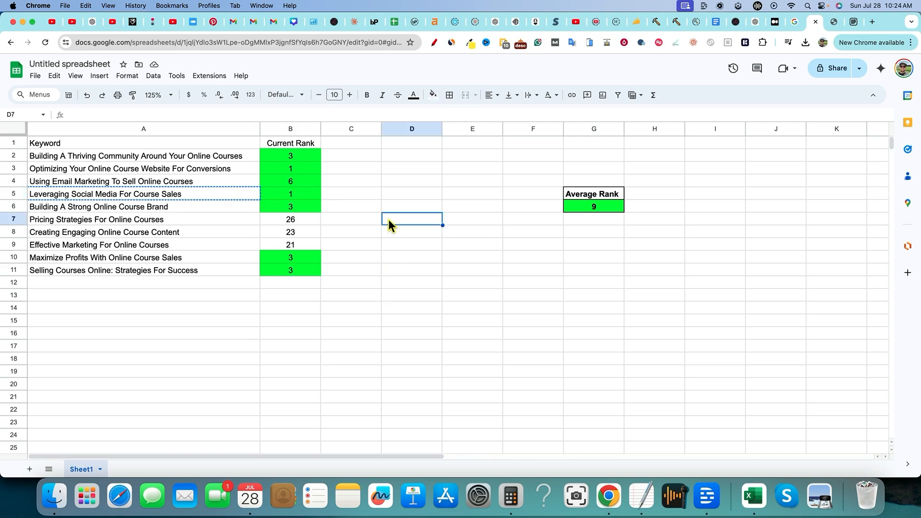
pyautogui.write('6/10')
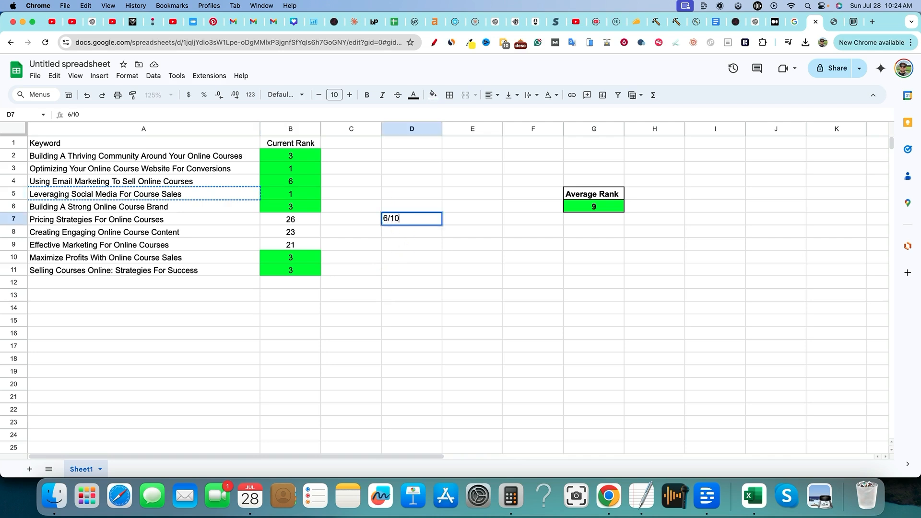
pyautogui.write('artickes ranked in the top 10!!!')
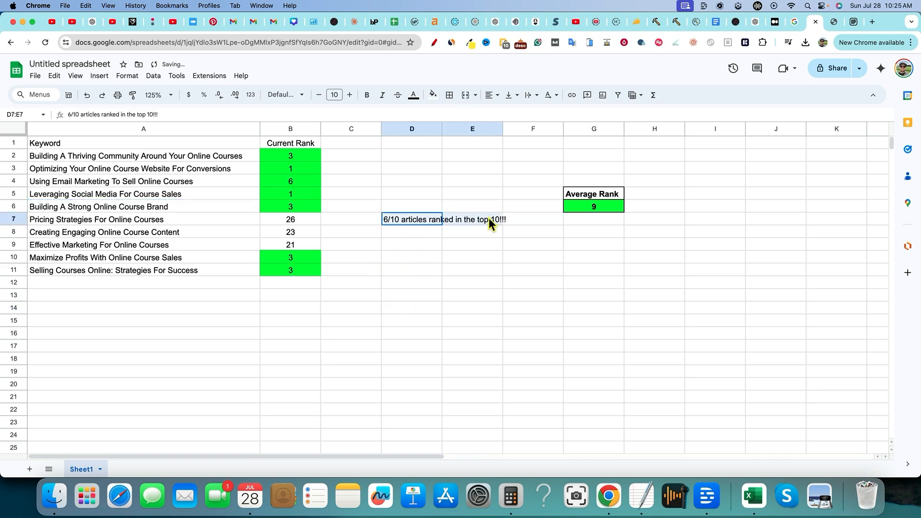
pyautogui.click(472, 282)
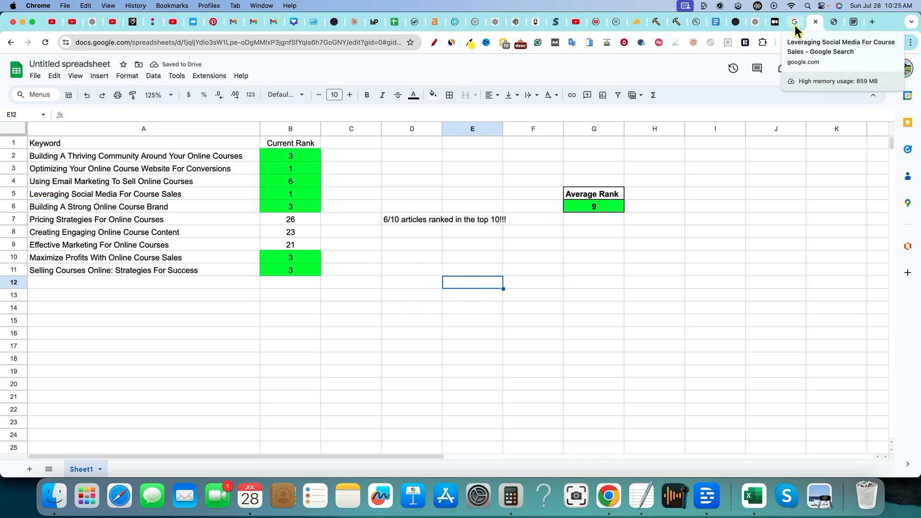
pyautogui.moveTo(773, 22)
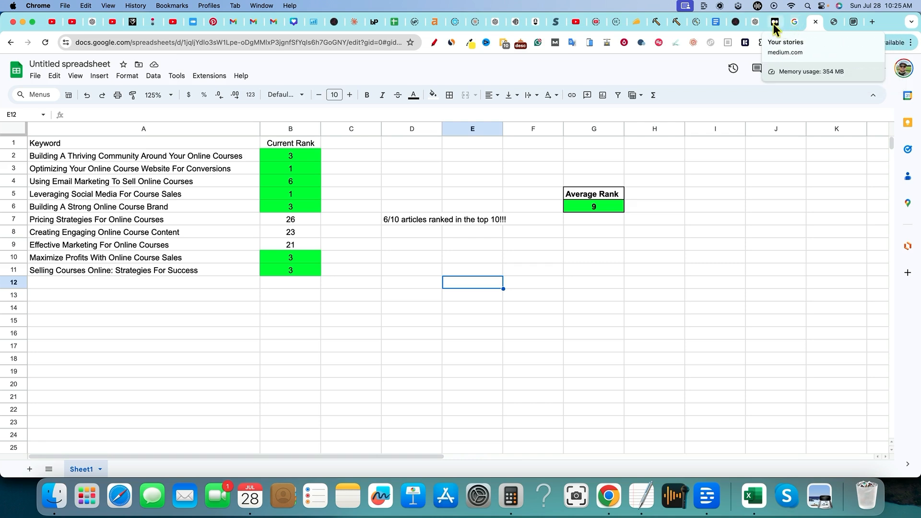
# - Show Medium's Published list of ten course articles, briefly checking the avatar account menu
pyautogui.click(775, 22)
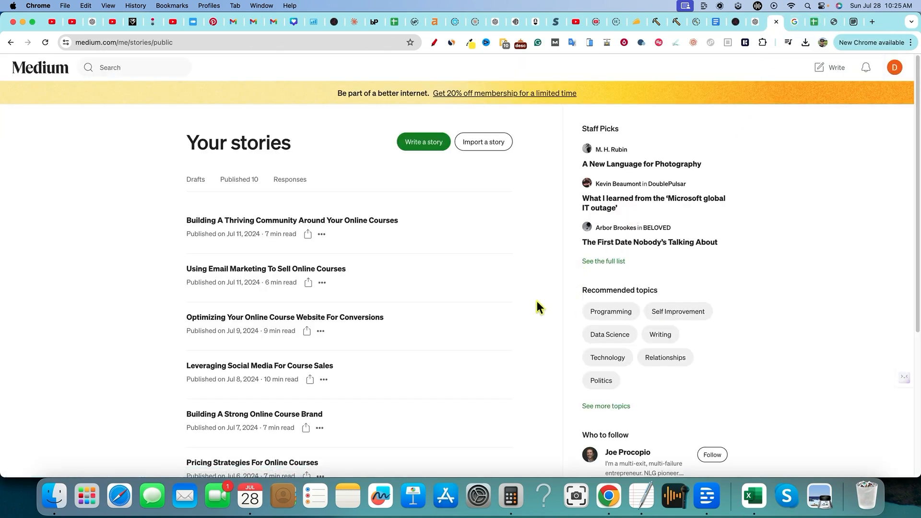
pyautogui.moveTo(239, 208)
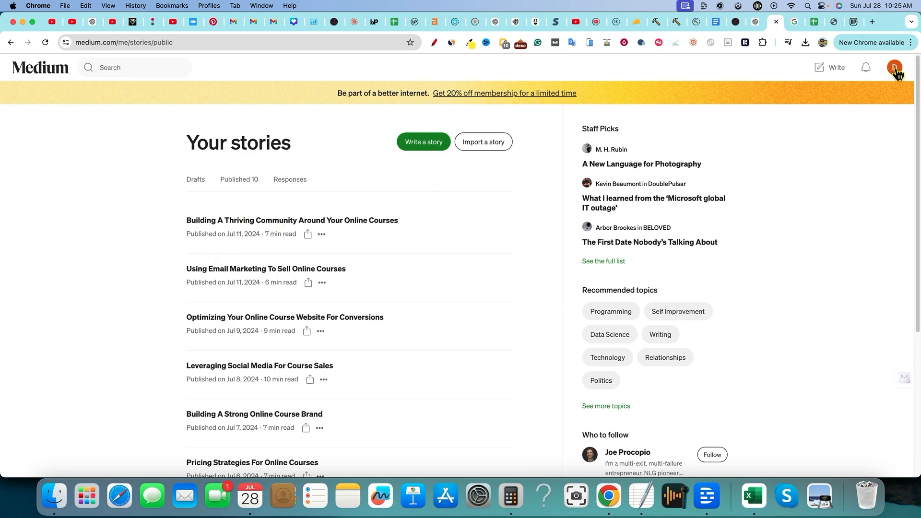
pyautogui.click(893, 67)
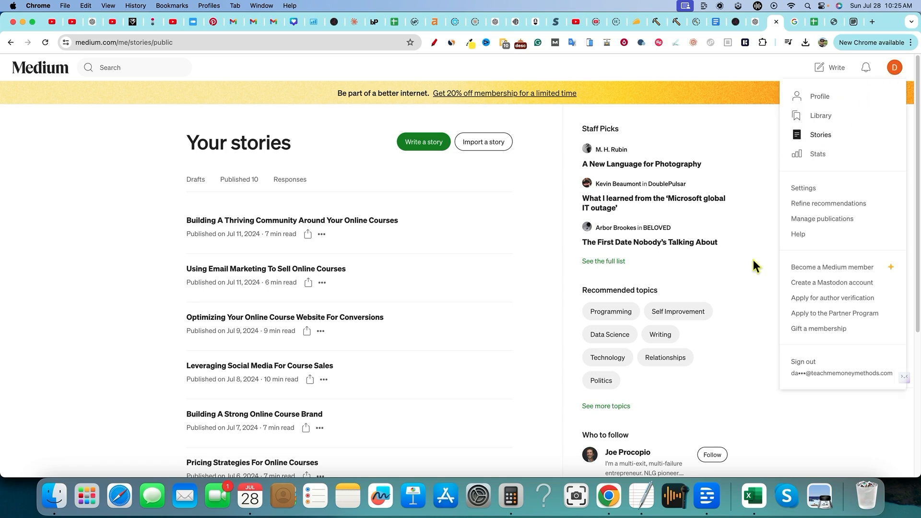
pyautogui.moveTo(113, 218)
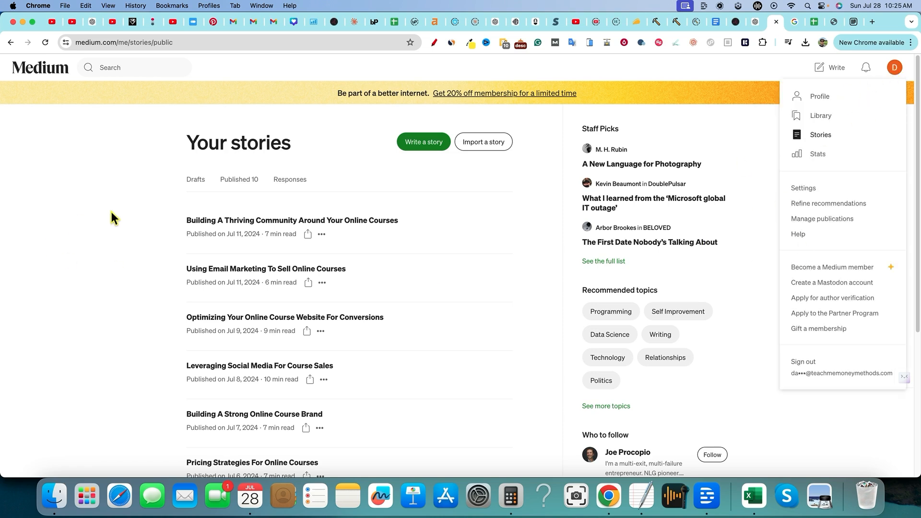
pyautogui.moveTo(119, 217)
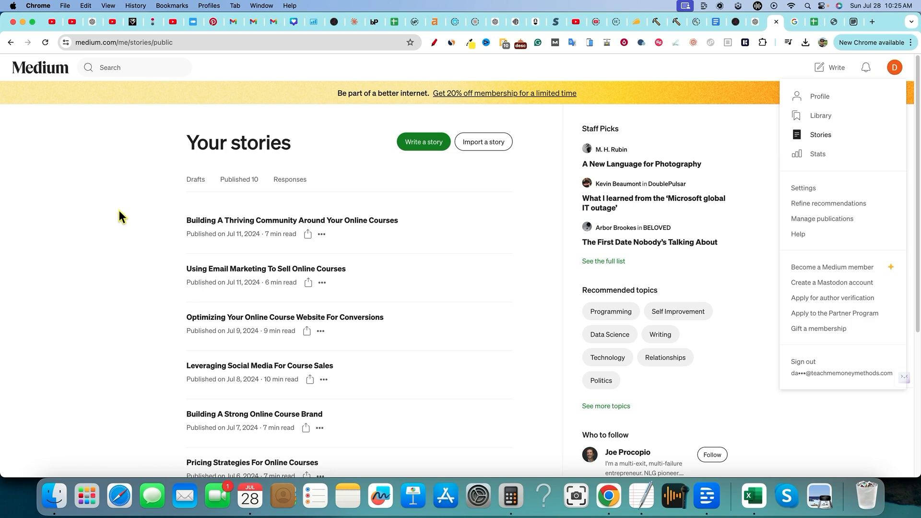
pyautogui.moveTo(160, 199)
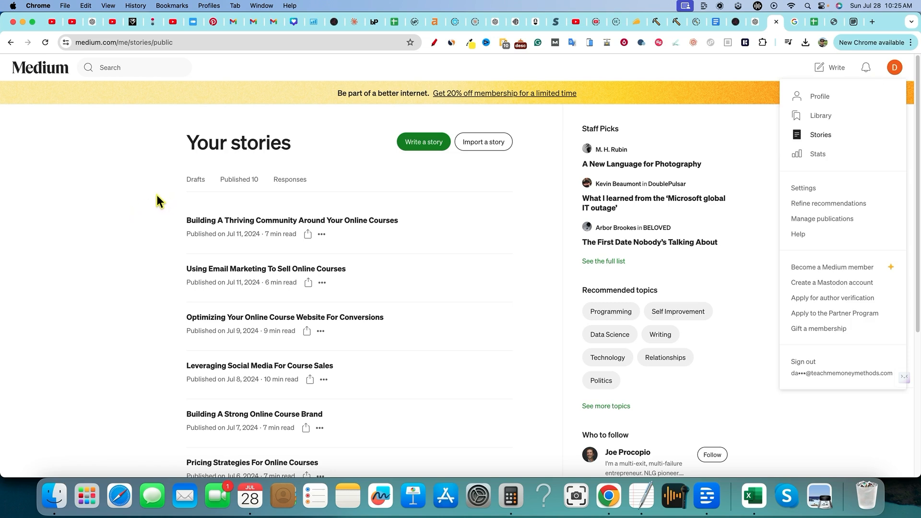
pyautogui.moveTo(874, 138)
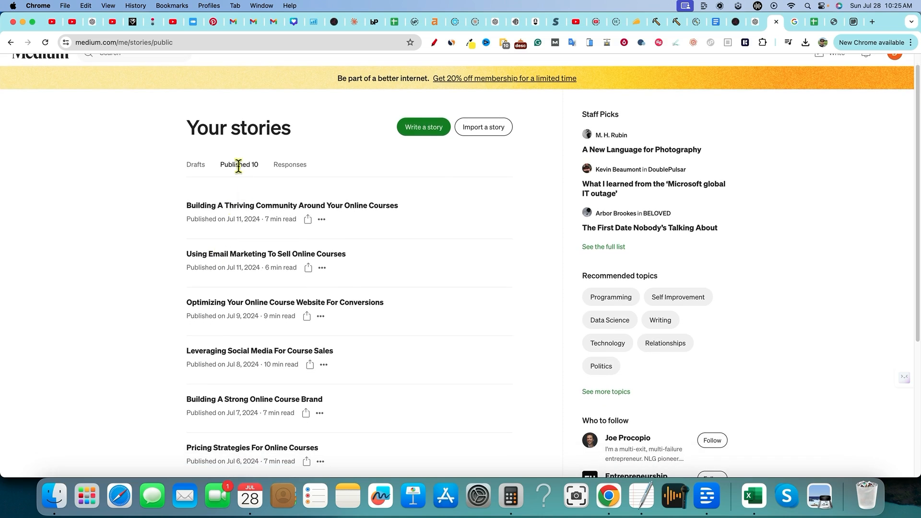
pyautogui.moveTo(815, 22)
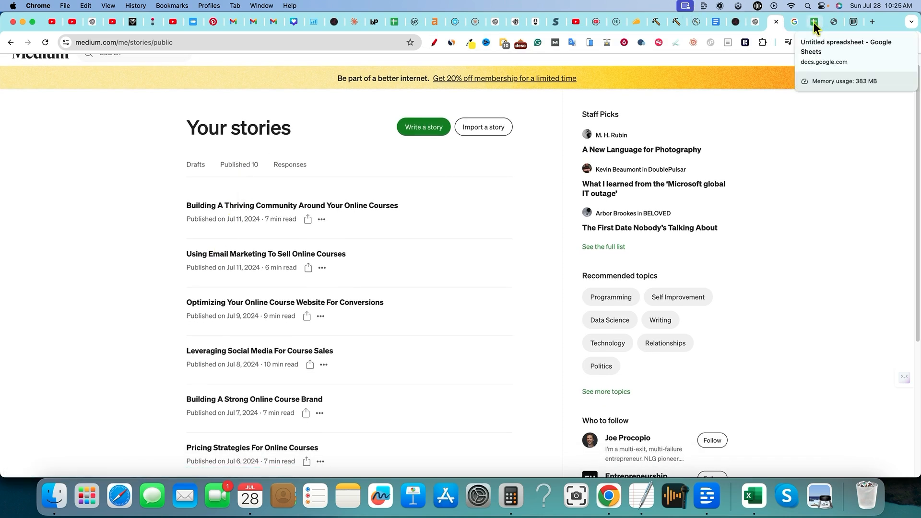
pyautogui.click(815, 22)
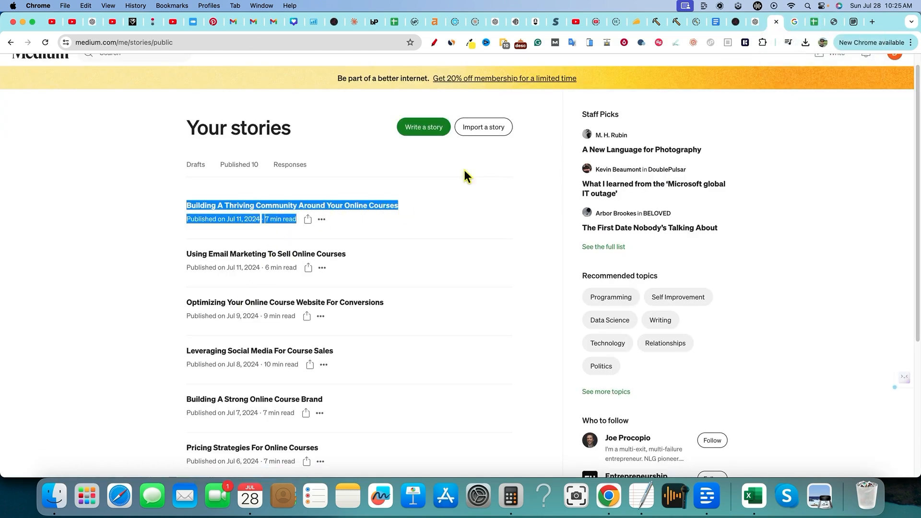
pyautogui.click(139, 265)
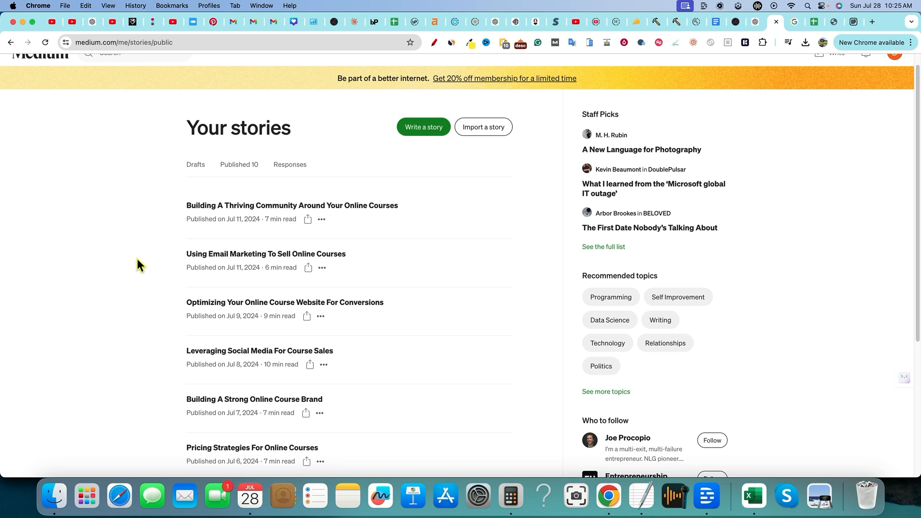
pyautogui.moveTo(294, 221)
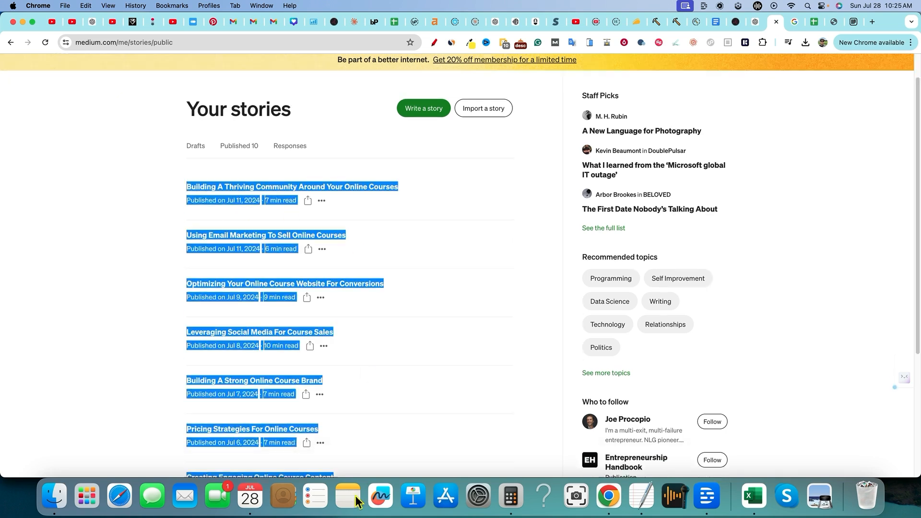
pyautogui.scroll(3)
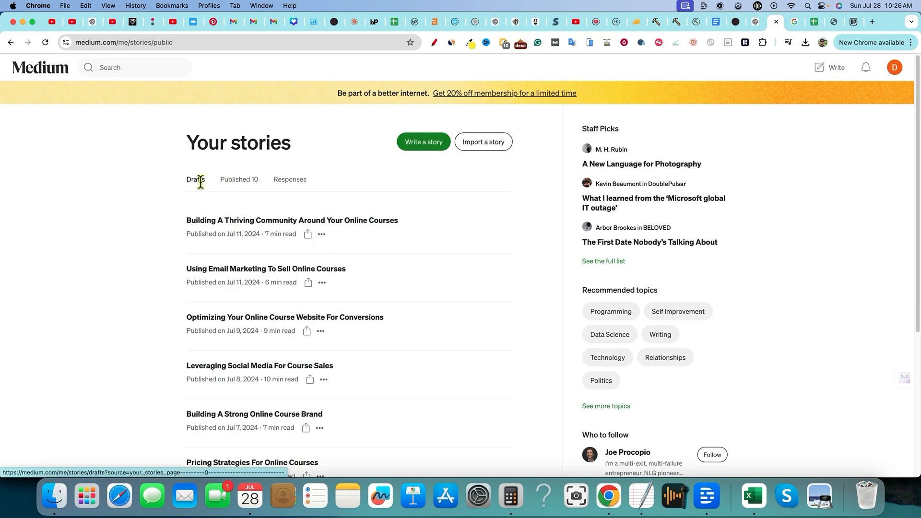
pyautogui.moveTo(894, 67)
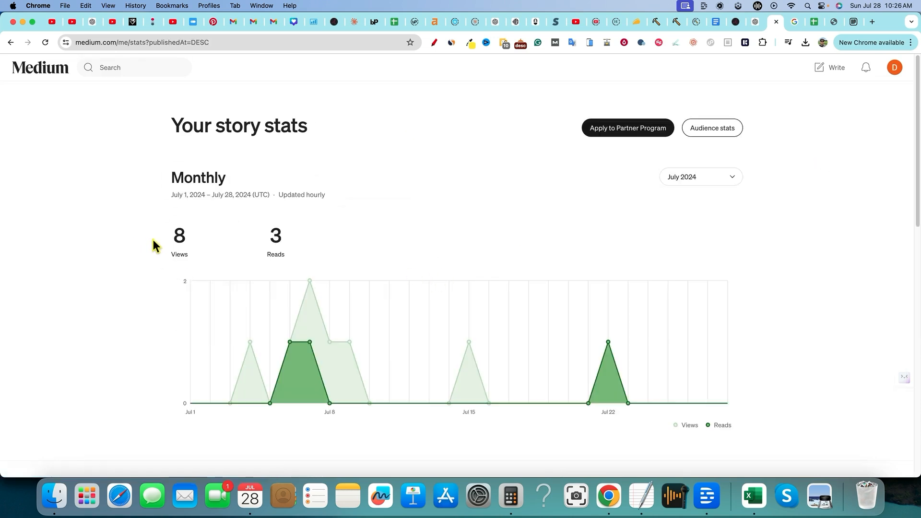
pyautogui.moveTo(284, 257)
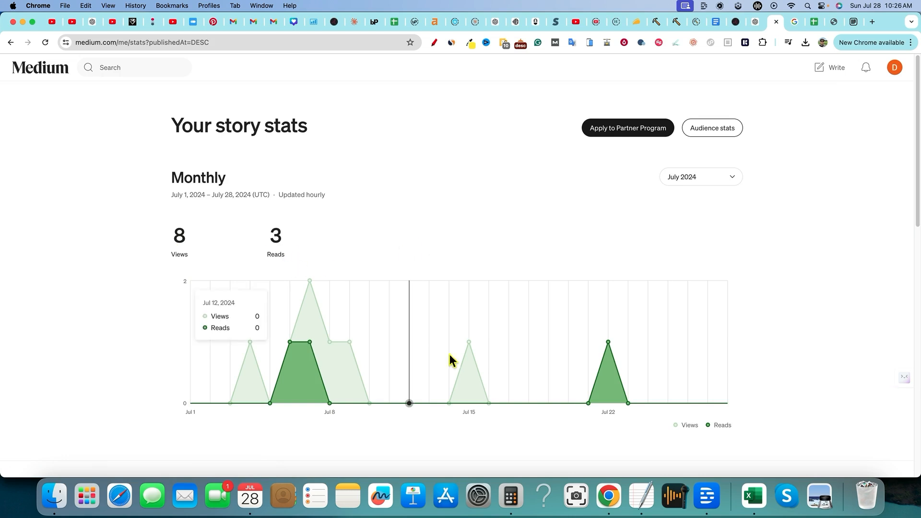
pyautogui.moveTo(757, 286)
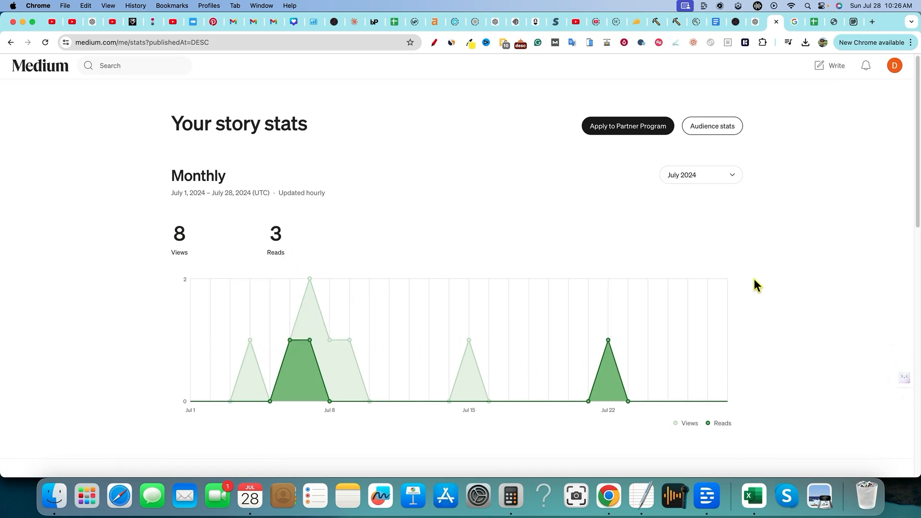
# - View the July 2024 story stats totalling 8 views and 3 reads
pyautogui.scroll(-3)
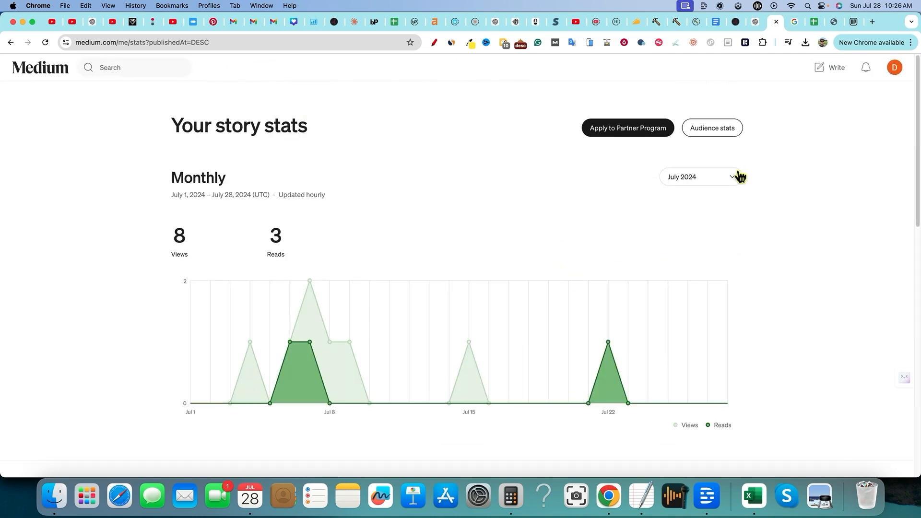
# - Check audience stats, then open 'Selling Courses Online: Strategies For Success' showing 3 views, 2 reads
pyautogui.click(712, 127)
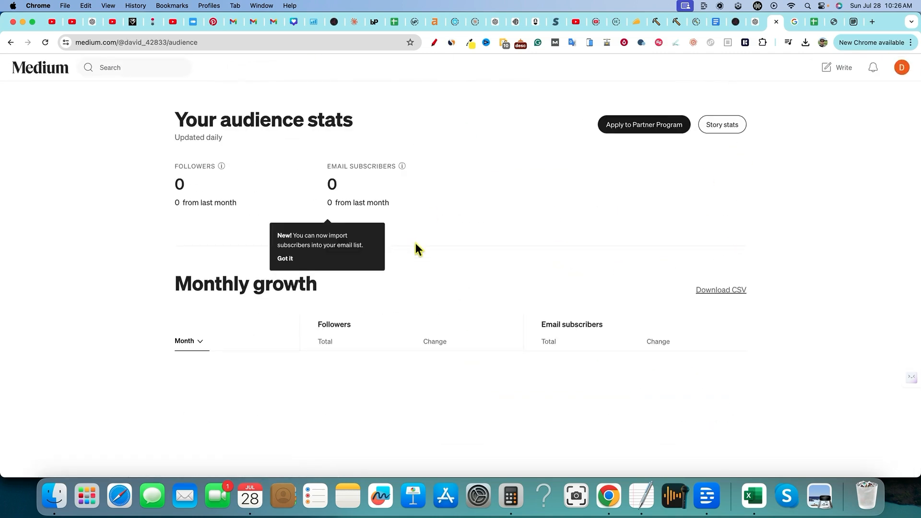
pyautogui.moveTo(444, 310)
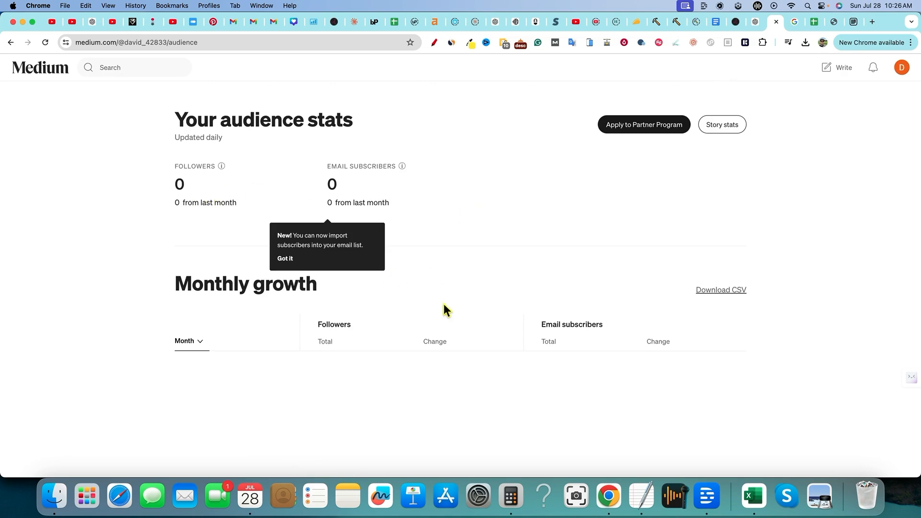
pyautogui.moveTo(367, 276)
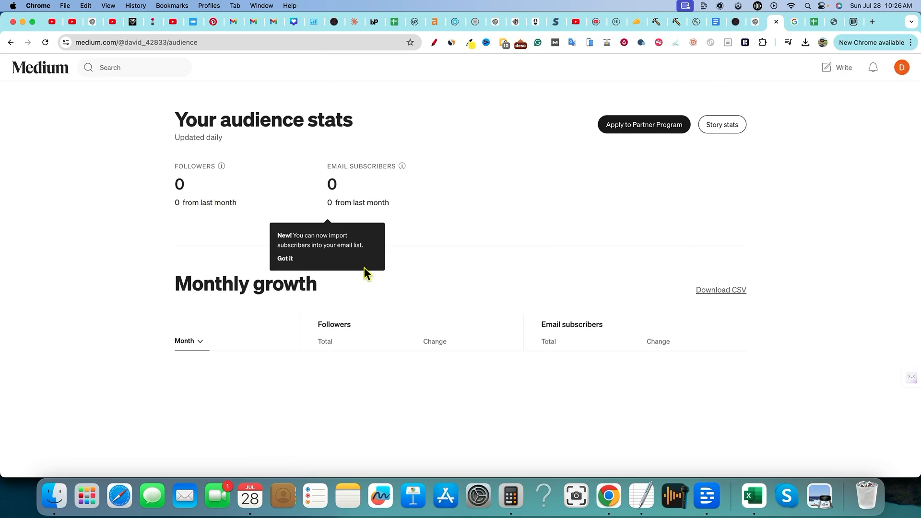
pyautogui.moveTo(221, 166)
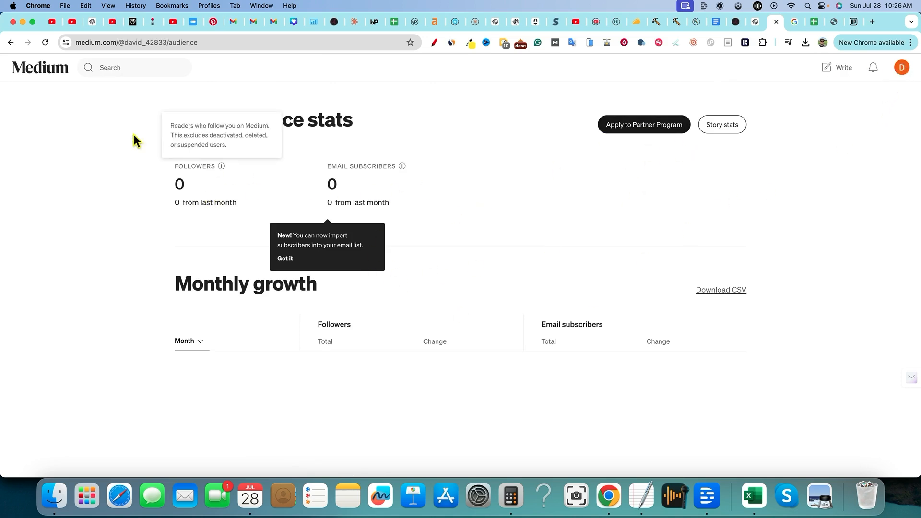
pyautogui.moveTo(808, 157)
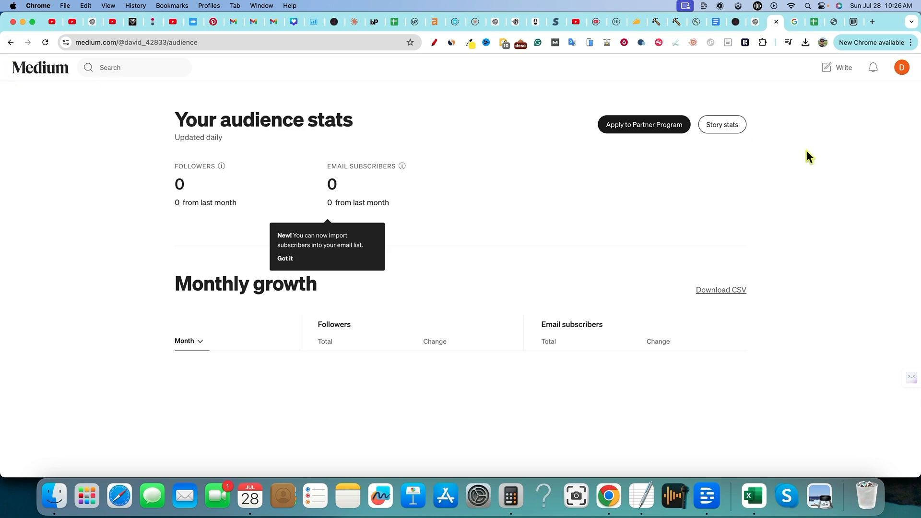
pyautogui.click(722, 125)
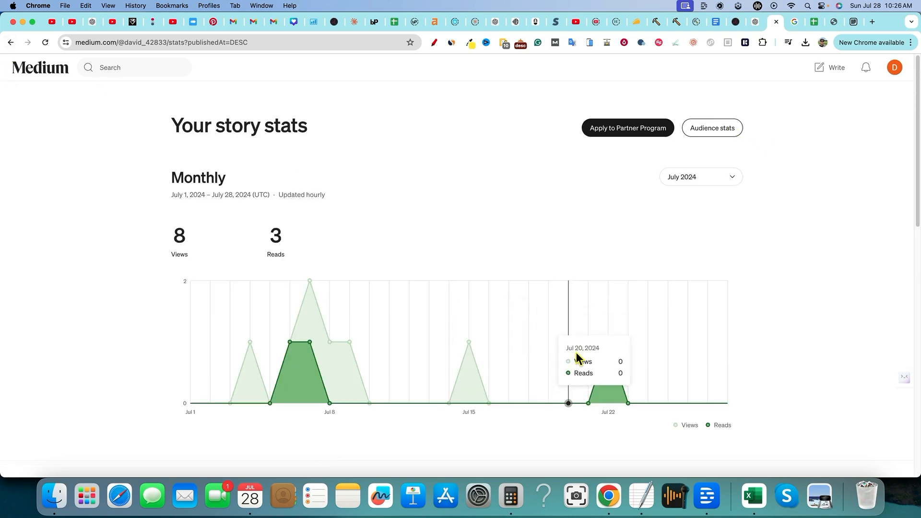
pyautogui.scroll(-3)
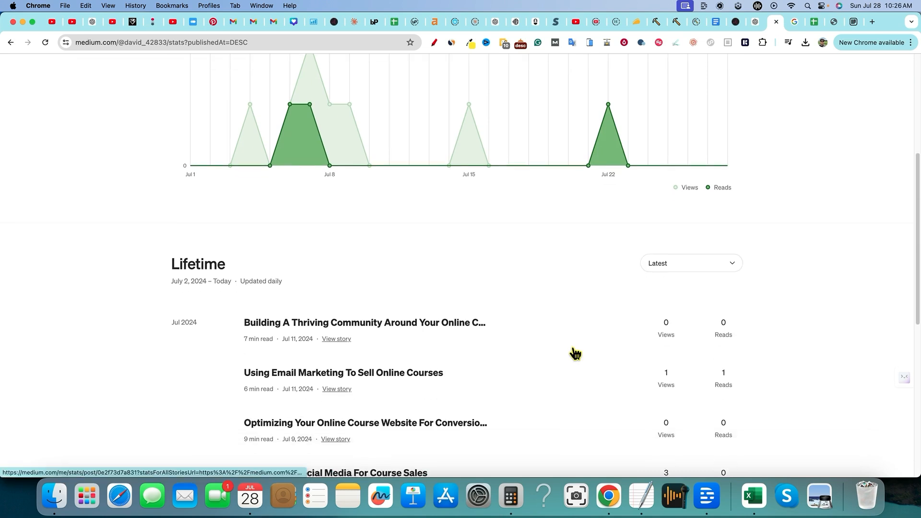
pyautogui.scroll(-3)
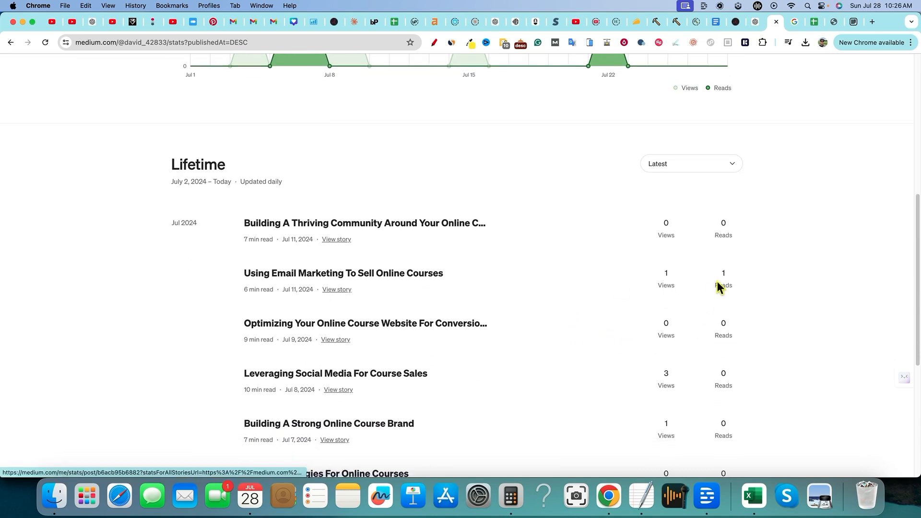
pyautogui.moveTo(447, 282)
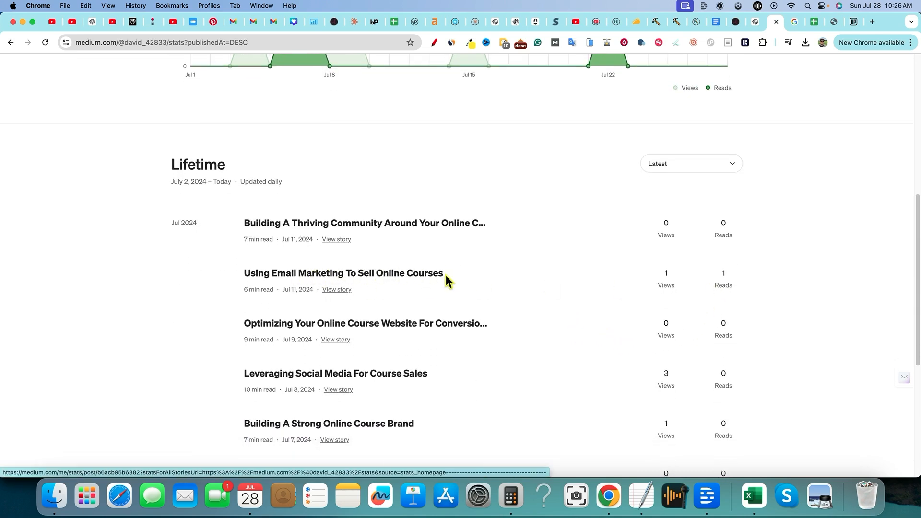
pyautogui.moveTo(429, 284)
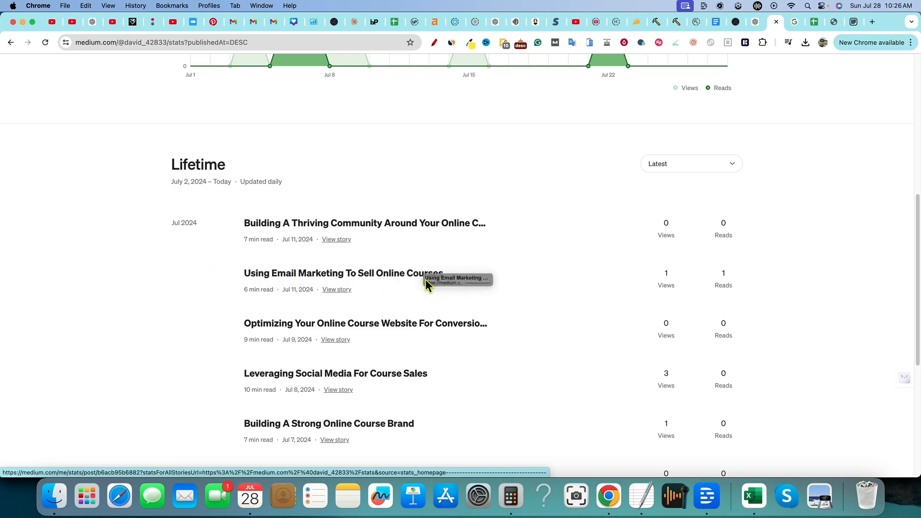
pyautogui.moveTo(474, 287)
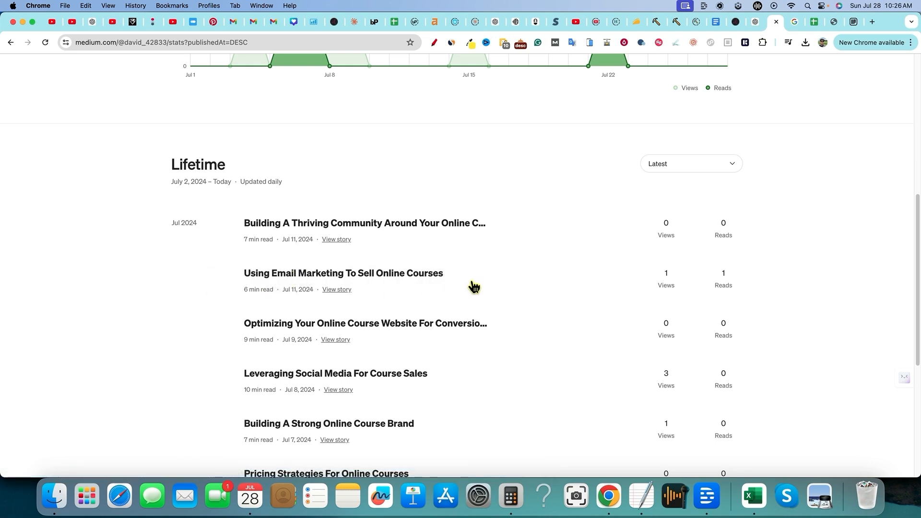
pyautogui.moveTo(538, 335)
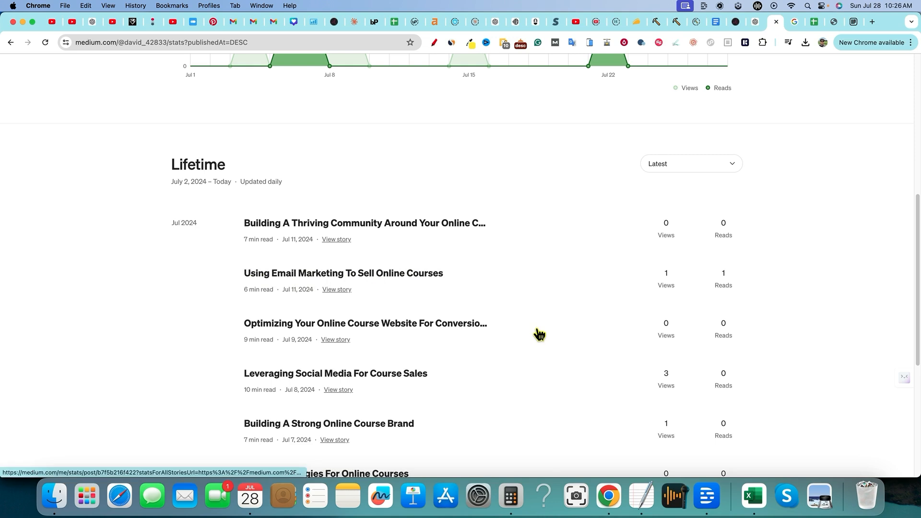
pyautogui.scroll(-3)
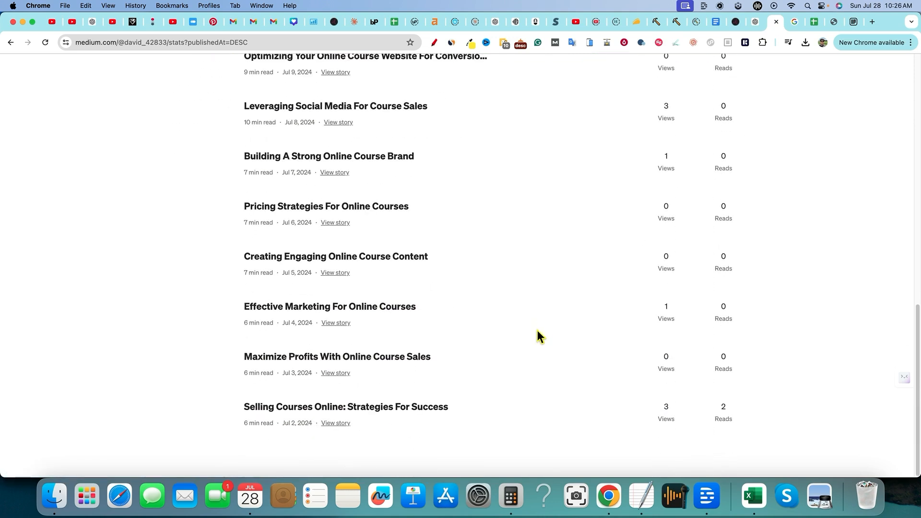
pyautogui.moveTo(345, 407)
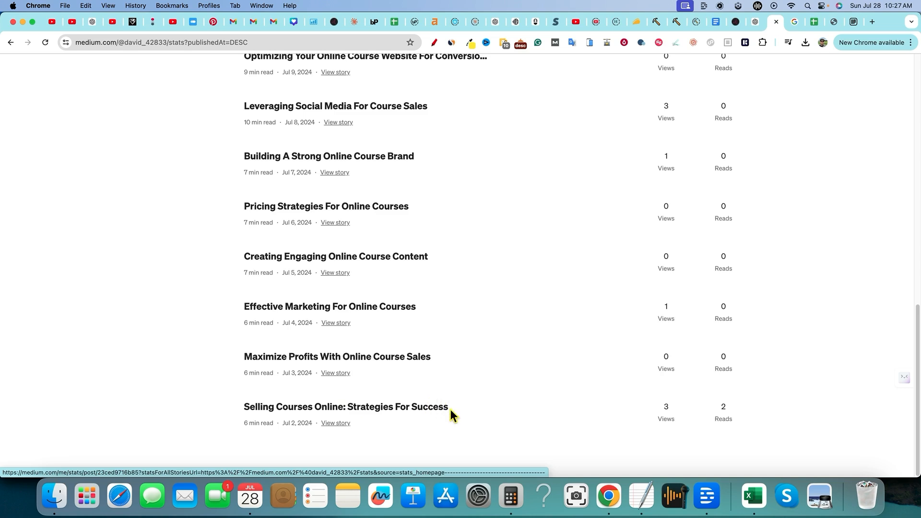
pyautogui.moveTo(336, 412)
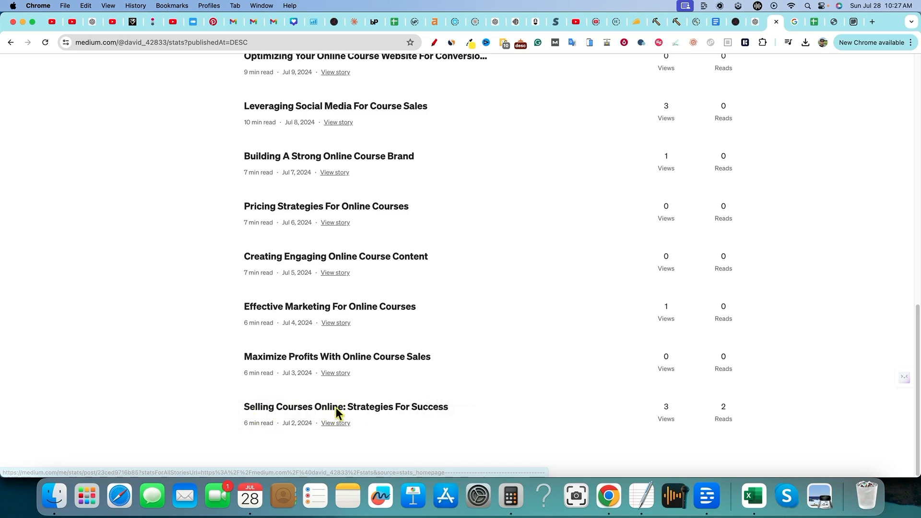
pyautogui.click(345, 407)
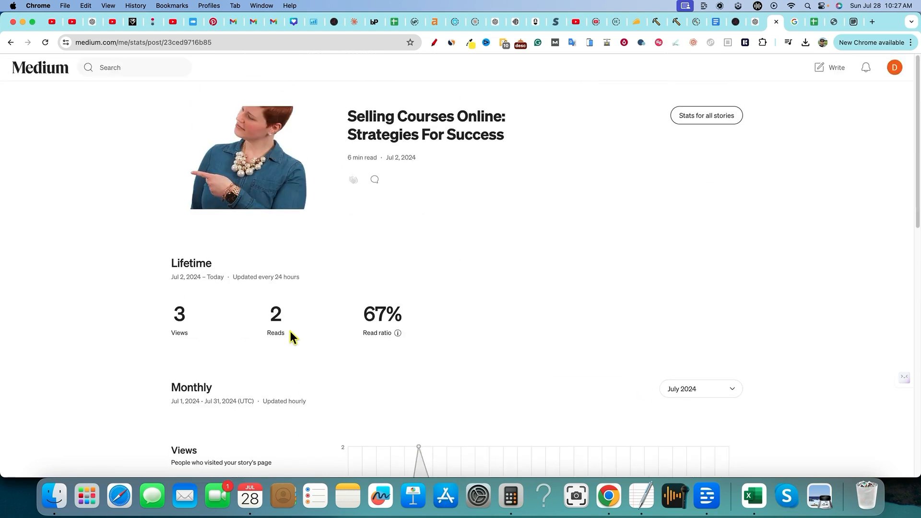
pyautogui.moveTo(443, 182)
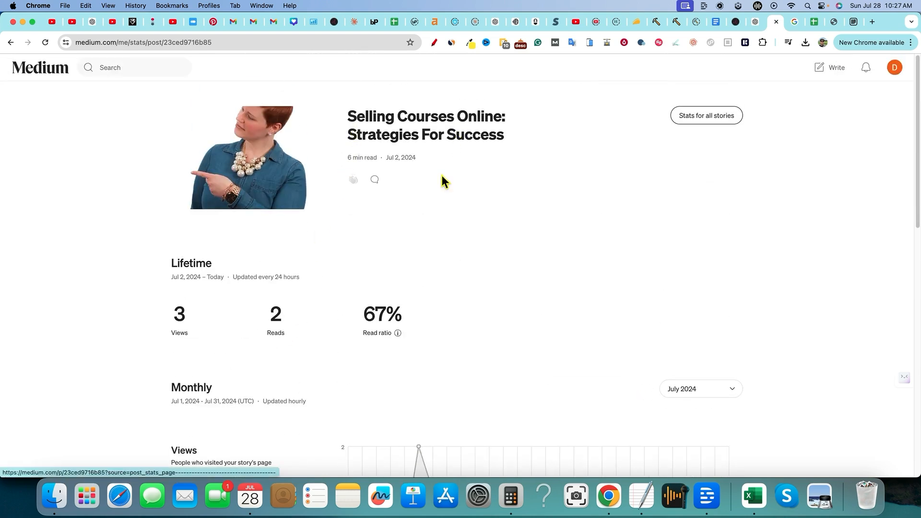
pyautogui.moveTo(498, 125)
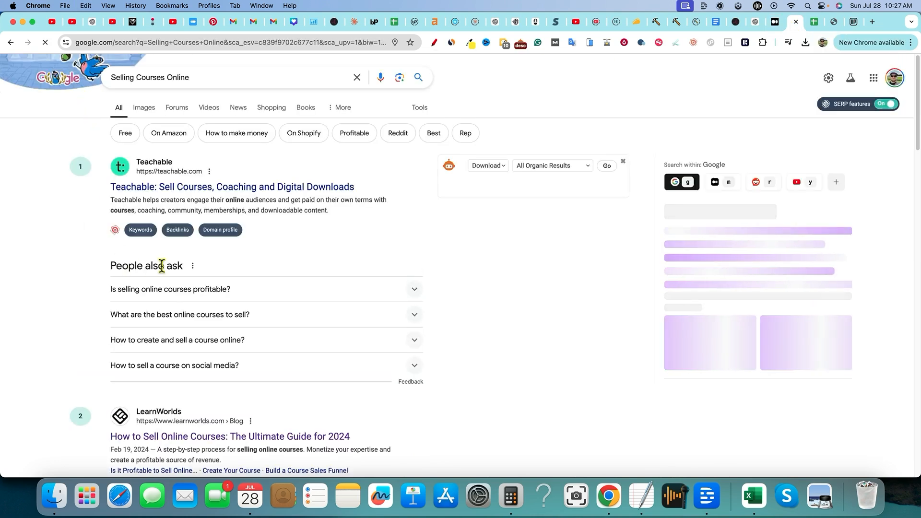
# - Page through Google results for 'Selling Courses Online' past position 40 to the Medium article
pyautogui.scroll(-3)
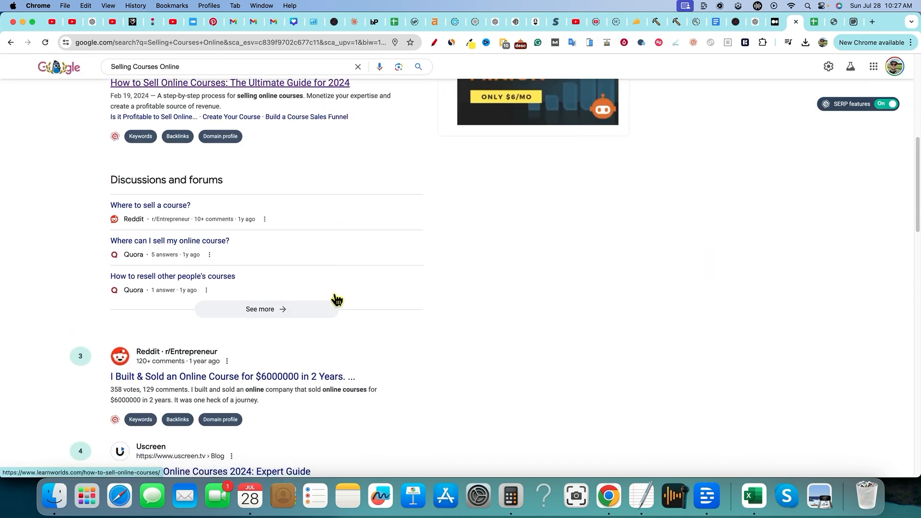
pyautogui.scroll(-3)
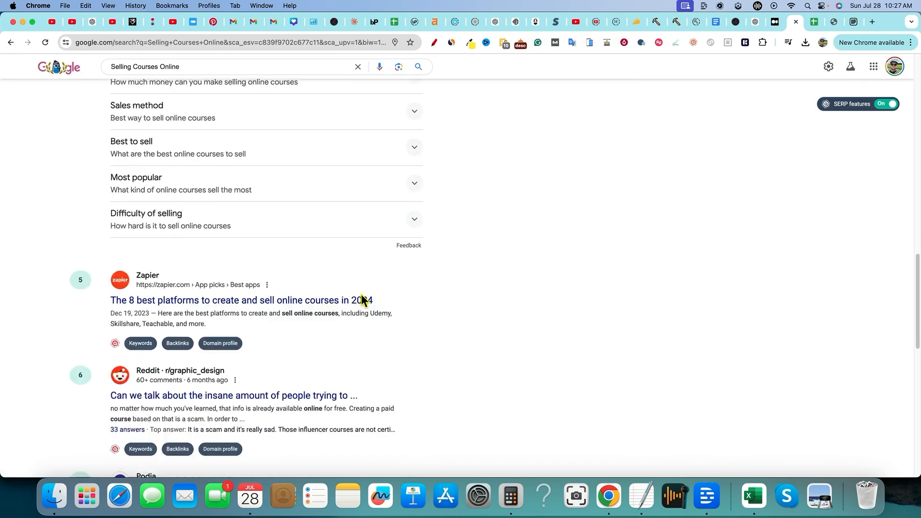
pyautogui.scroll(-3)
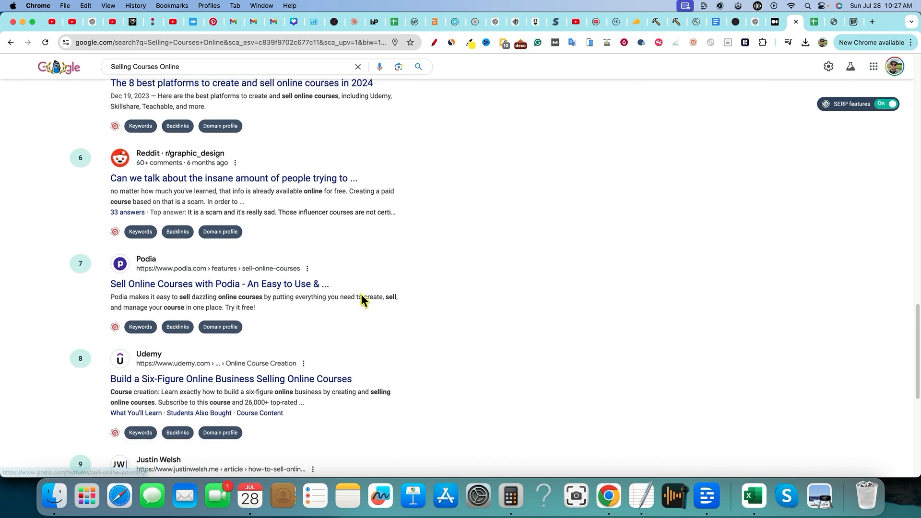
pyautogui.scroll(-3)
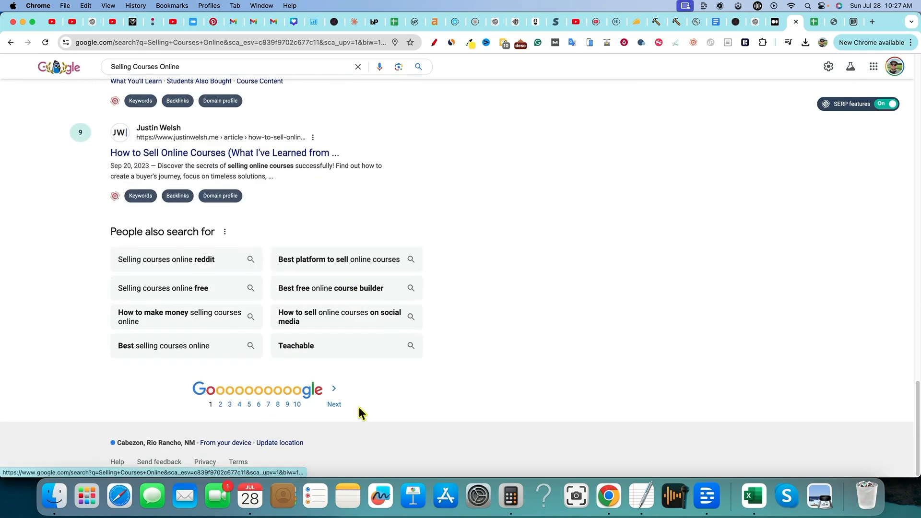
pyautogui.click(334, 404)
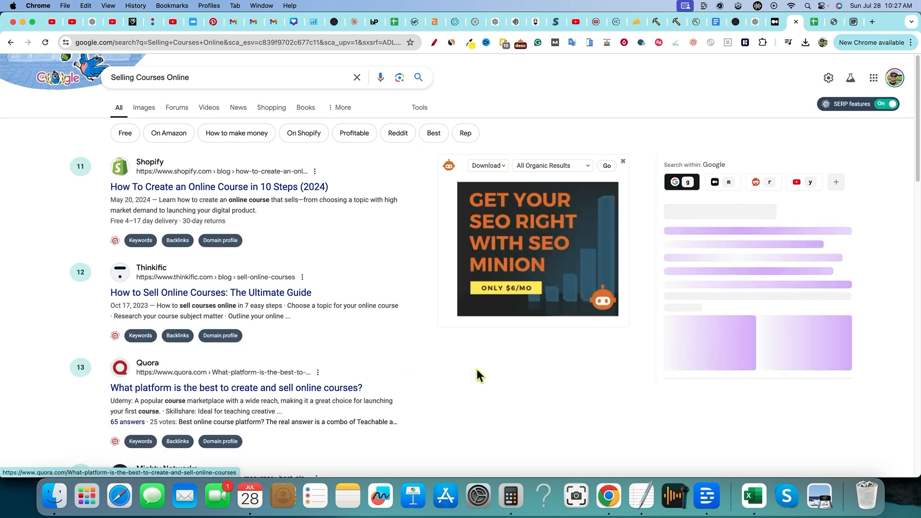
pyautogui.scroll(-3)
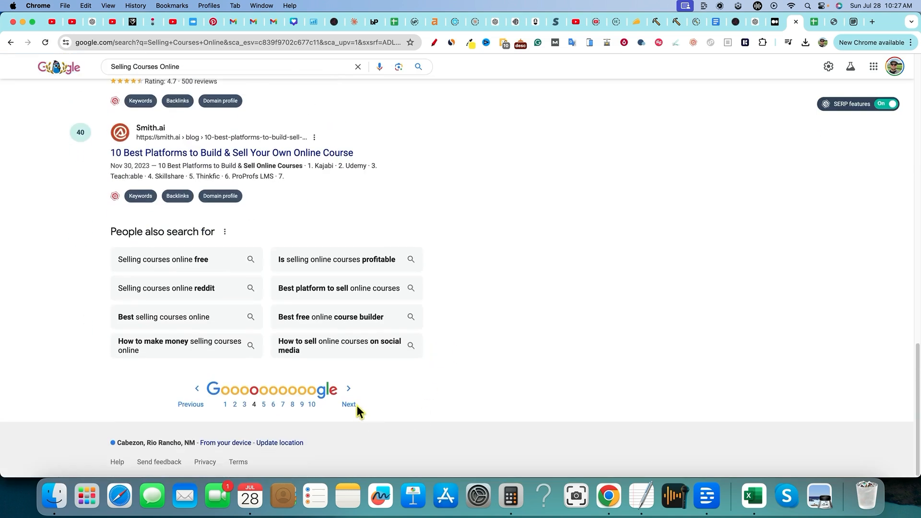
pyautogui.click(349, 404)
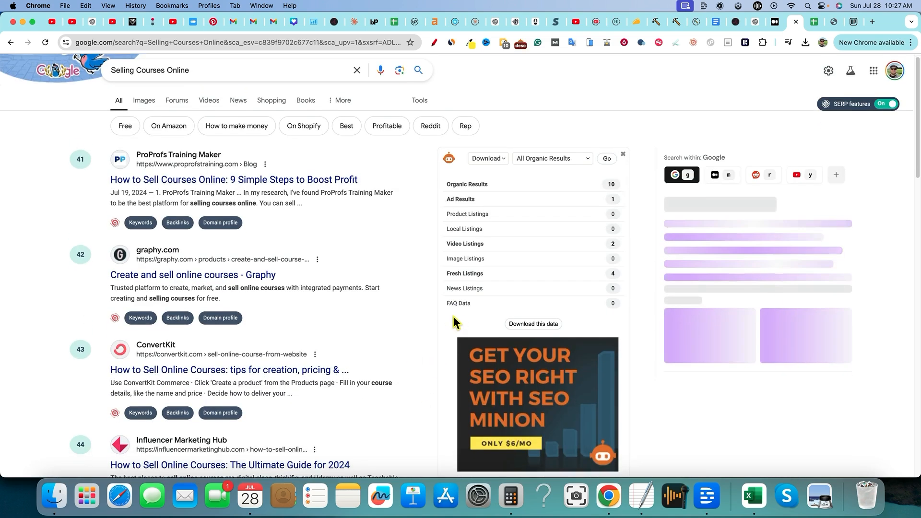
pyautogui.scroll(-3)
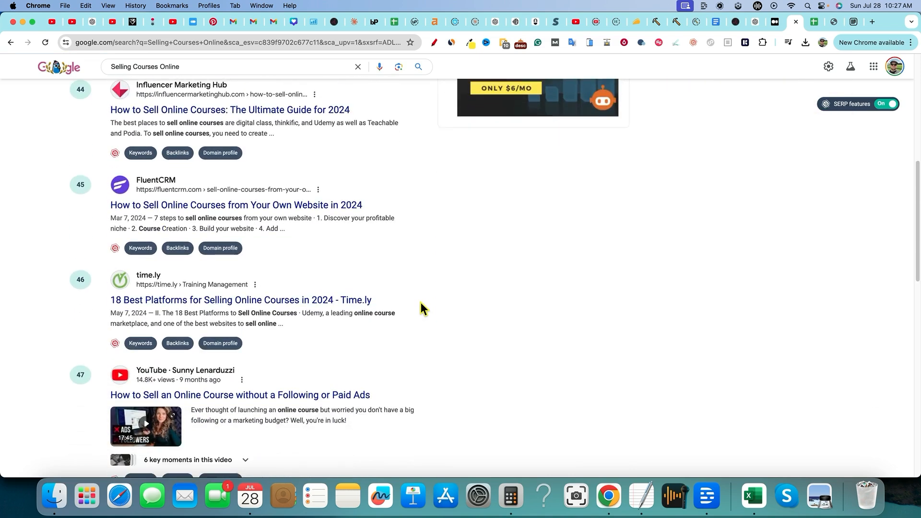
pyautogui.scroll(-3)
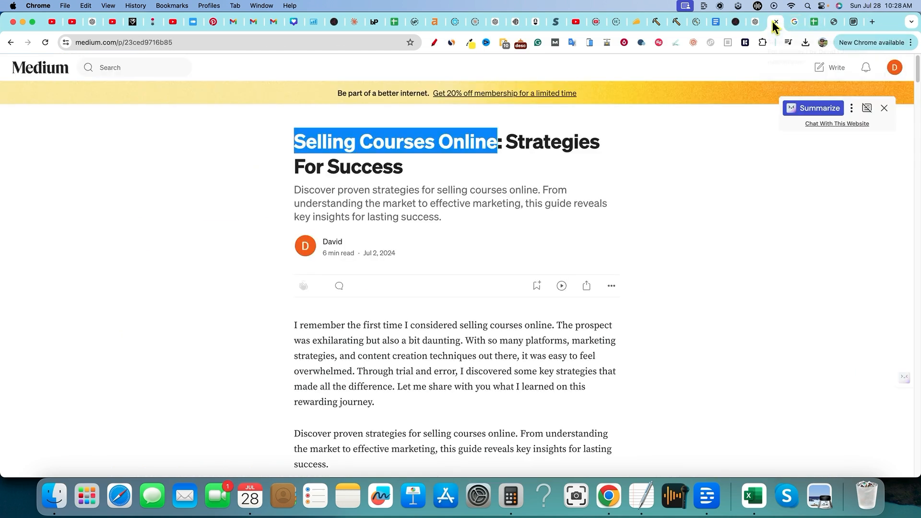
pyautogui.moveTo(756, 22)
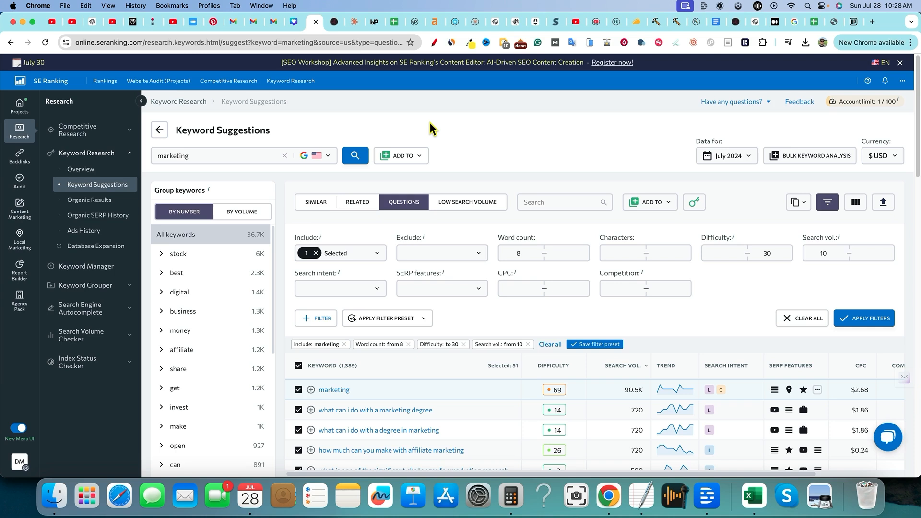
pyautogui.moveTo(38, 239)
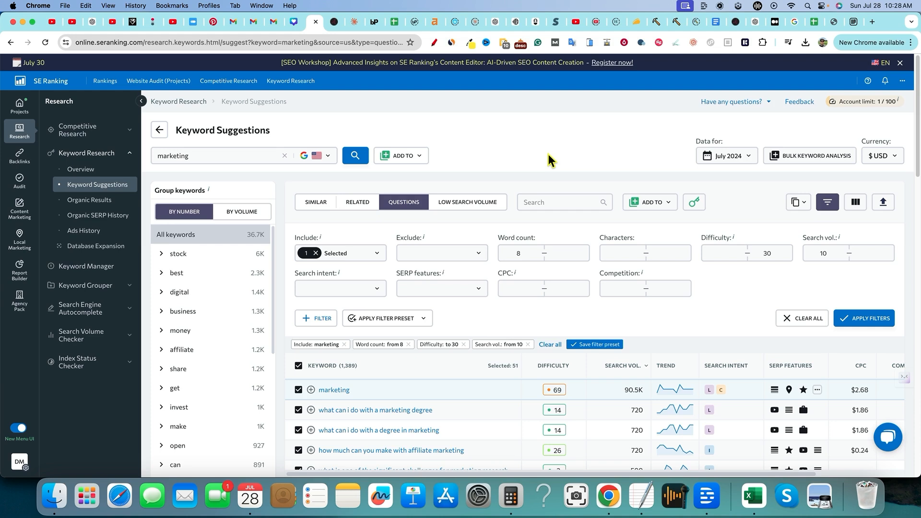
pyautogui.moveTo(476, 156)
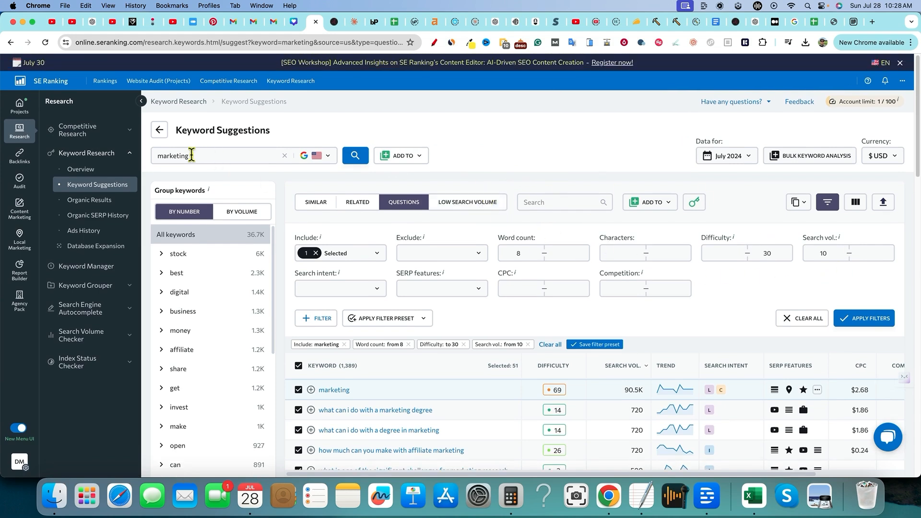
pyautogui.moveTo(430, 242)
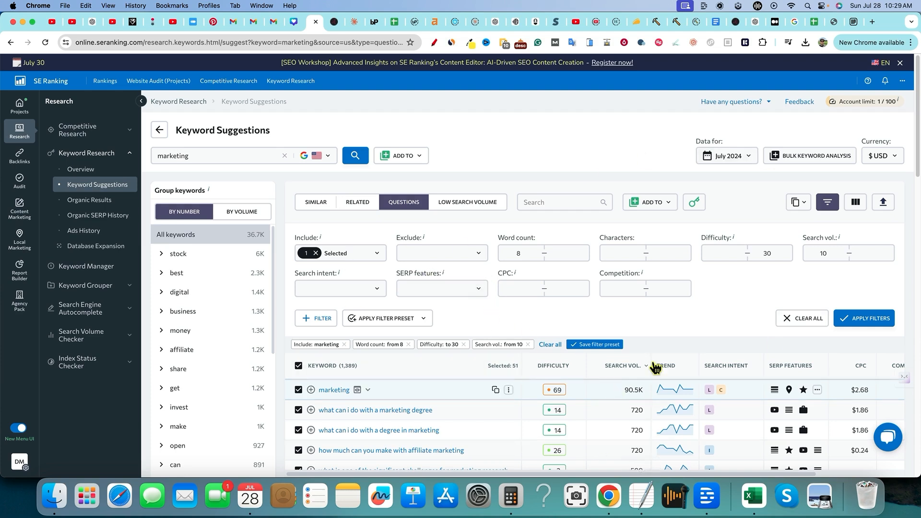
# - Export the filtered 'marketing' question keywords (8+ words, difficulty ≤30, volume ≥10) to a spreadsheet
pyautogui.click(764, 254)
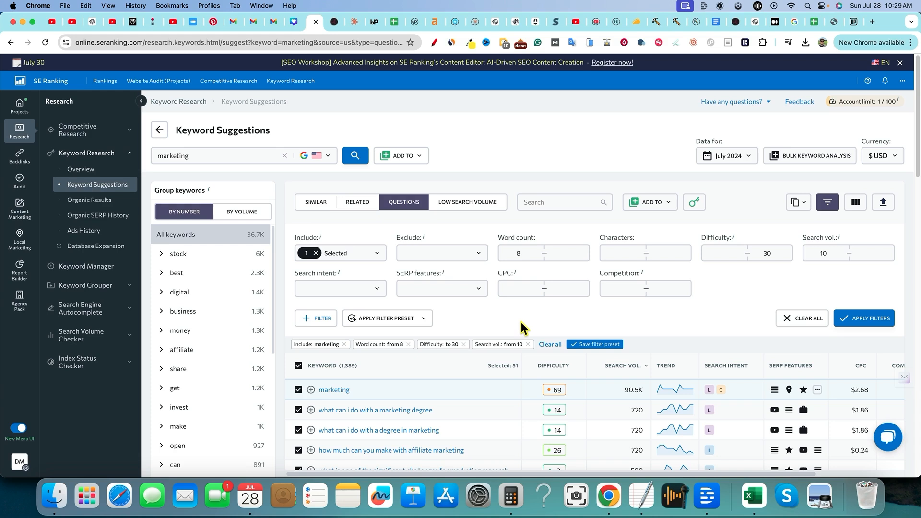
pyautogui.moveTo(632, 444)
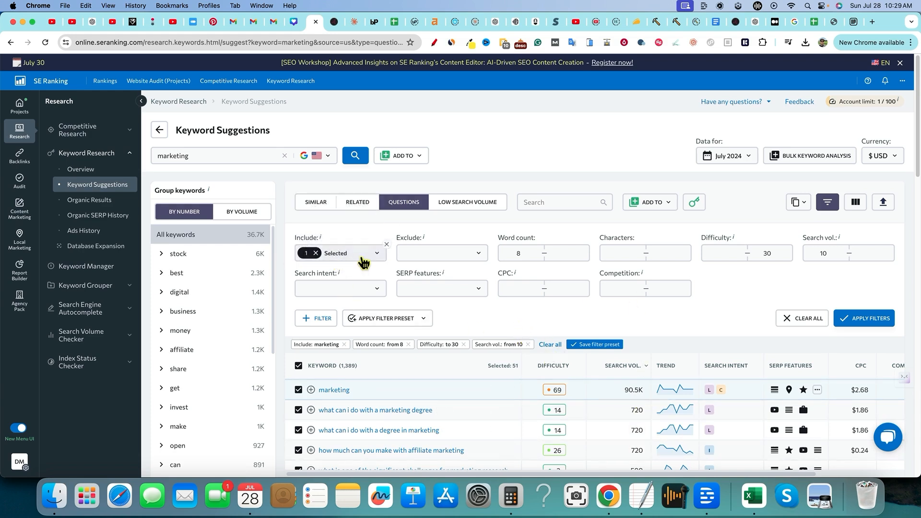
pyautogui.moveTo(383, 336)
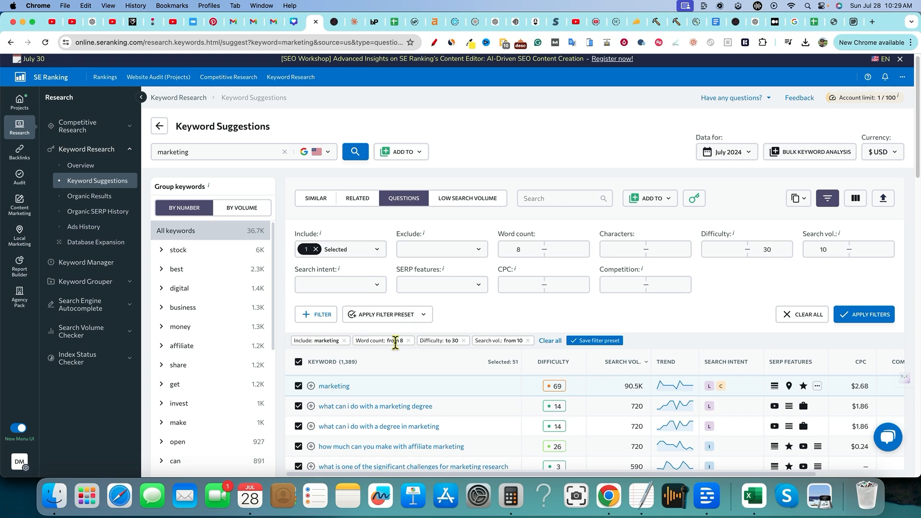
pyautogui.scroll(-3)
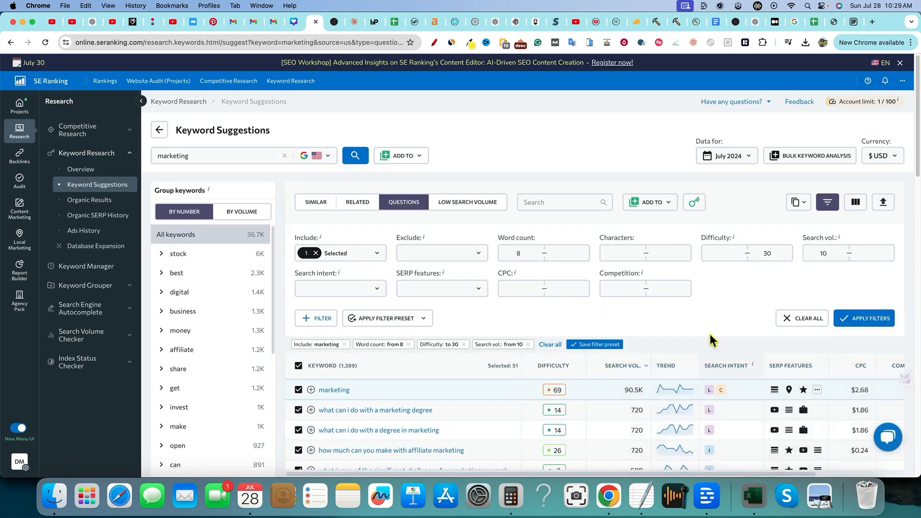
pyautogui.click(752, 496)
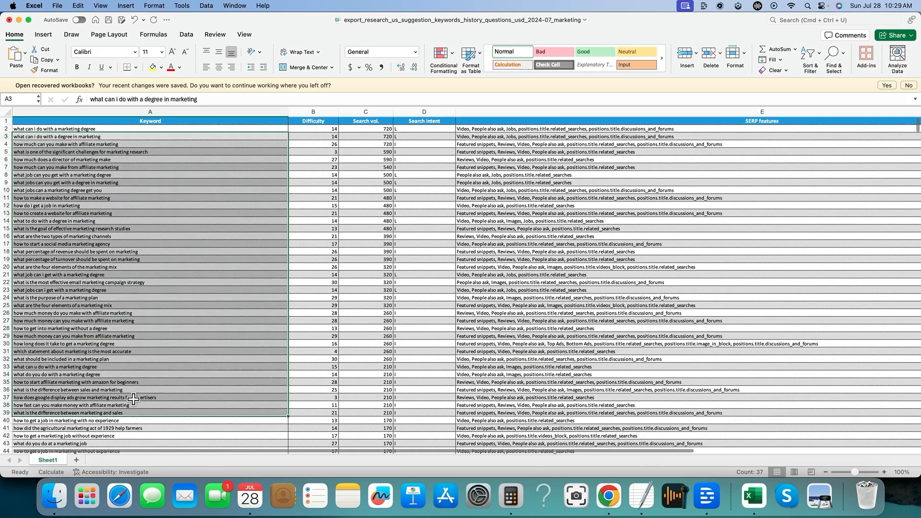
# - Select the Search vol. column to read its 38,550 total in the status bar
pyautogui.click(364, 111)
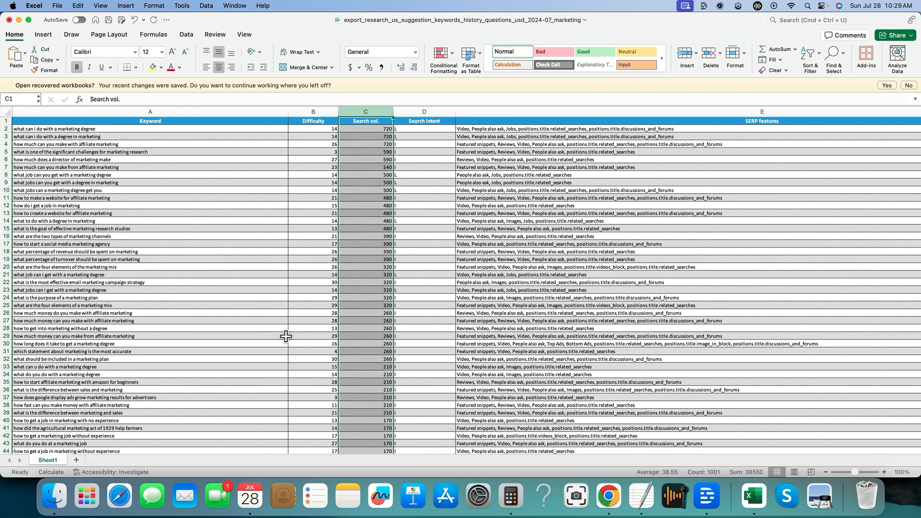
pyautogui.moveTo(286, 345)
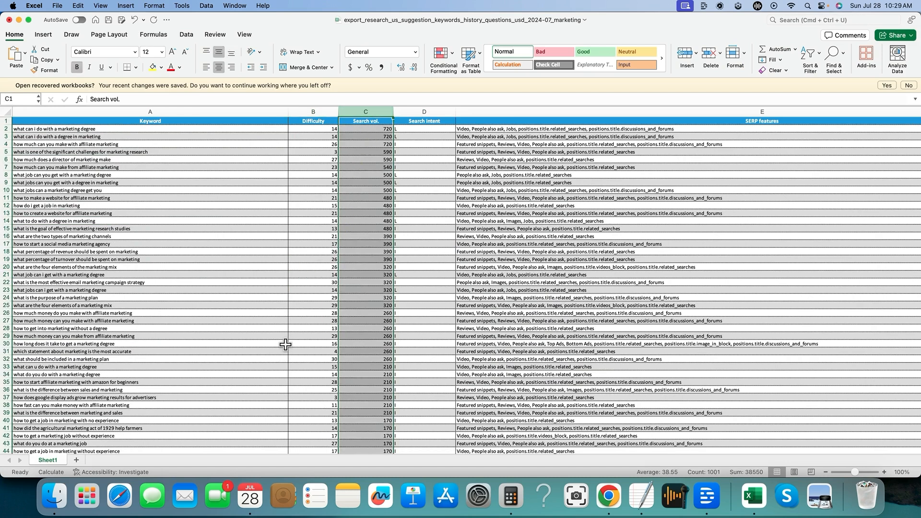
pyautogui.moveTo(190, 351)
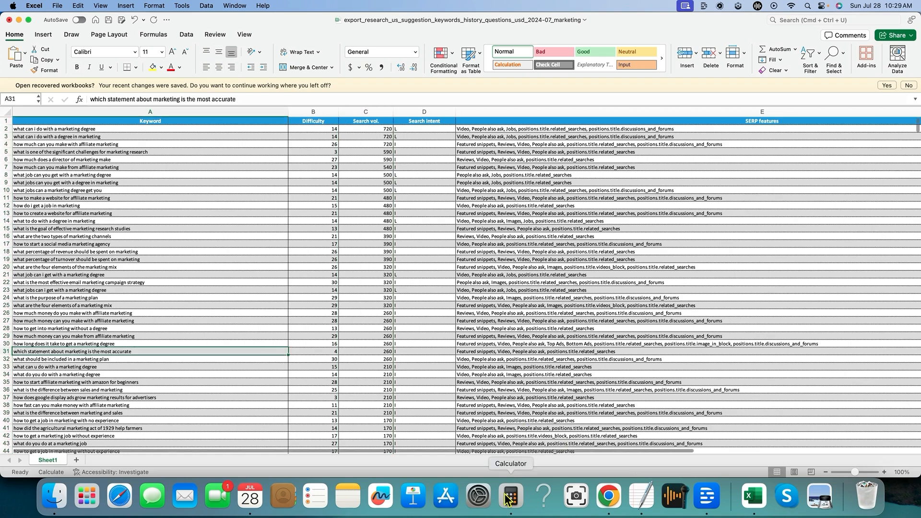
# - Use Calculator to divide 500, giving 16.66666666666667 over the keyword export
pyautogui.click(509, 500)
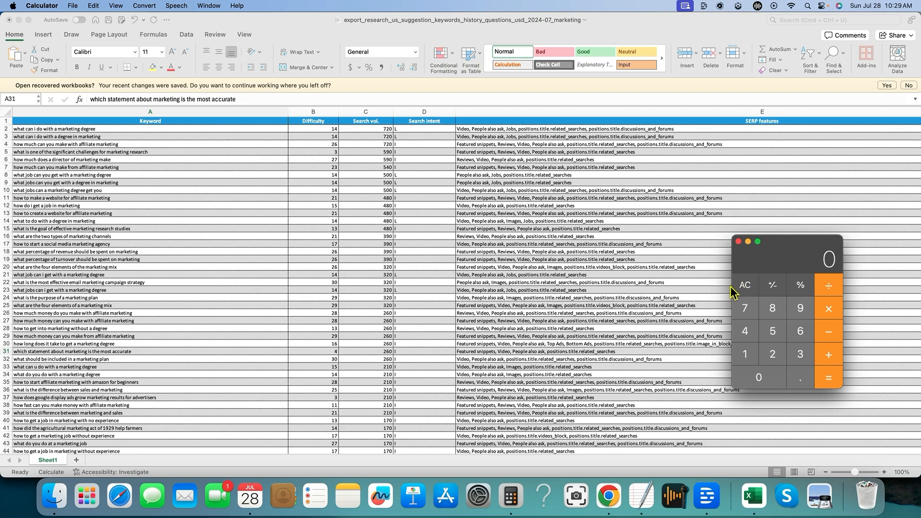
pyautogui.moveTo(778, 337)
pyautogui.write('500')
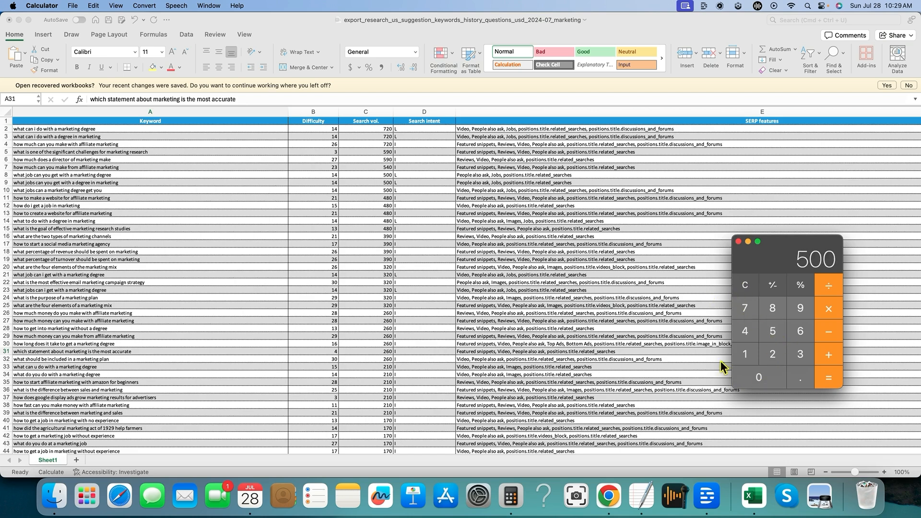
pyautogui.click(799, 356)
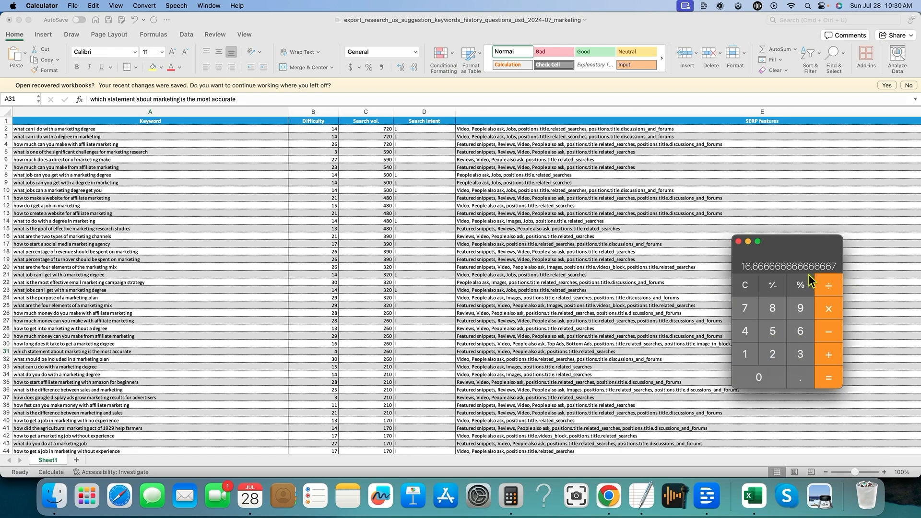
pyautogui.moveTo(761, 280)
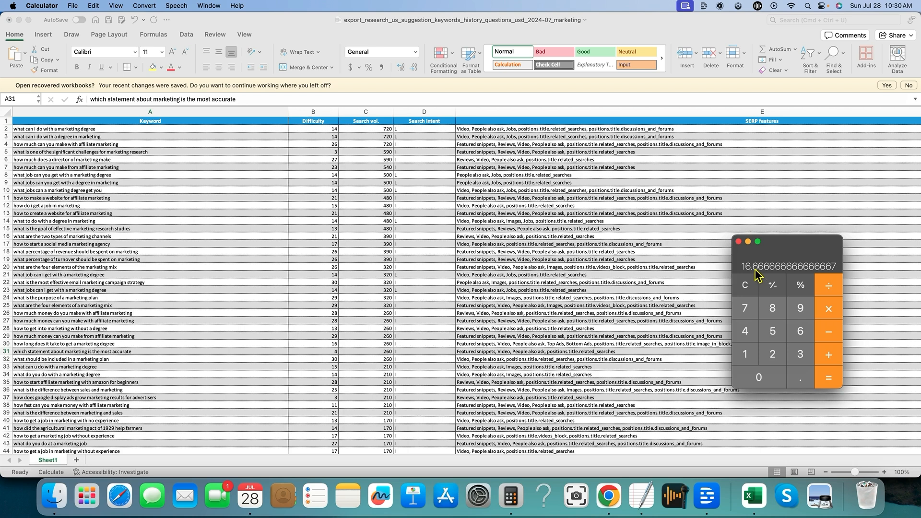
pyautogui.moveTo(737, 275)
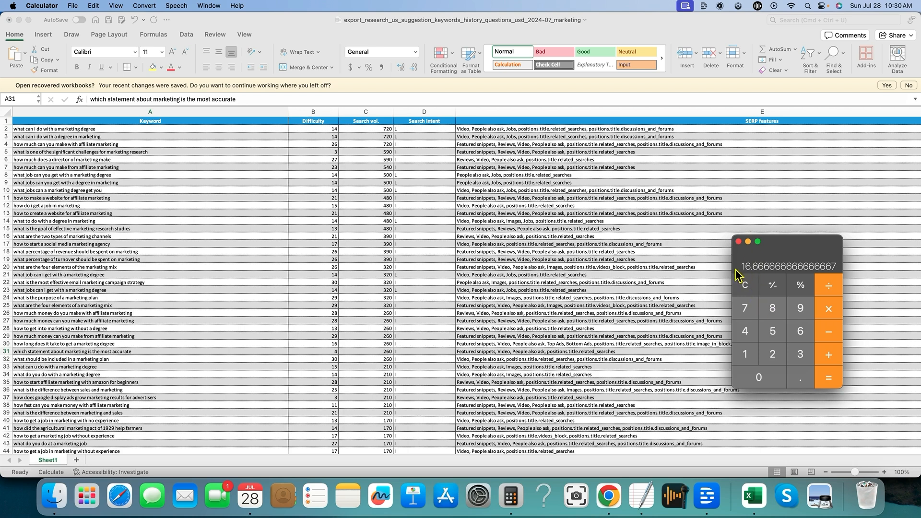
pyautogui.moveTo(761, 288)
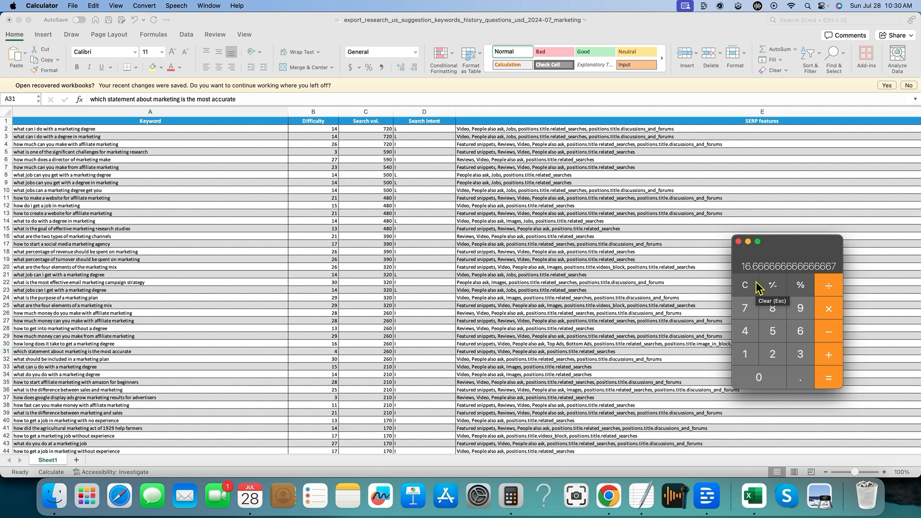
pyautogui.moveTo(774, 286)
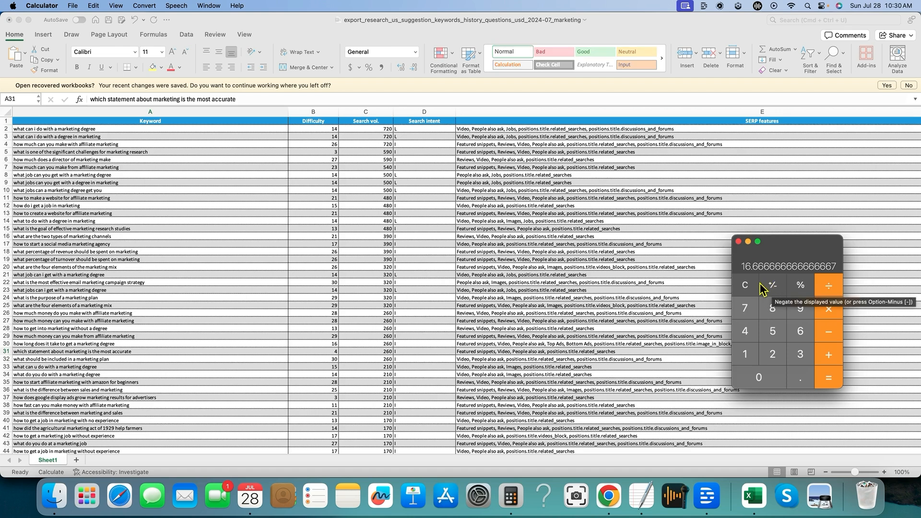
pyautogui.moveTo(745, 285)
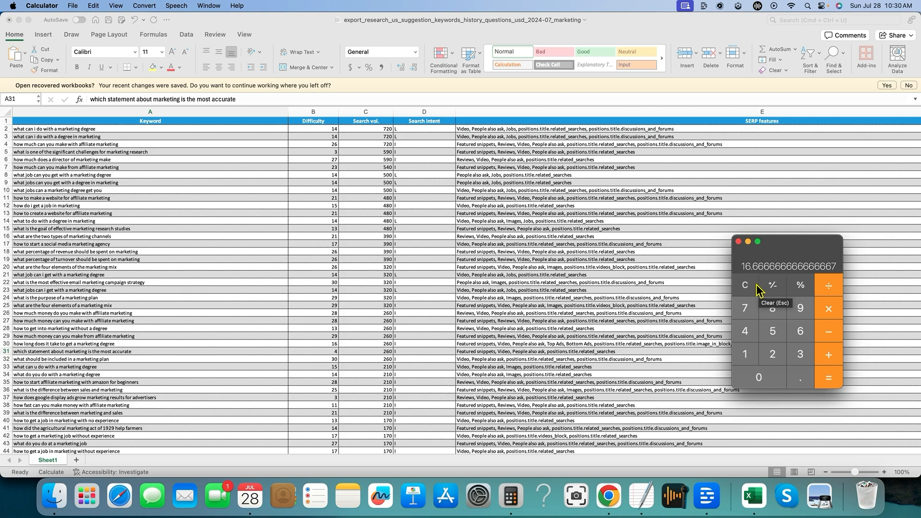
pyautogui.moveTo(757, 294)
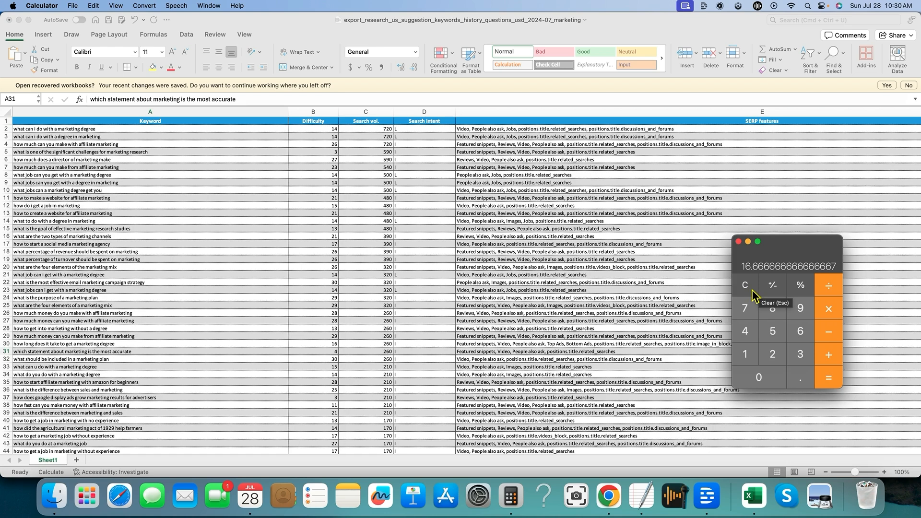
pyautogui.moveTo(732, 305)
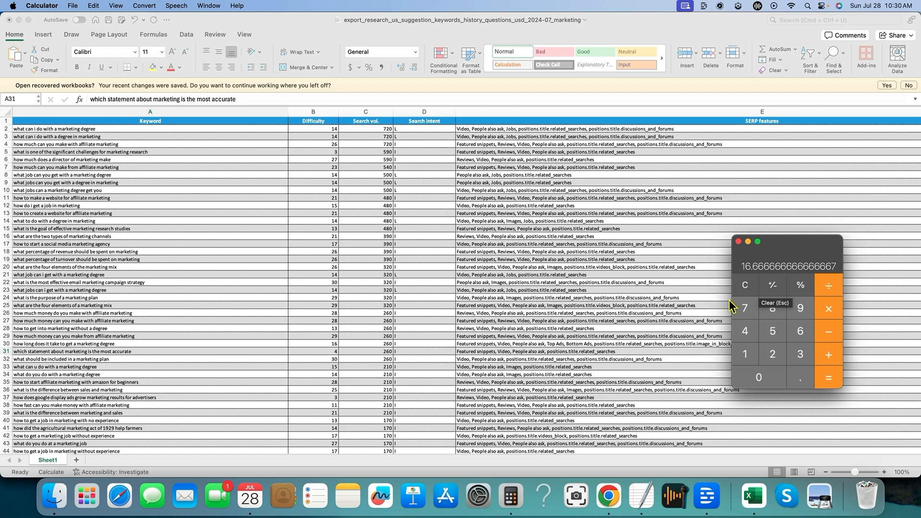
pyautogui.moveTo(598, 255)
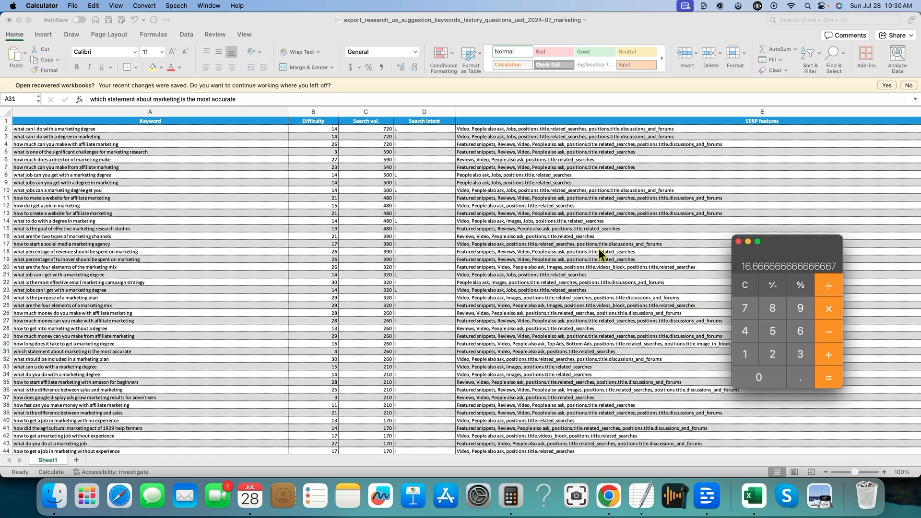
pyautogui.moveTo(745, 289)
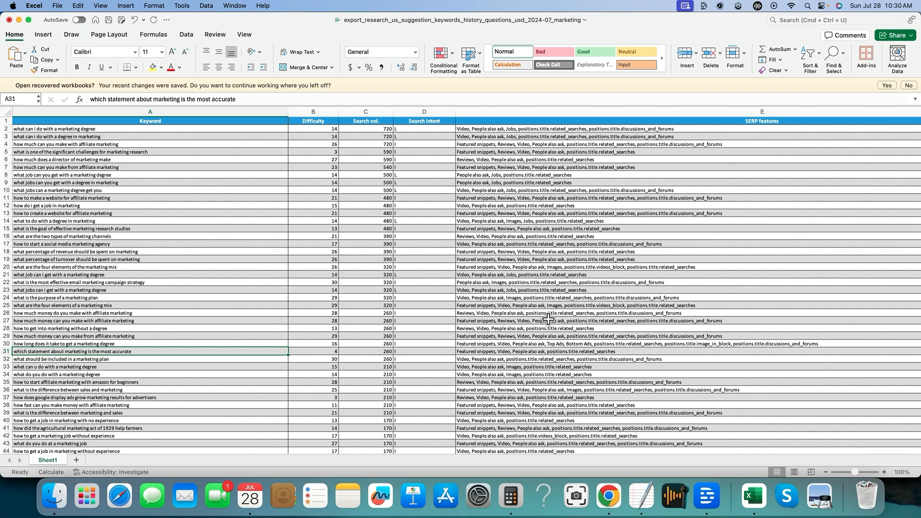
pyautogui.moveTo(152, 154)
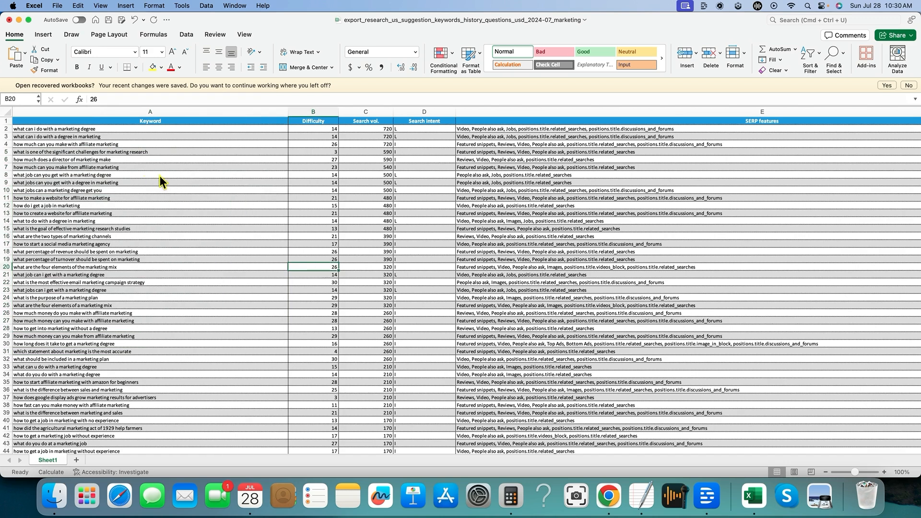
# - Select the 199 keyword questions in column A and switch to the campaign form
pyautogui.moveTo(150, 129); pyautogui.dragTo(149, 144)
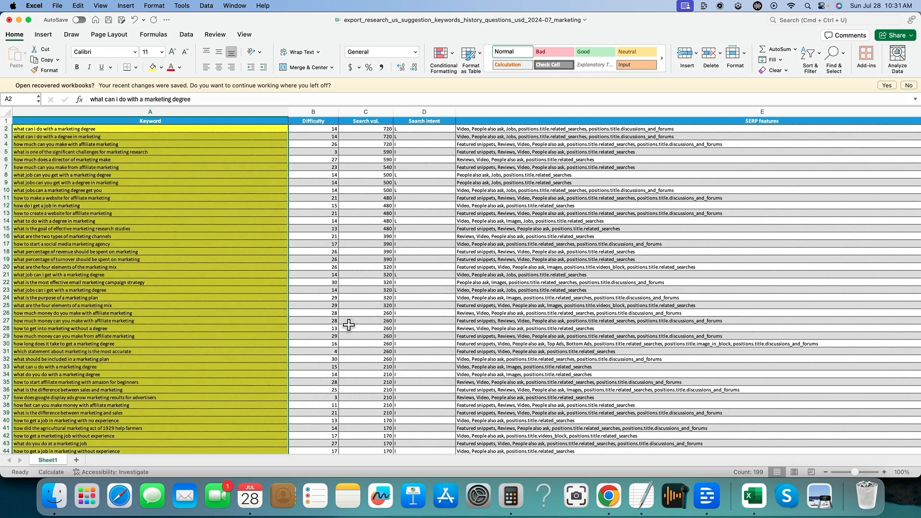
pyautogui.moveTo(608, 504)
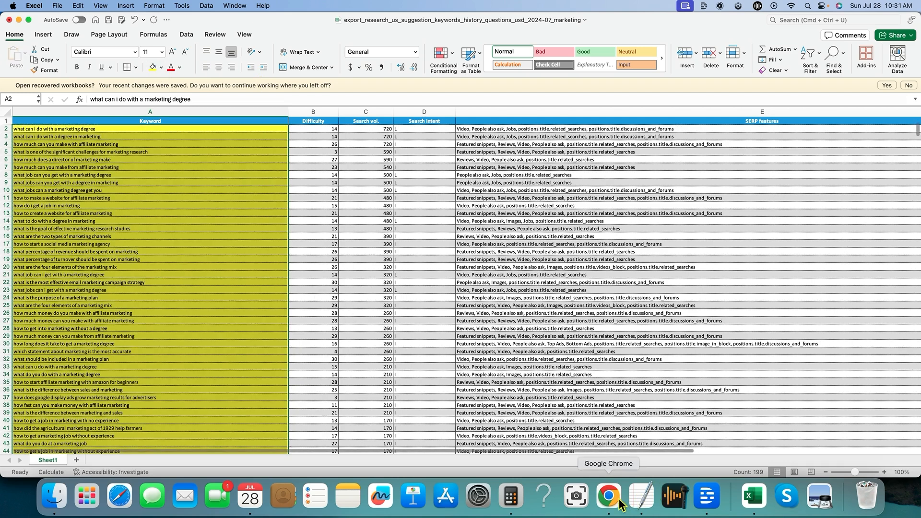
pyautogui.click(608, 496)
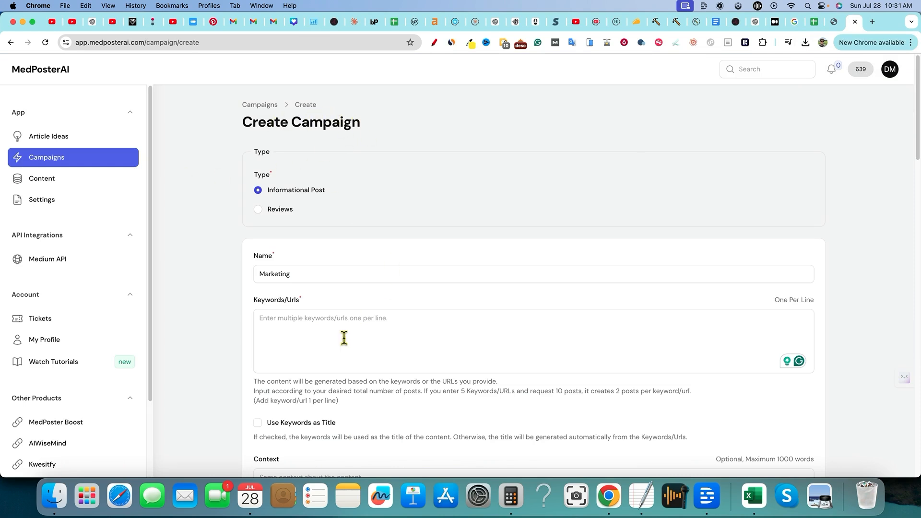
pyautogui.moveTo(299, 293)
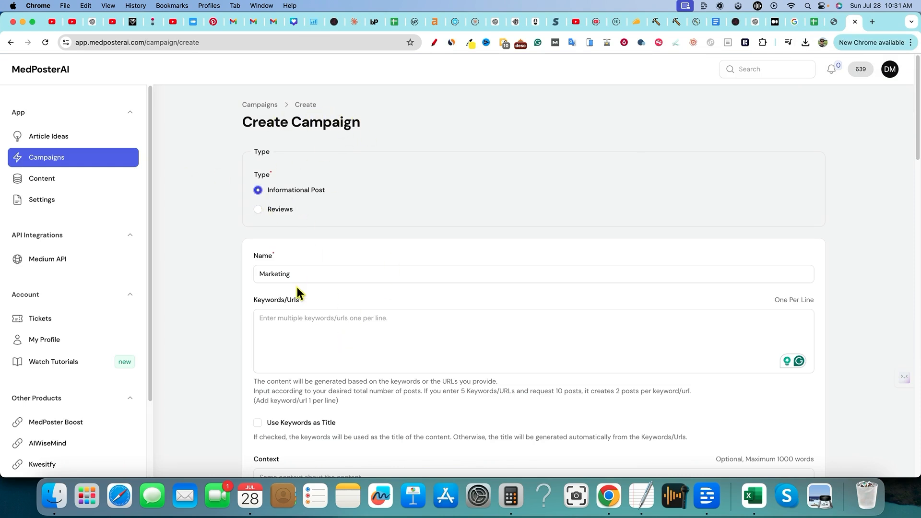
pyautogui.moveTo(299, 323)
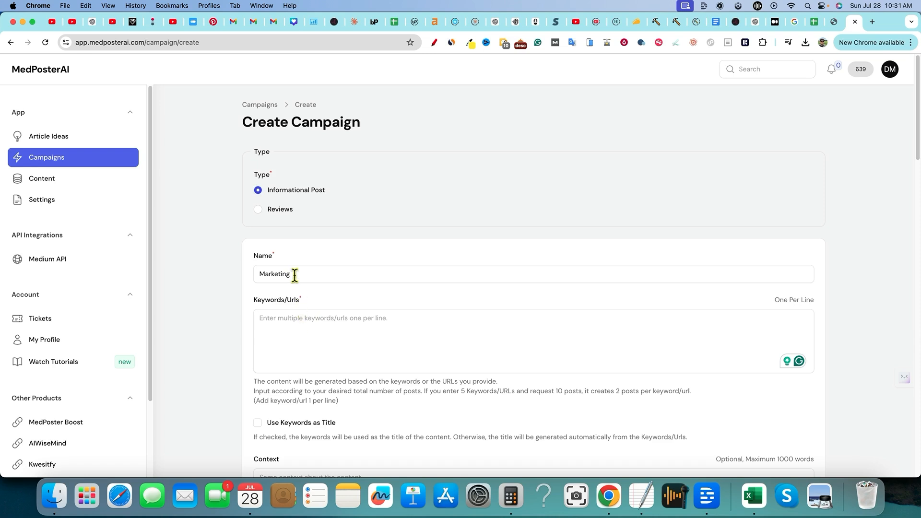
# - Append '1' so the campaign is named 'Marketing 1', then return to the keywords
pyautogui.write('1')
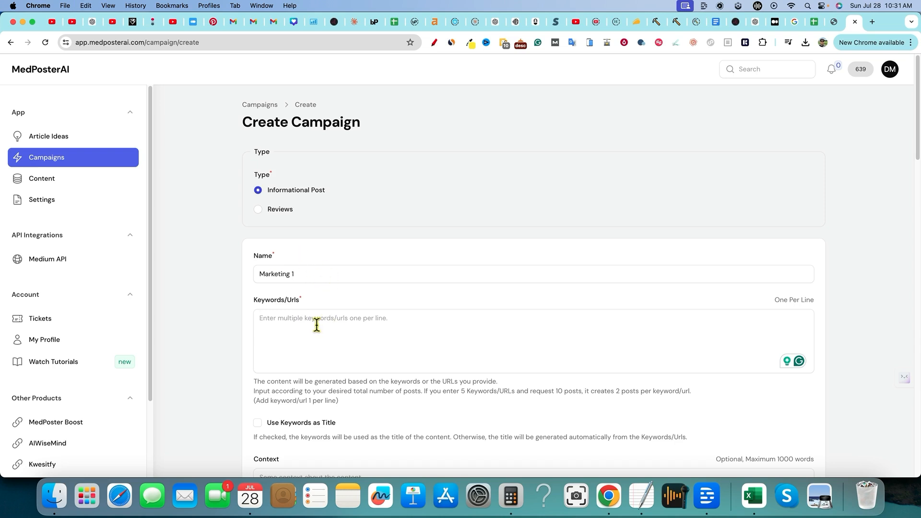
pyautogui.moveTo(350, 341)
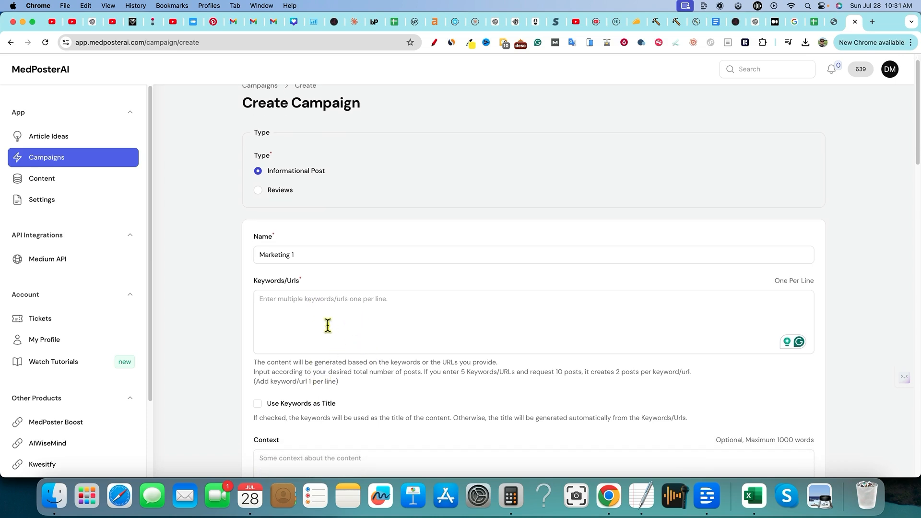
pyautogui.click(753, 496)
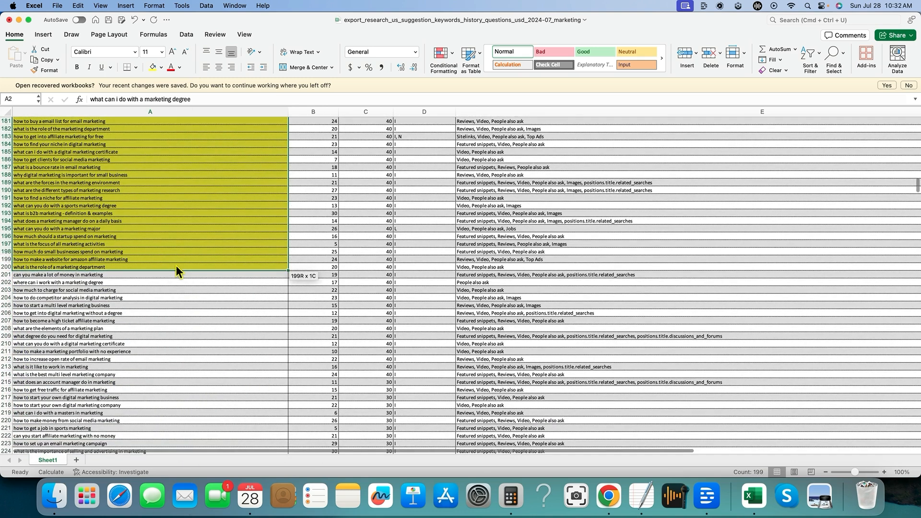
# - Paste the 199 marketing questions into the Keywords/Urls field and verify against the spreadsheet
pyautogui.click(609, 500)
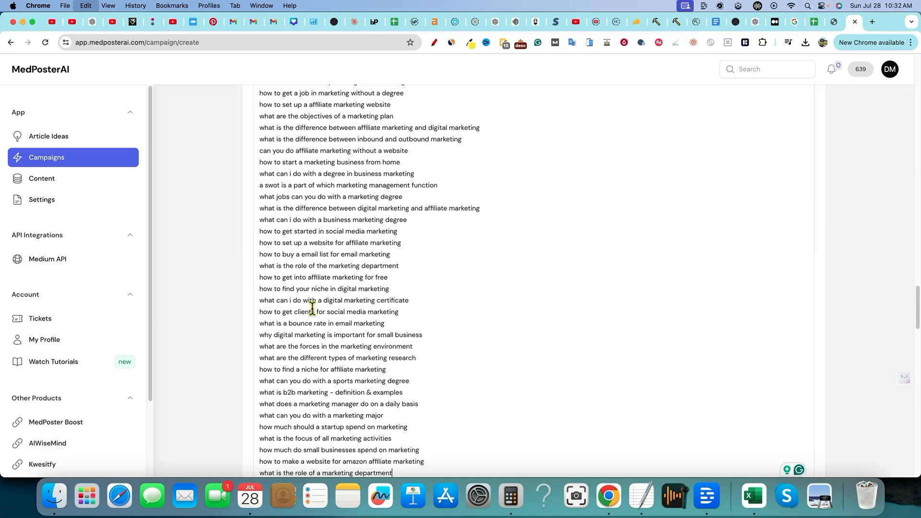
pyautogui.scroll(-3)
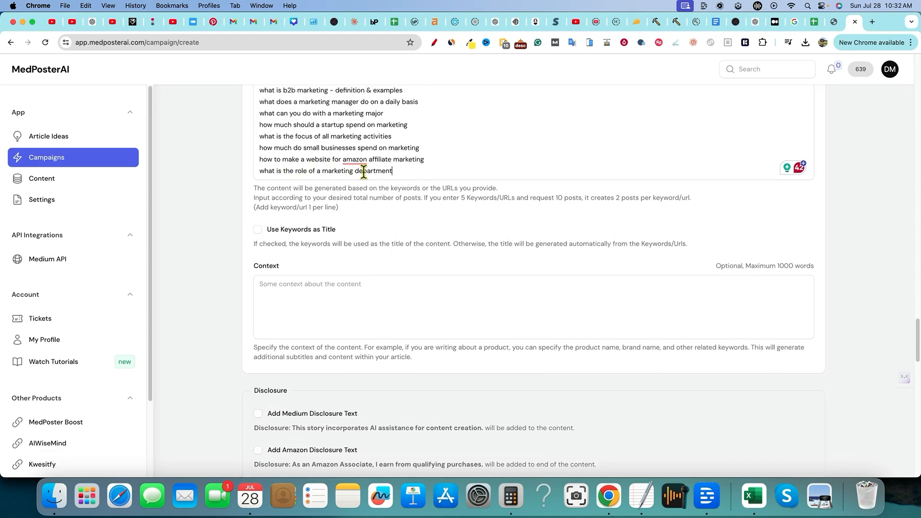
pyautogui.moveTo(595, 409)
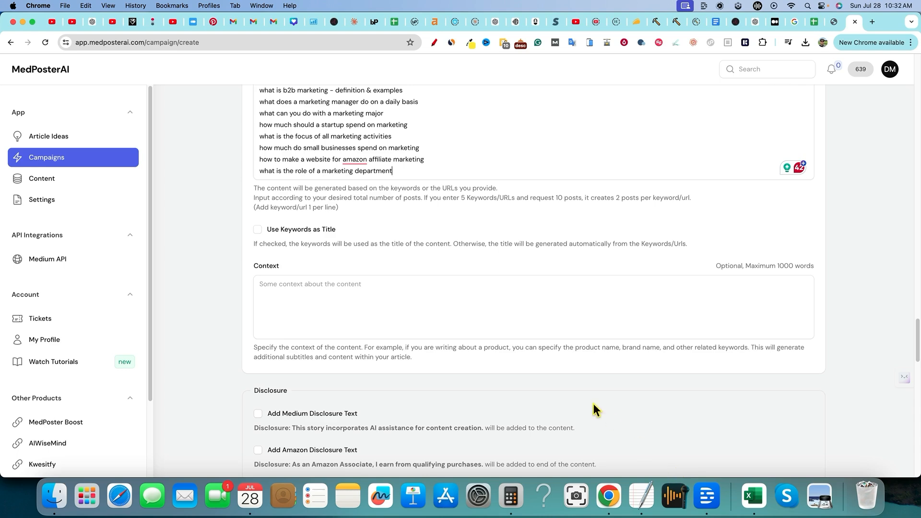
pyautogui.click(752, 496)
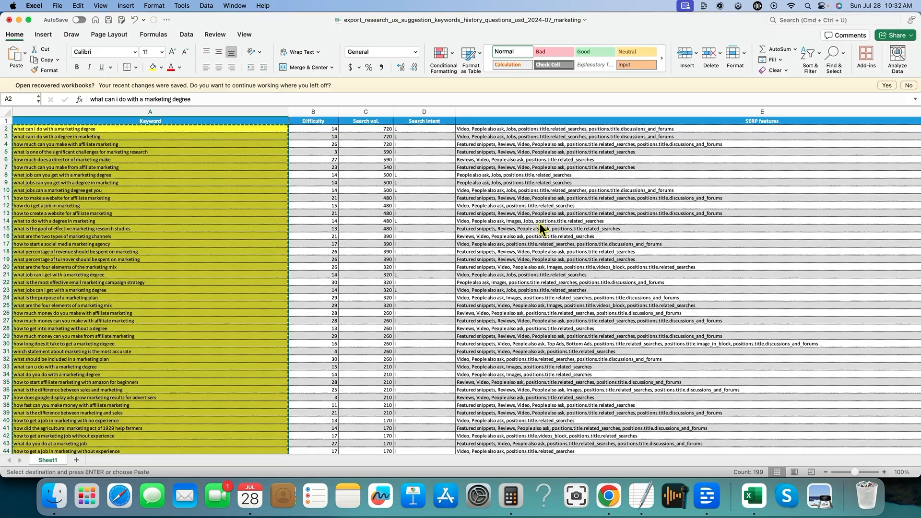
pyautogui.scroll(-3)
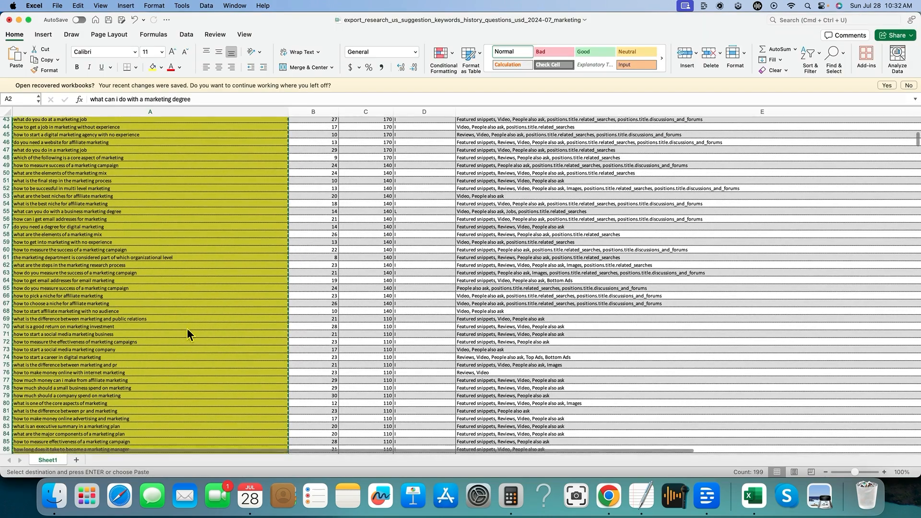
pyautogui.scroll(-3)
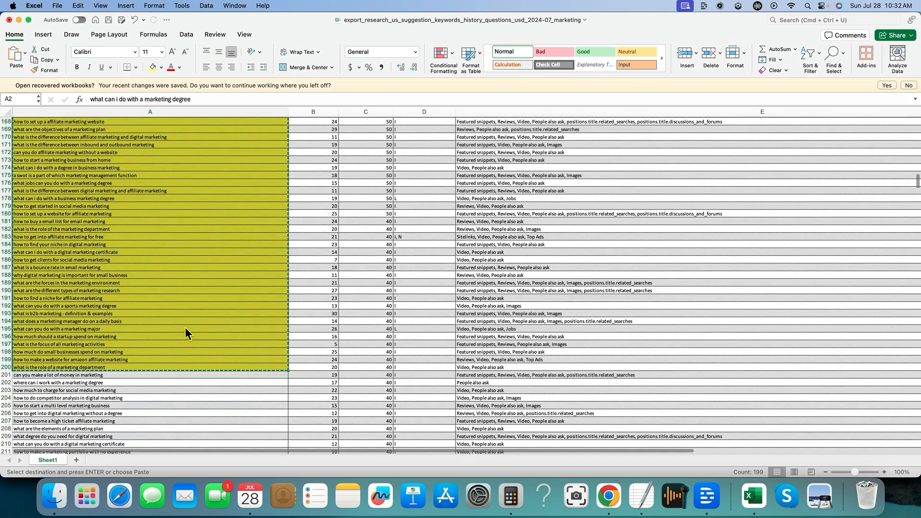
pyautogui.moveTo(157, 348)
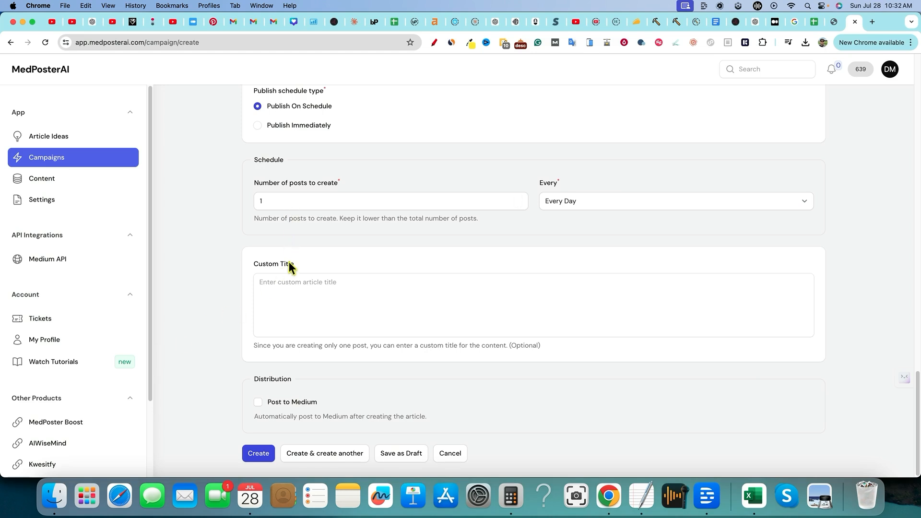
pyautogui.scroll(3)
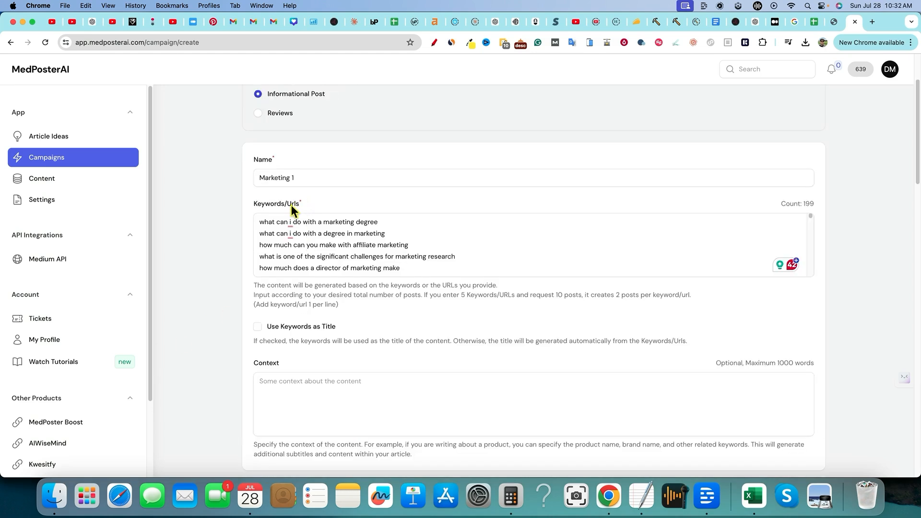
pyautogui.moveTo(316, 336)
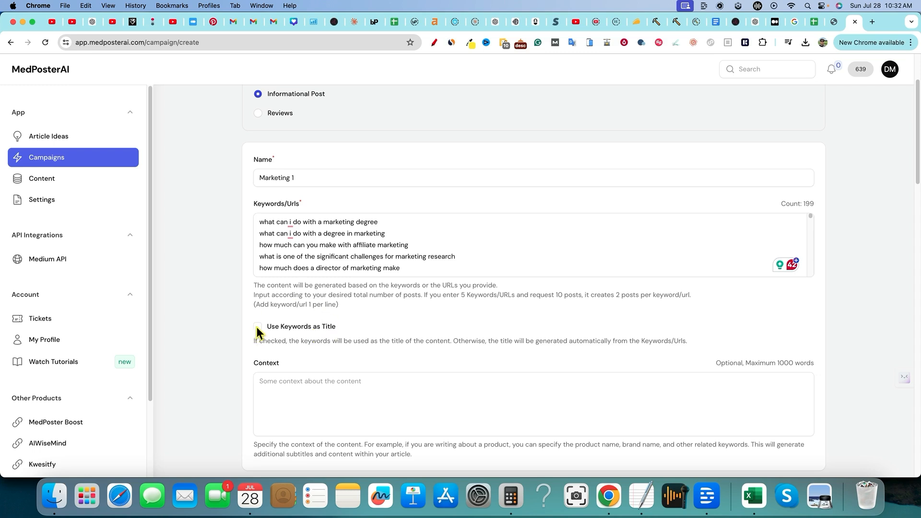
# - Use each keyword as the article title and review the video embed and image options
pyautogui.click(257, 326)
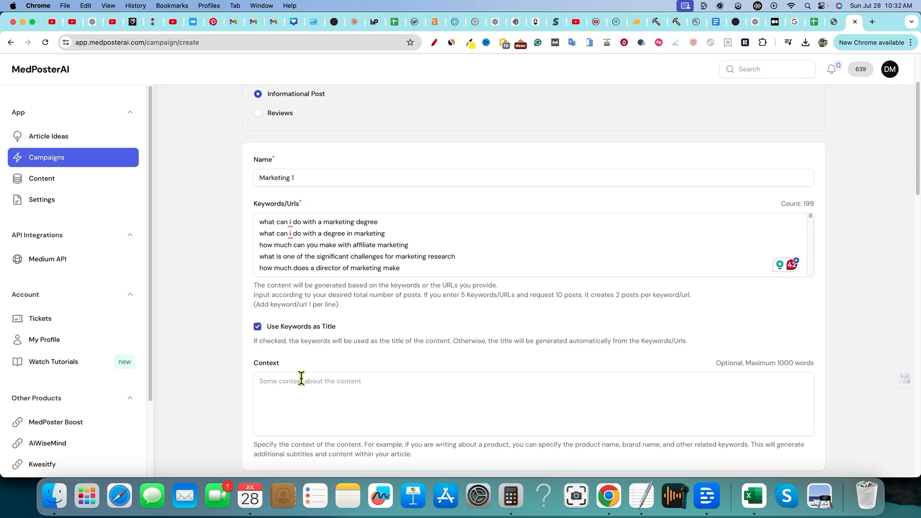
pyautogui.moveTo(332, 358)
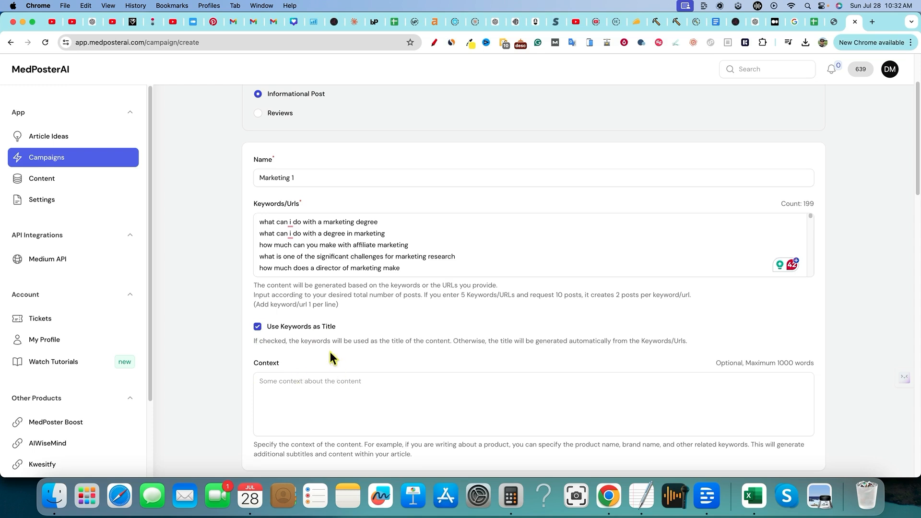
pyautogui.moveTo(310, 261)
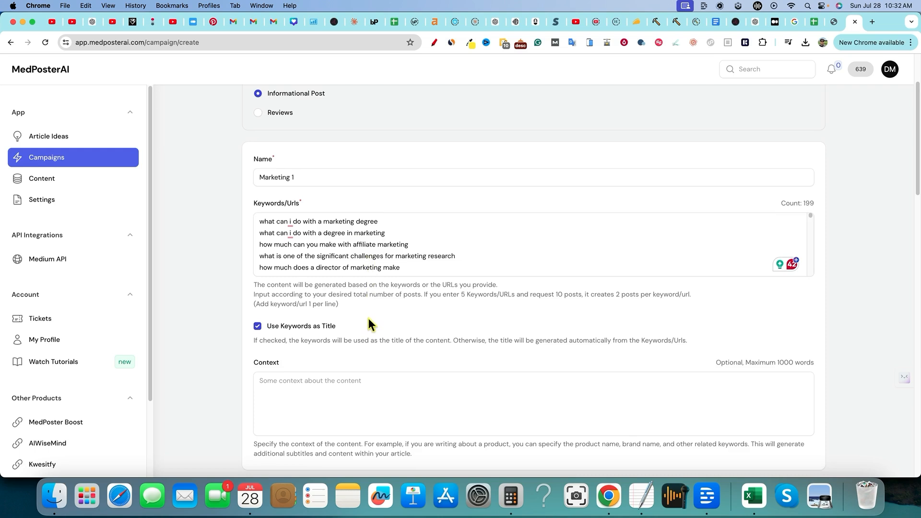
pyautogui.scroll(-3)
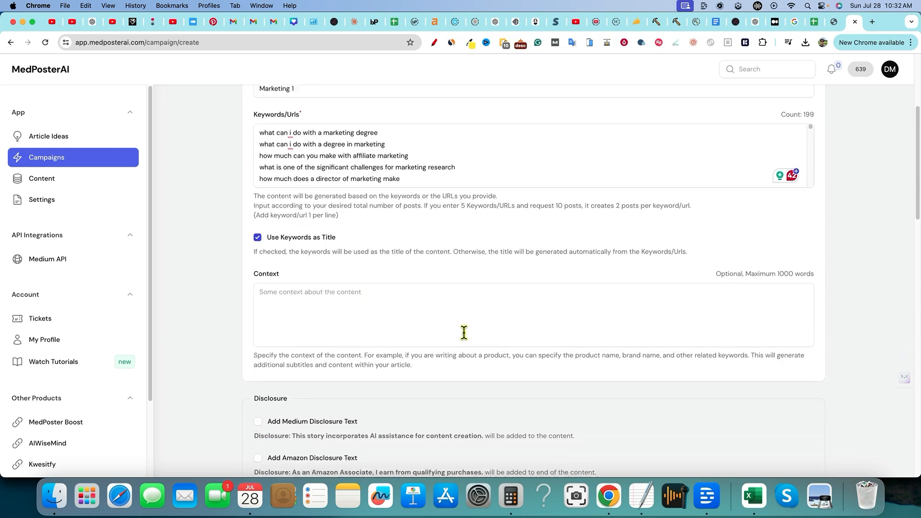
pyautogui.scroll(-3)
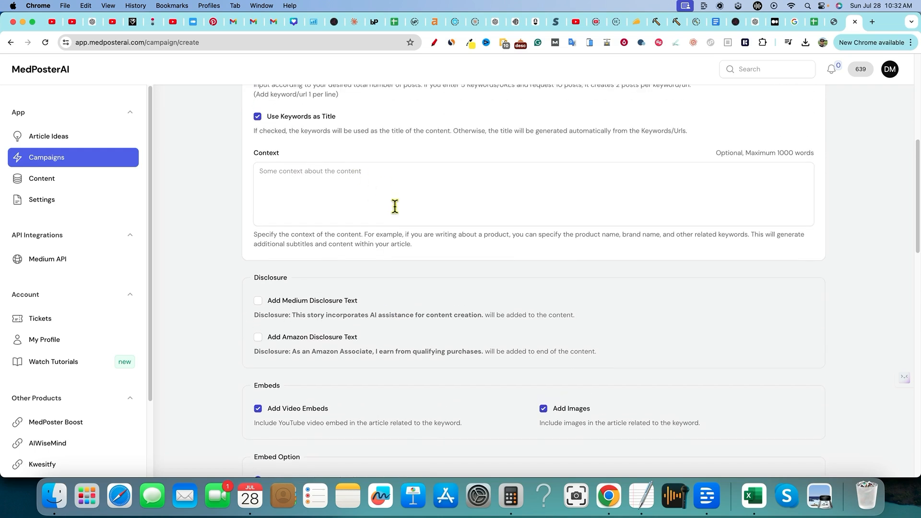
pyautogui.scroll(-3)
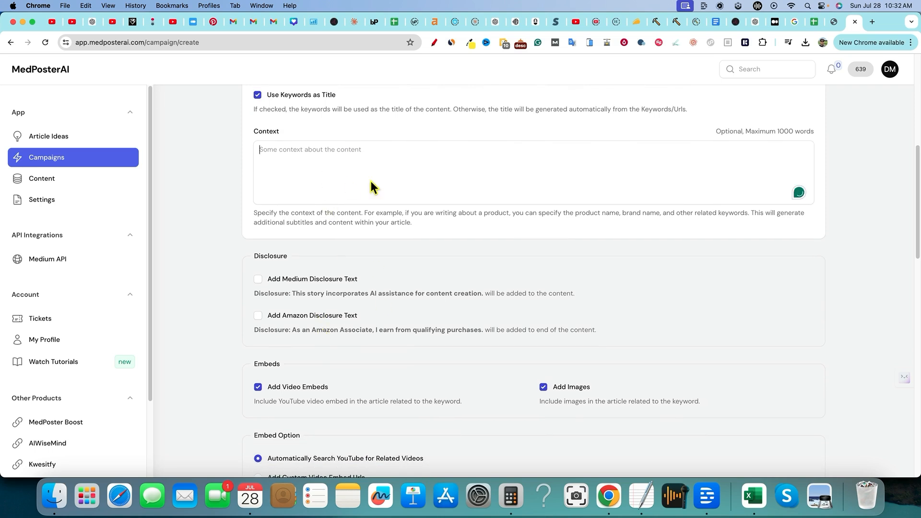
pyautogui.moveTo(334, 283)
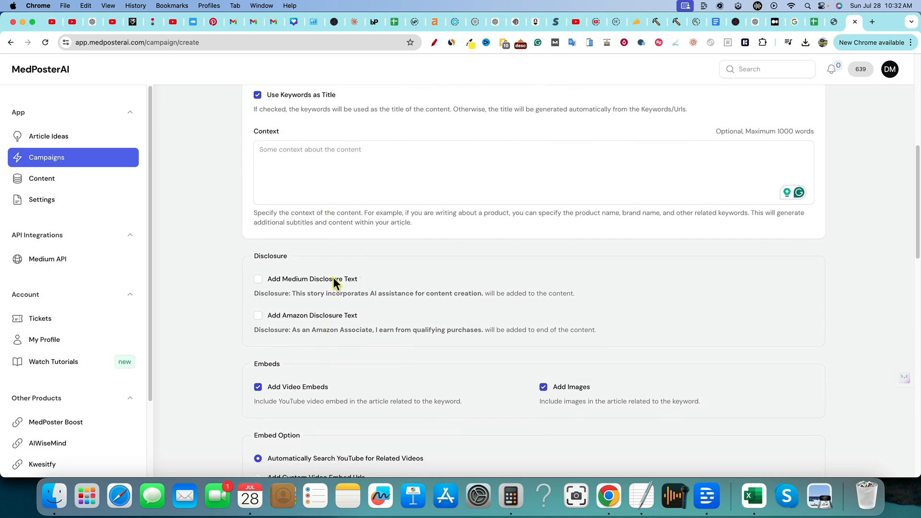
pyautogui.moveTo(277, 286)
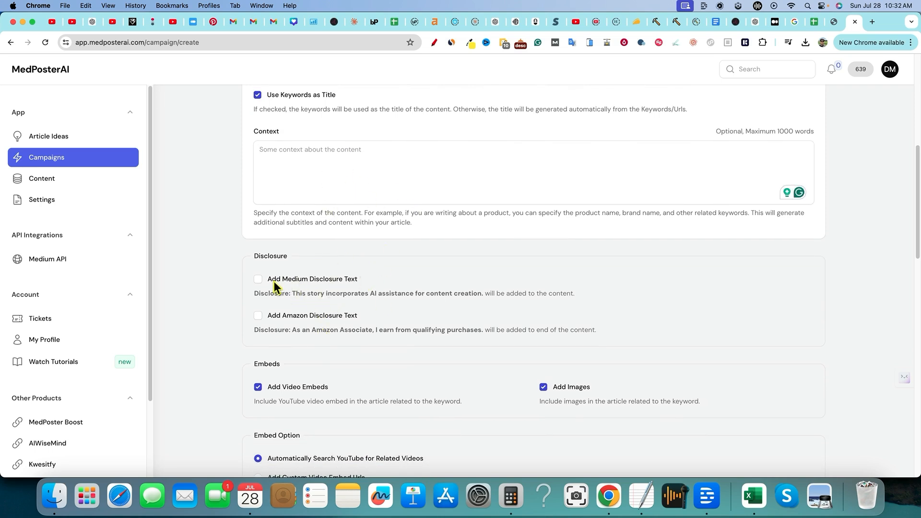
pyautogui.scroll(-3)
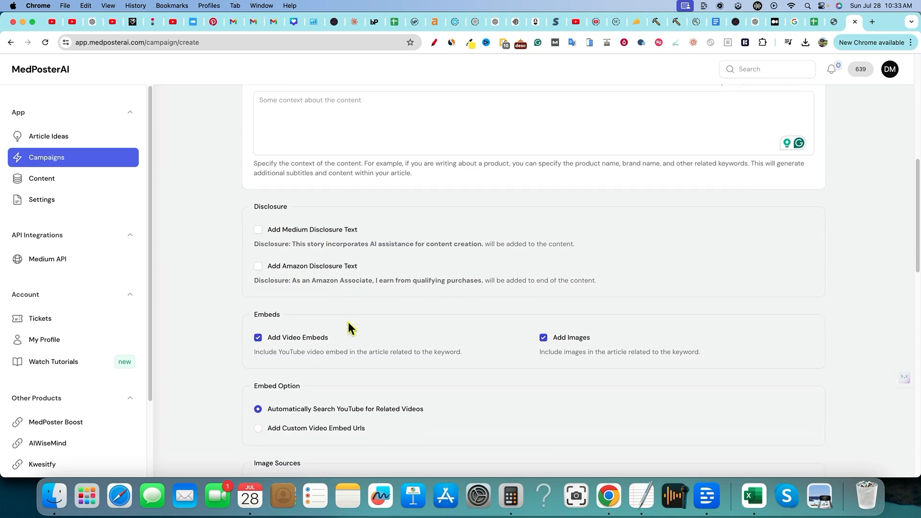
pyautogui.scroll(-3)
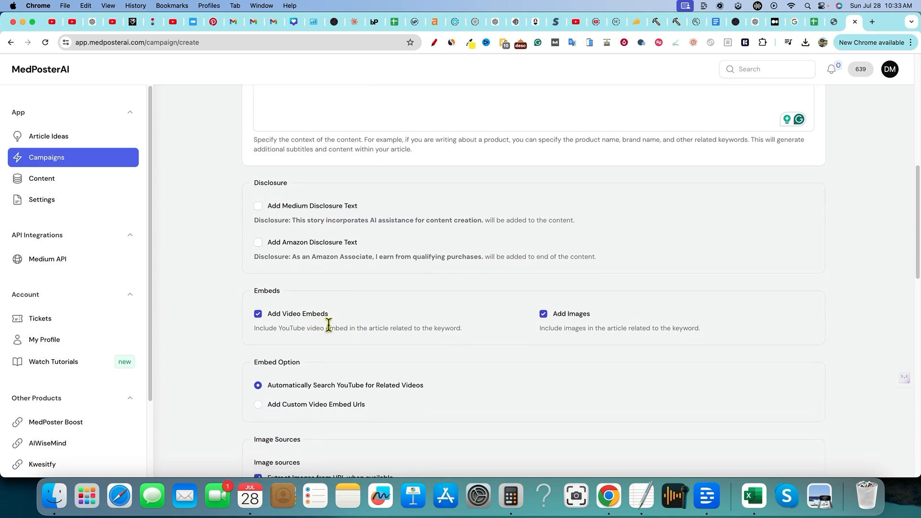
pyautogui.moveTo(579, 329)
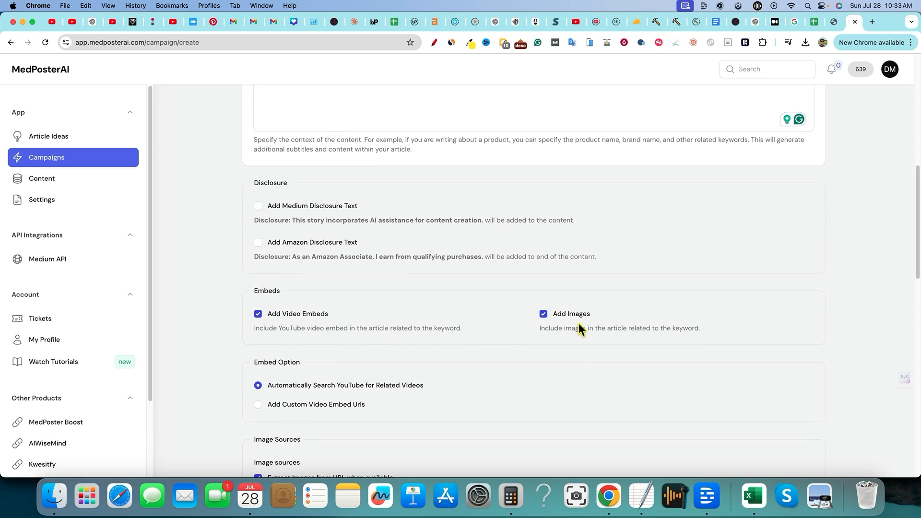
pyautogui.scroll(-3)
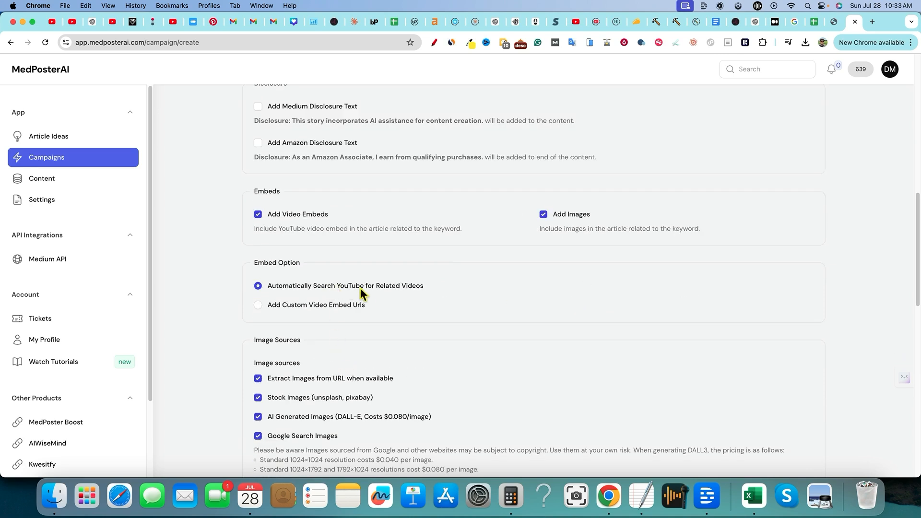
pyautogui.scroll(-3)
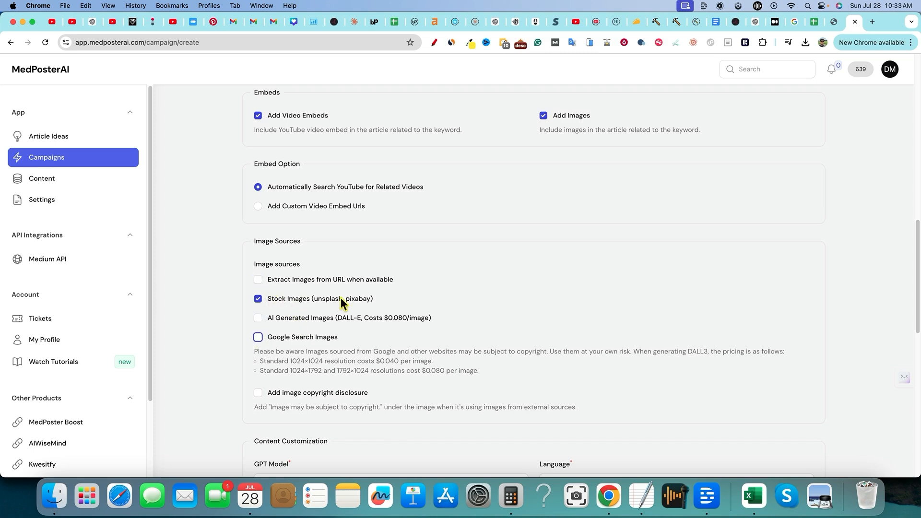
# - Enable the image copyright disclosure and choose GPT-4o (Recommended), keeping the Friendly tone
pyautogui.scroll(-3)
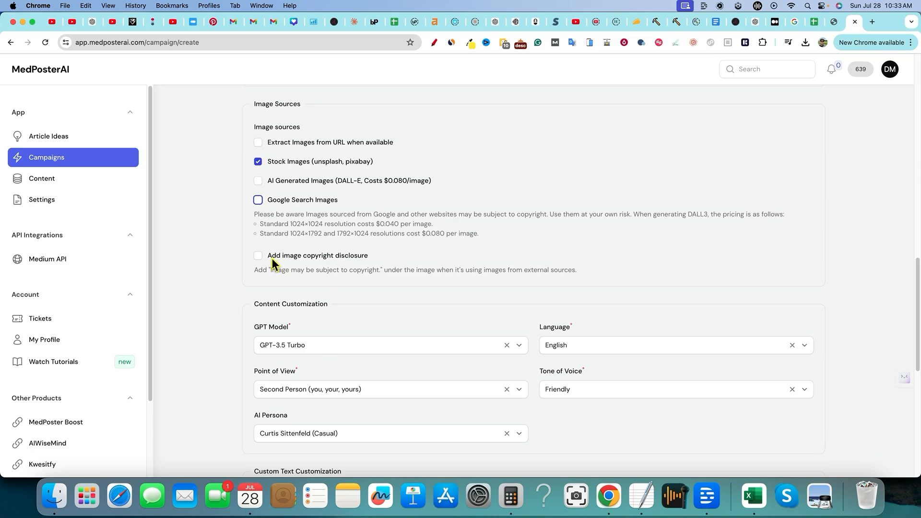
pyautogui.click(257, 255)
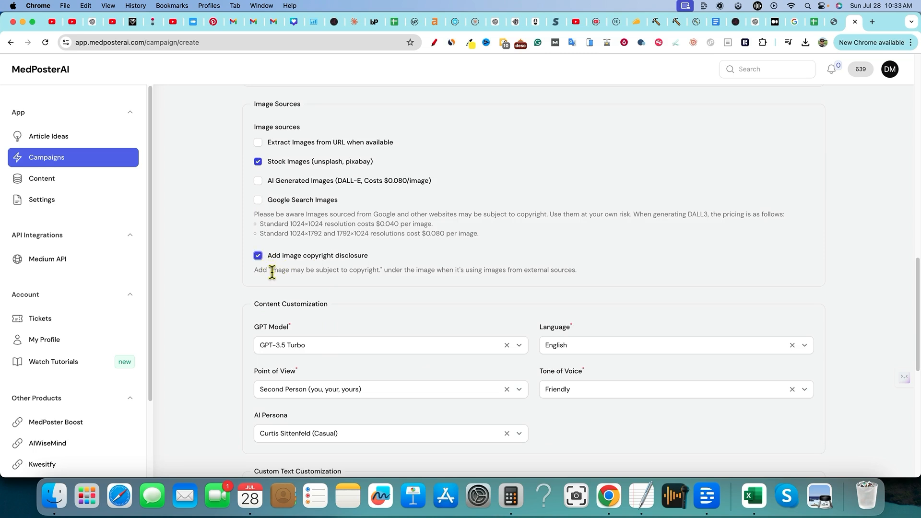
pyautogui.scroll(-3)
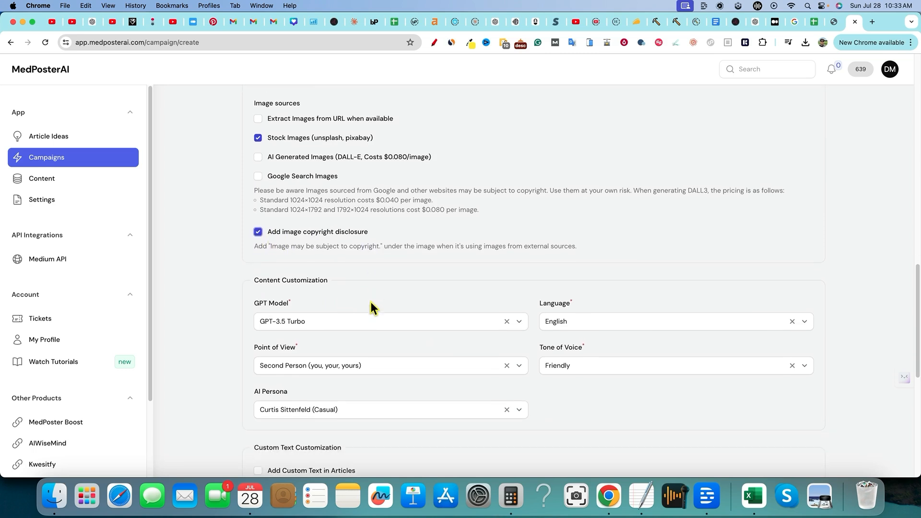
pyautogui.scroll(-3)
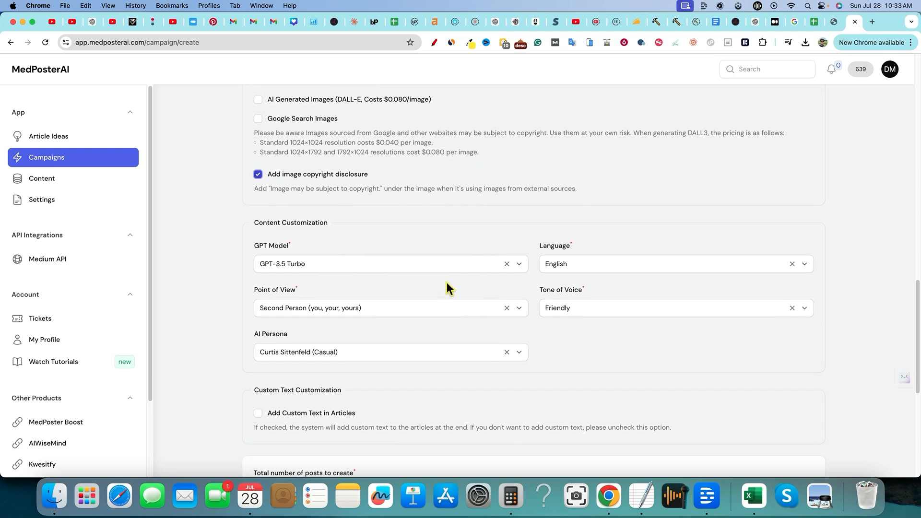
pyautogui.moveTo(522, 269)
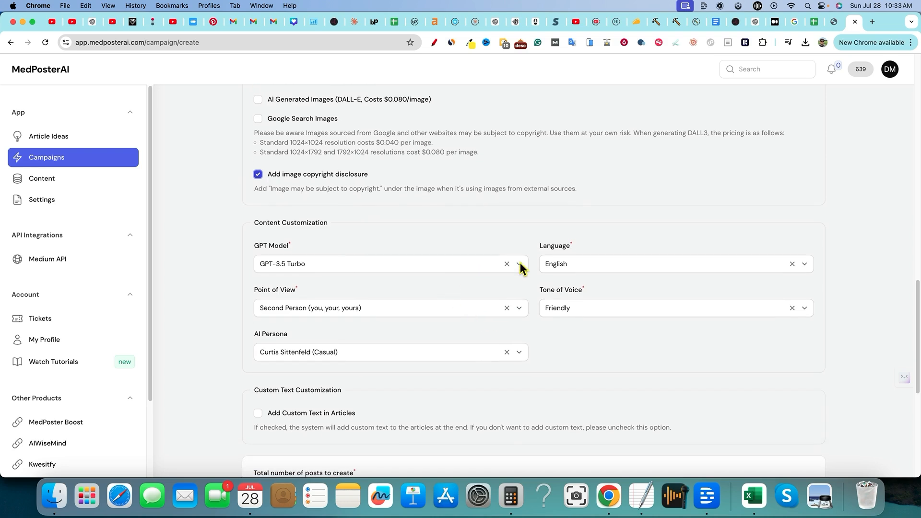
pyautogui.click(518, 264)
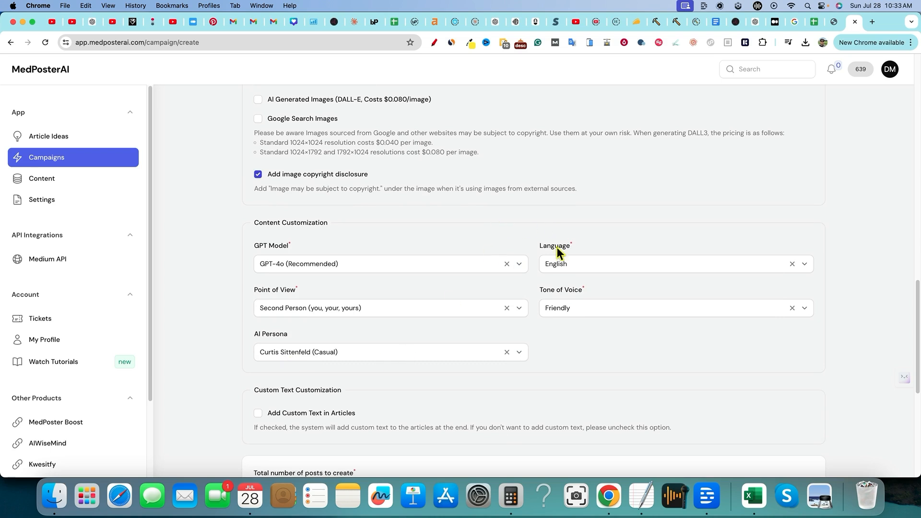
pyautogui.moveTo(359, 250)
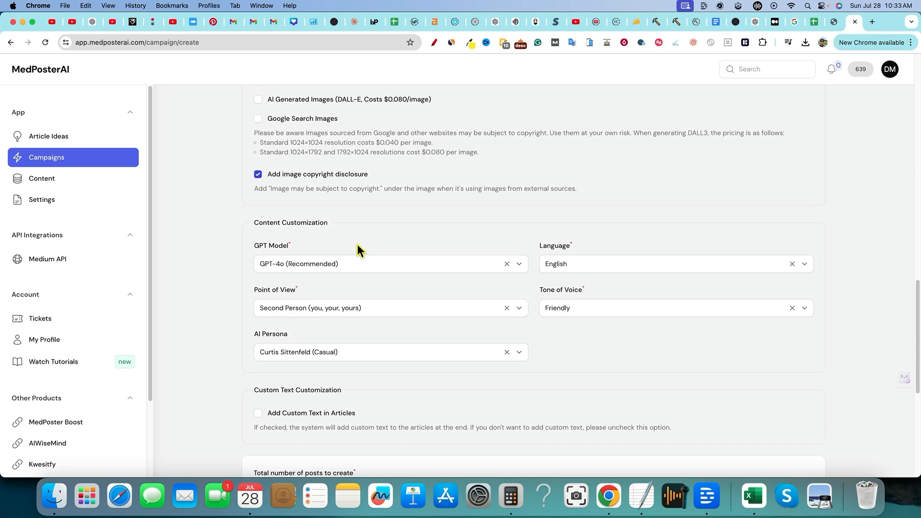
pyautogui.moveTo(308, 321)
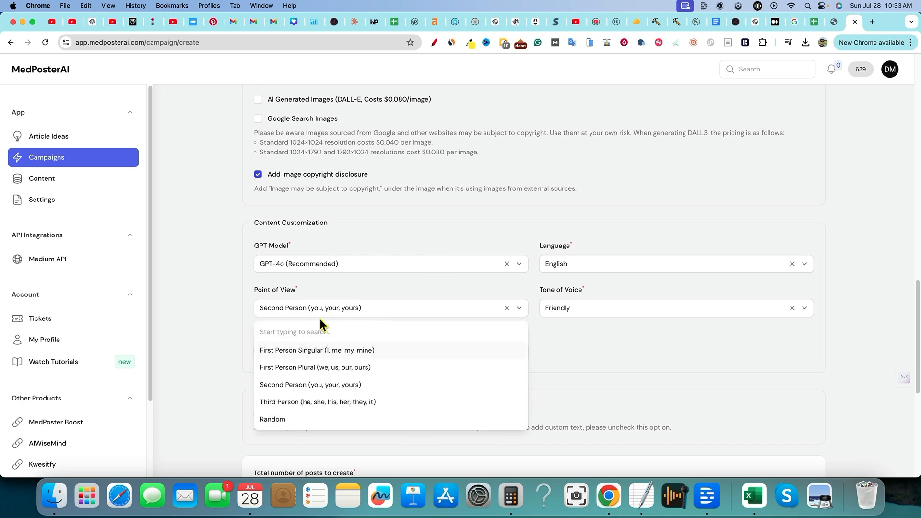
pyautogui.moveTo(318, 356)
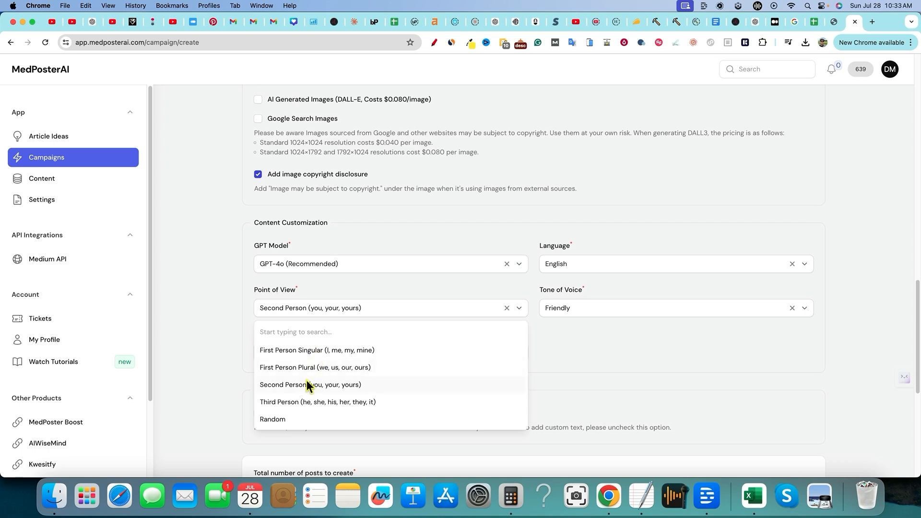
pyautogui.moveTo(409, 293)
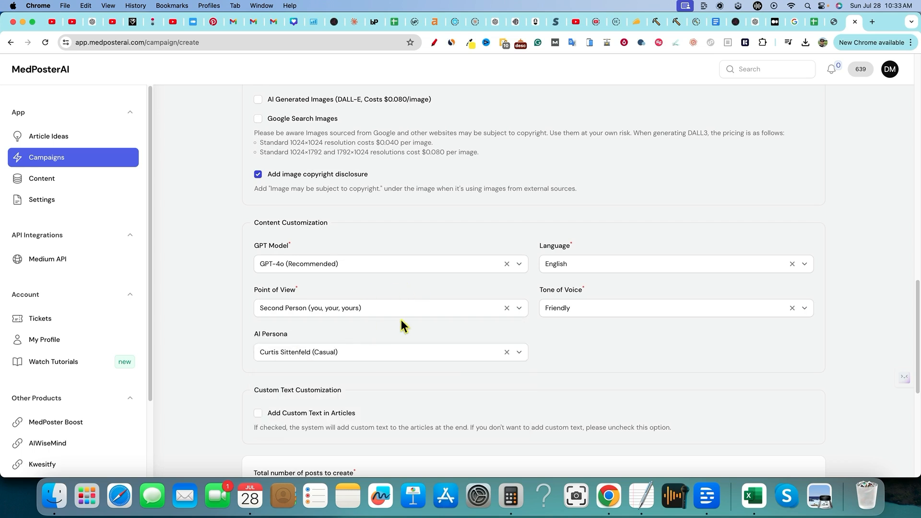
pyautogui.moveTo(595, 339)
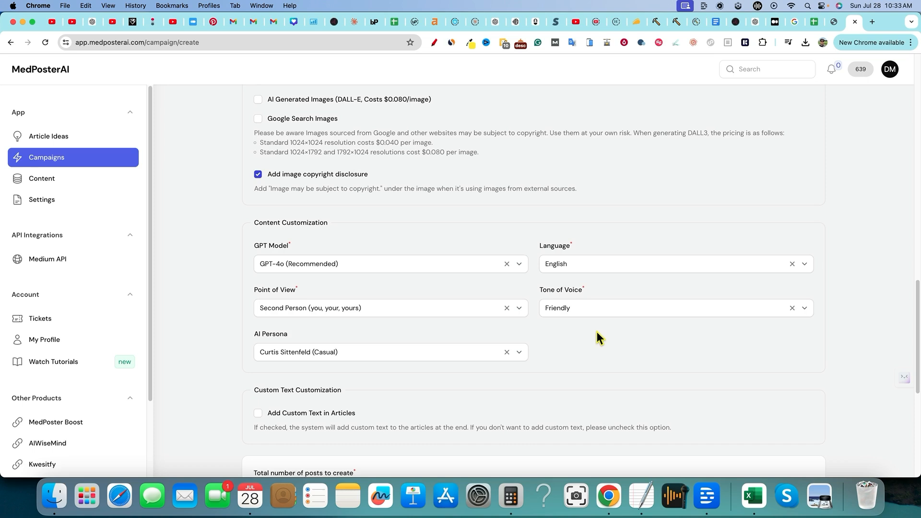
pyautogui.moveTo(581, 315)
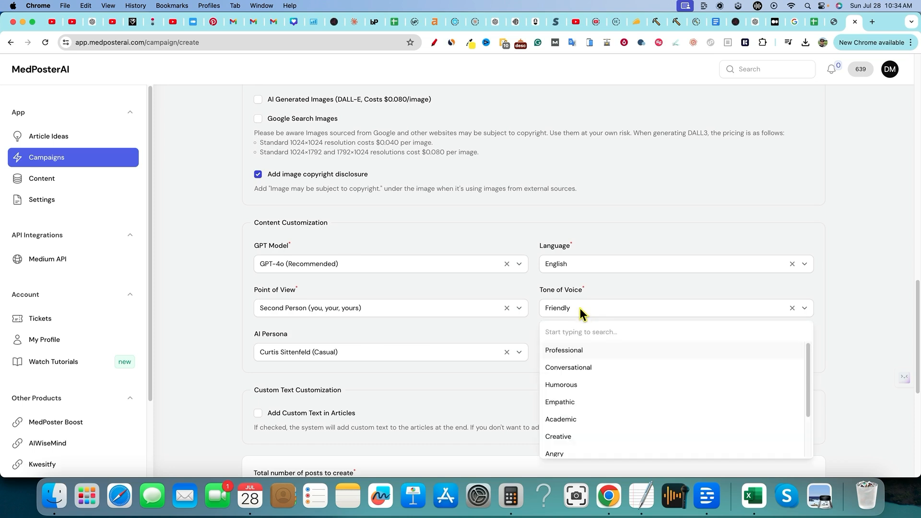
pyautogui.moveTo(601, 299)
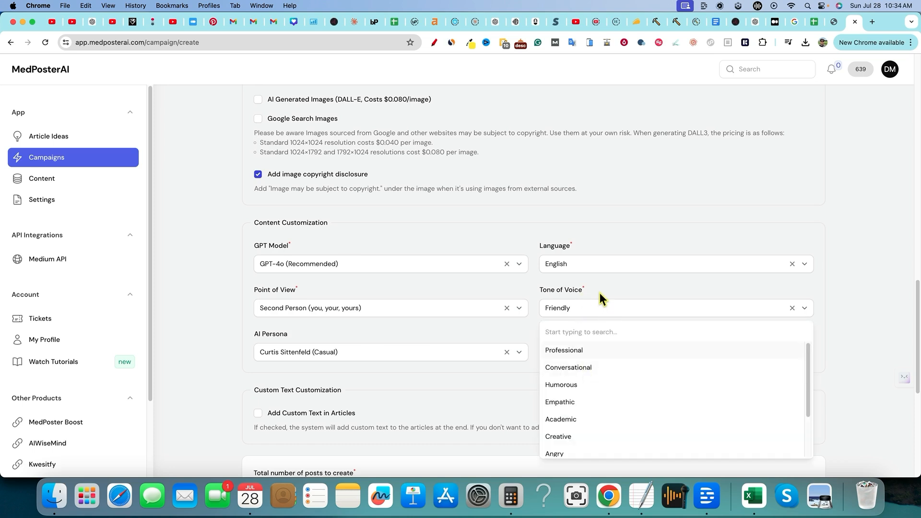
pyautogui.click(358, 352)
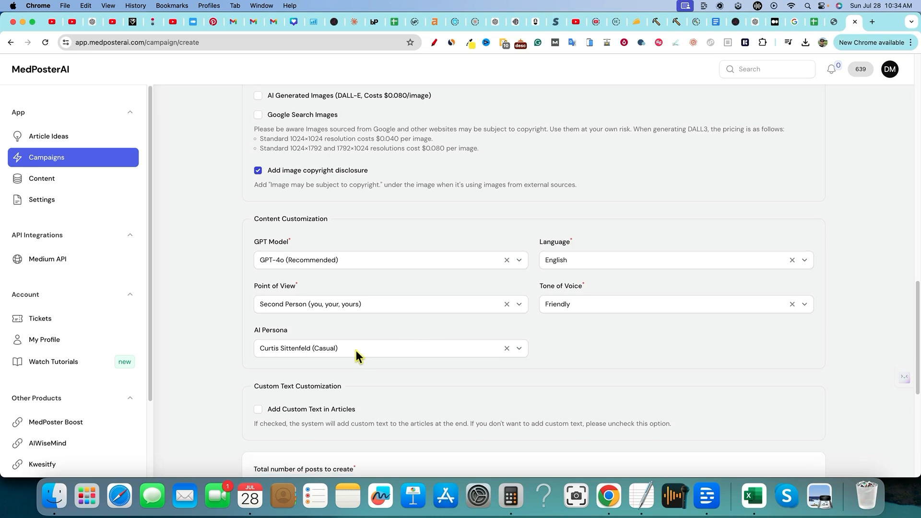
# - Keep the Casual AI persona unchanged and move on to the posting schedule
pyautogui.scroll(-3)
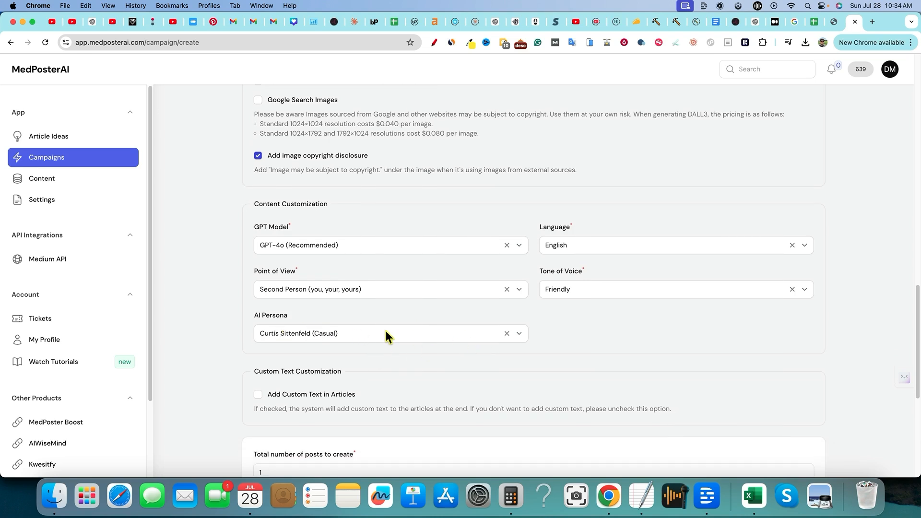
pyautogui.moveTo(420, 335)
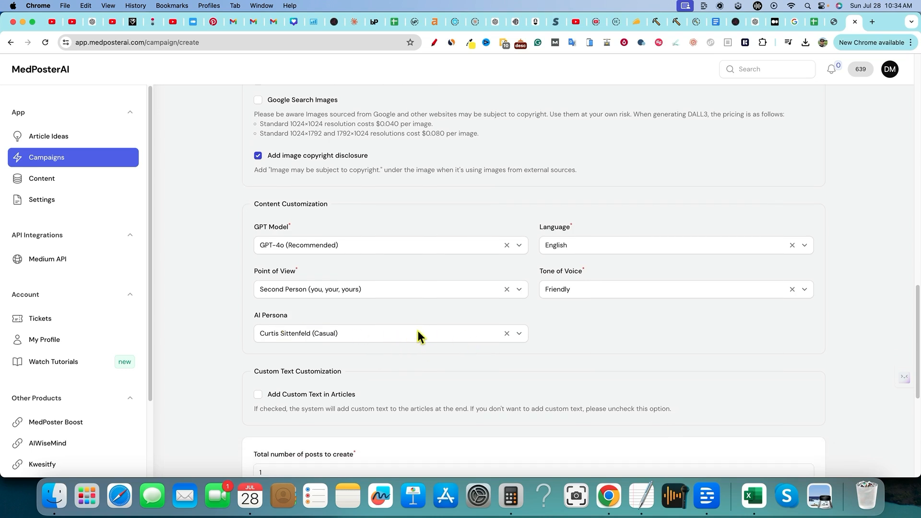
pyautogui.moveTo(288, 343)
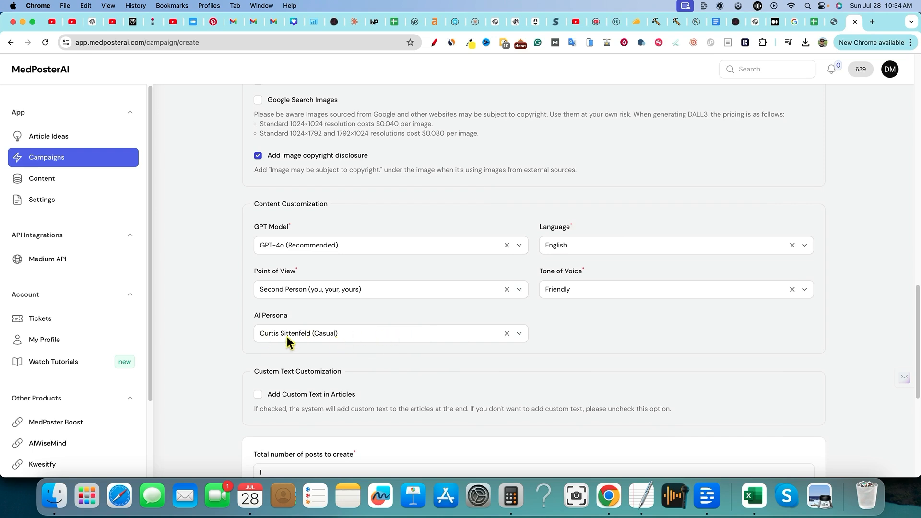
pyautogui.scroll(-3)
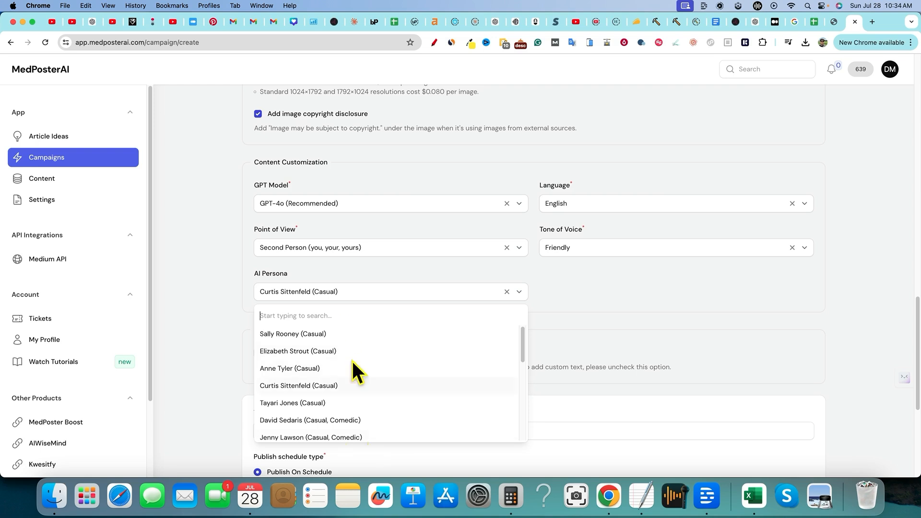
pyautogui.moveTo(288, 346)
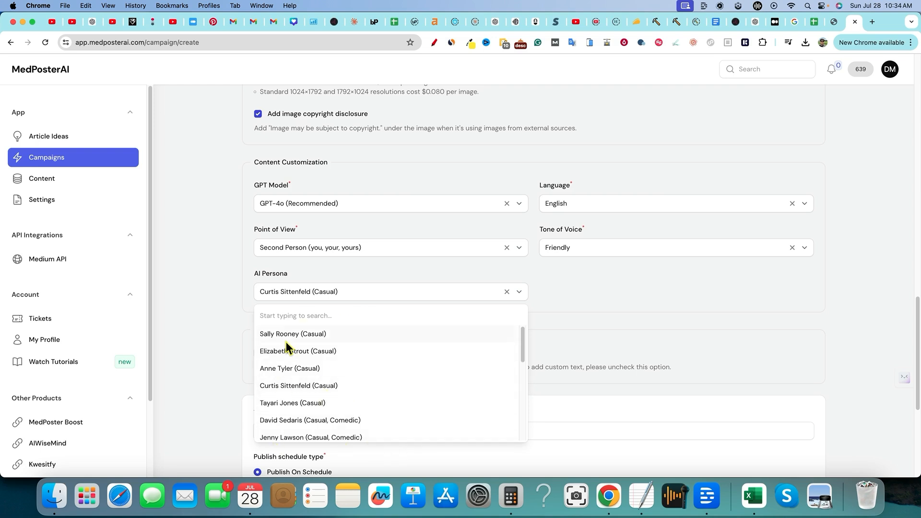
pyautogui.moveTo(582, 301)
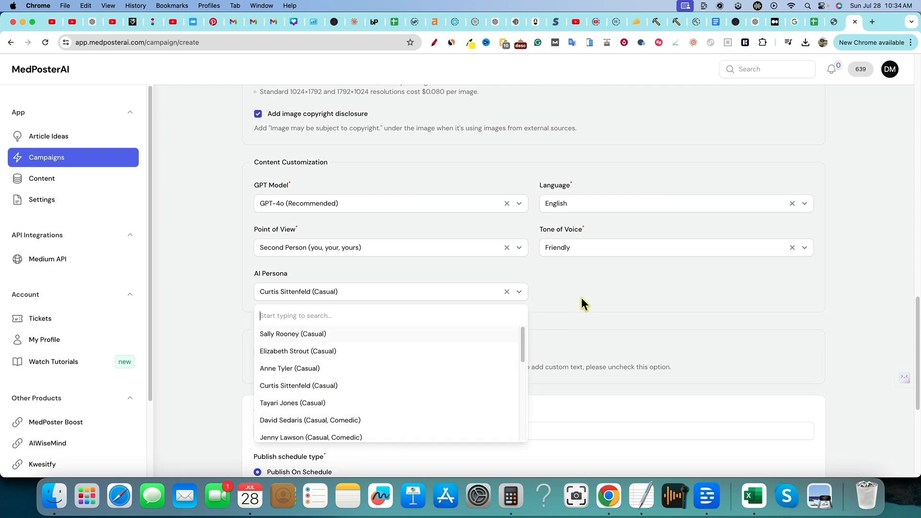
pyautogui.moveTo(504, 403)
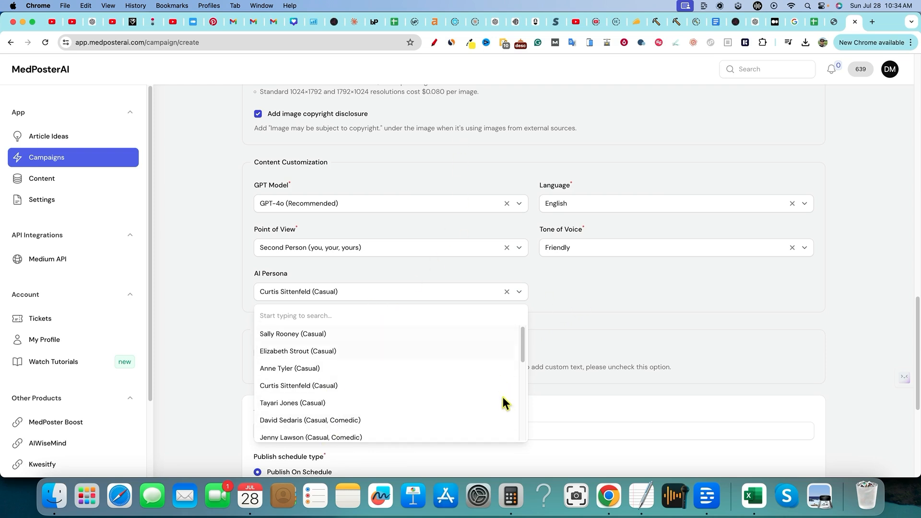
pyautogui.moveTo(581, 298)
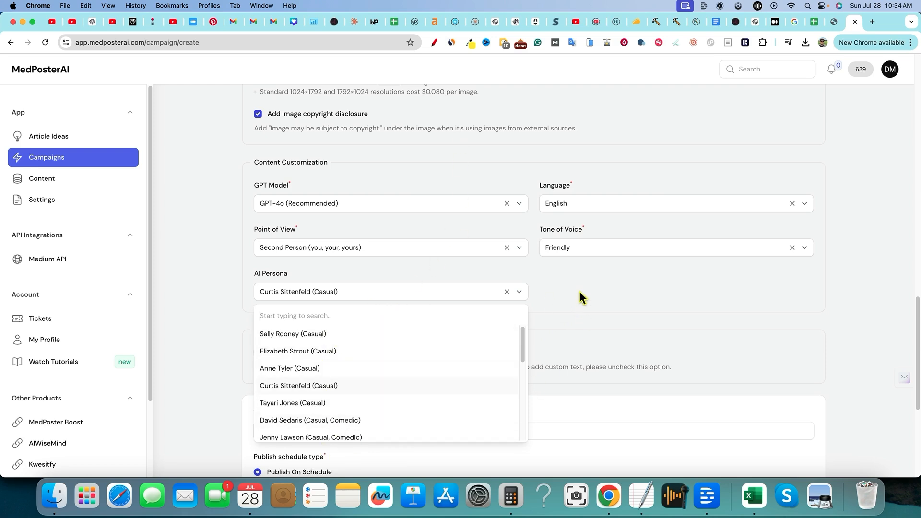
pyautogui.click(361, 292)
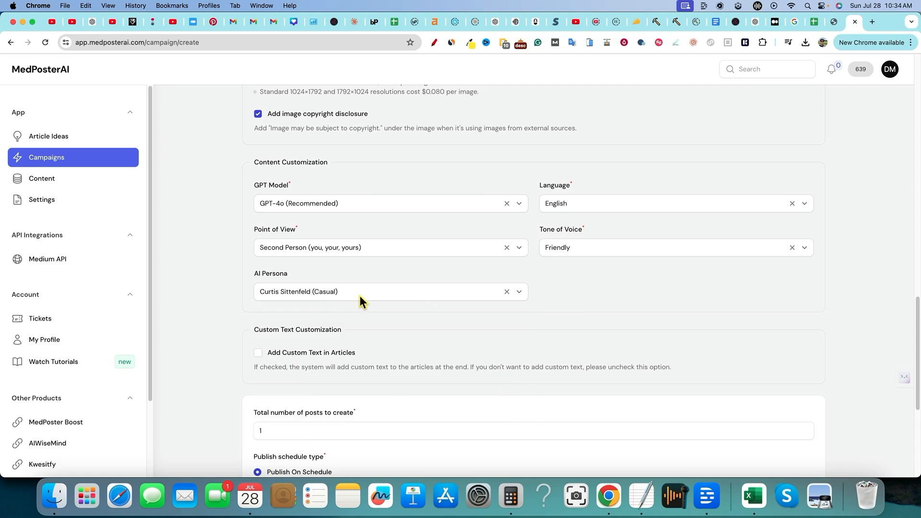
pyautogui.moveTo(658, 410)
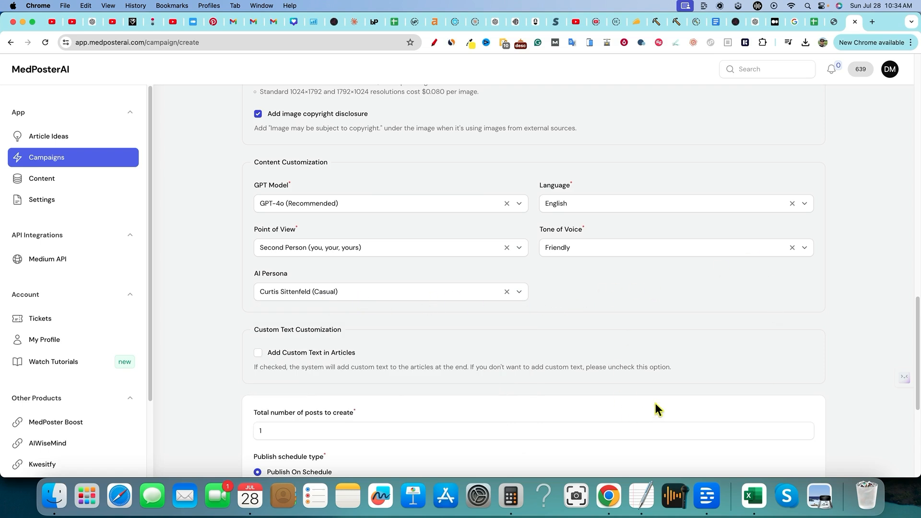
pyautogui.moveTo(597, 355)
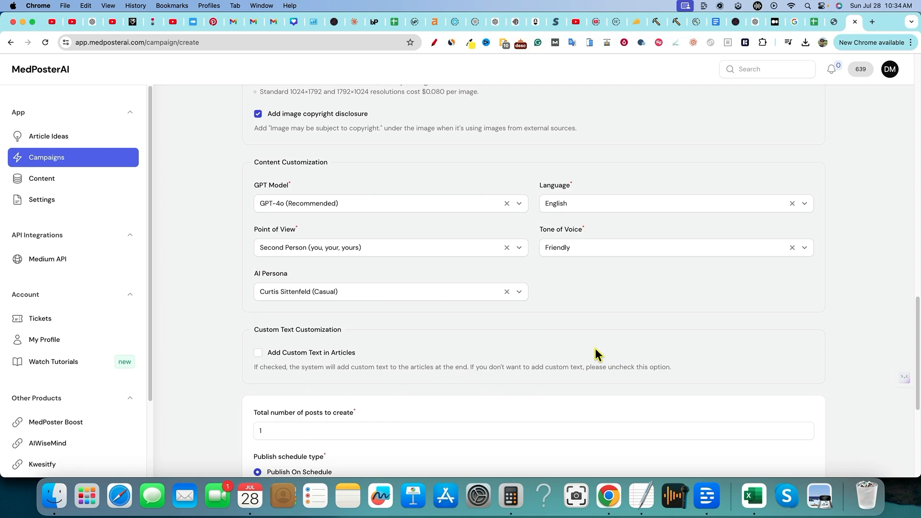
pyautogui.moveTo(327, 297)
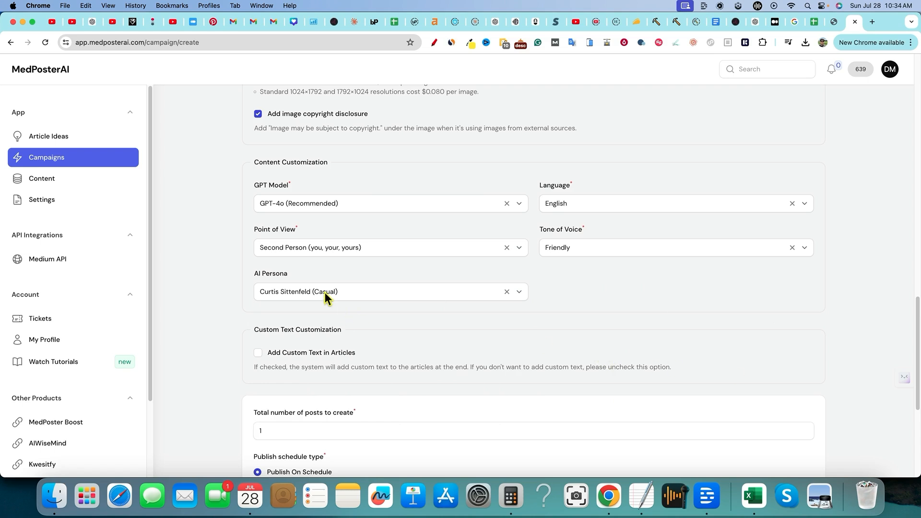
pyautogui.moveTo(385, 323)
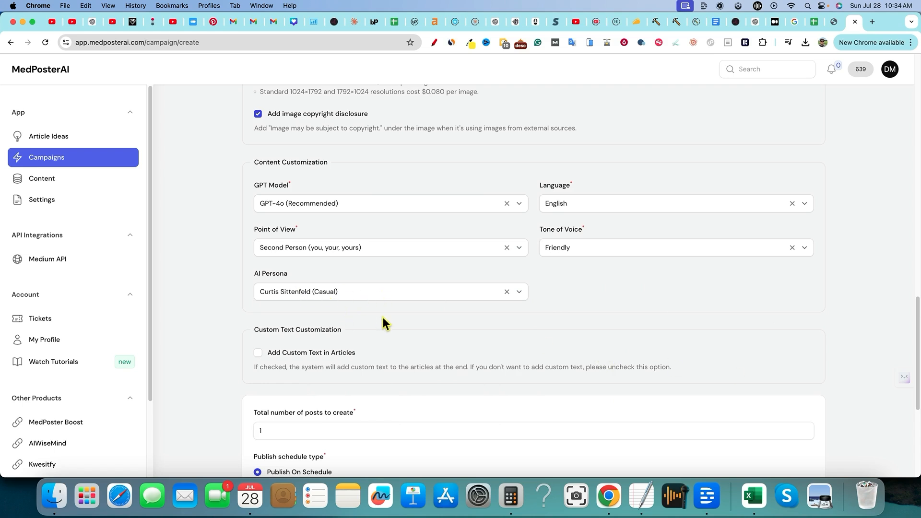
pyautogui.moveTo(389, 331)
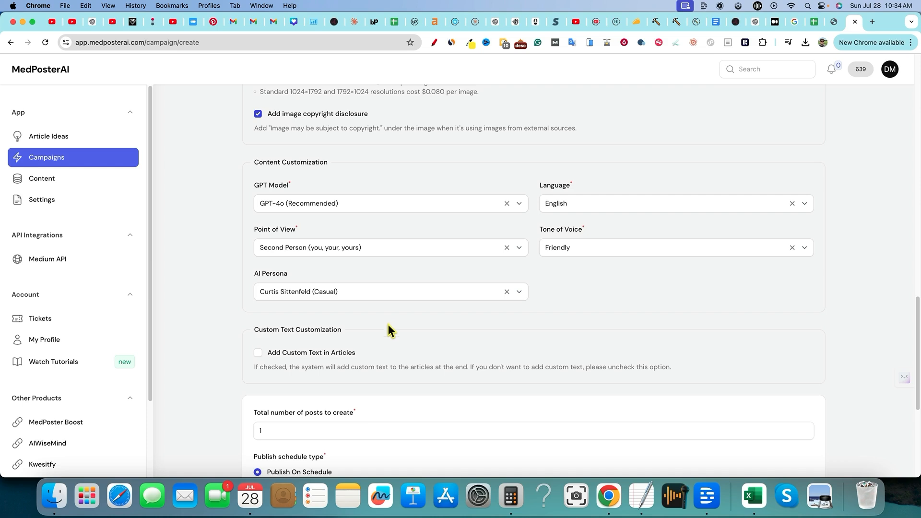
pyautogui.moveTo(305, 297)
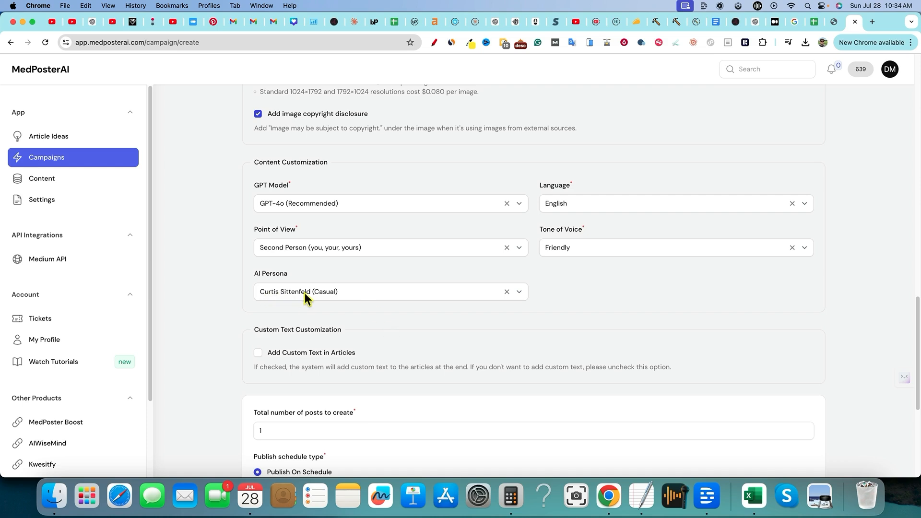
pyautogui.scroll(-3)
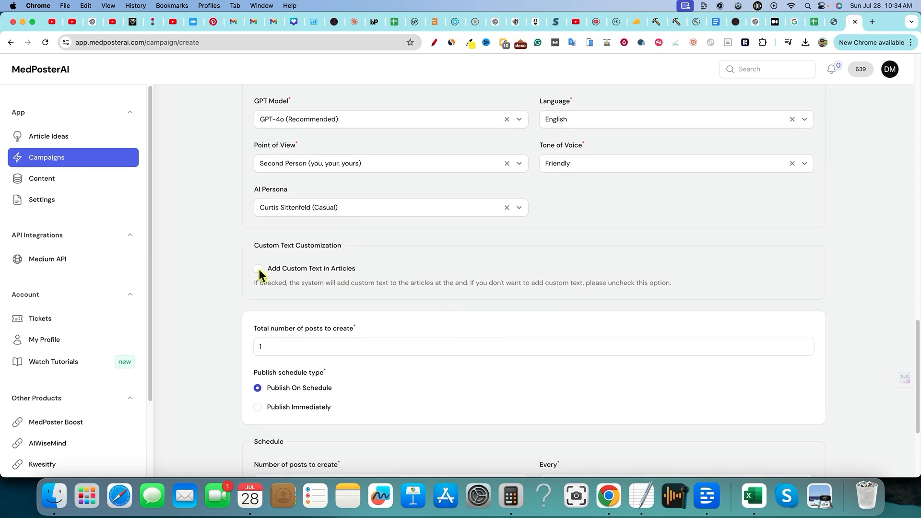
pyautogui.click(257, 269)
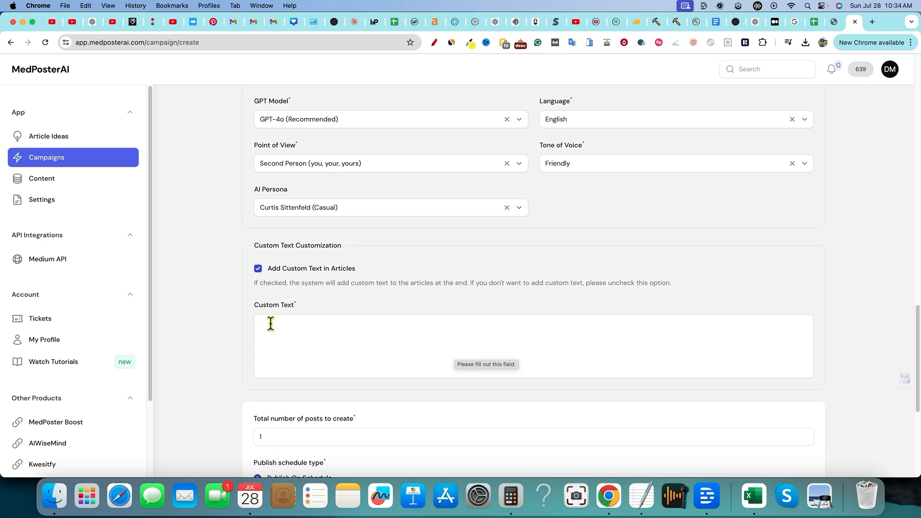
pyautogui.moveTo(493, 326)
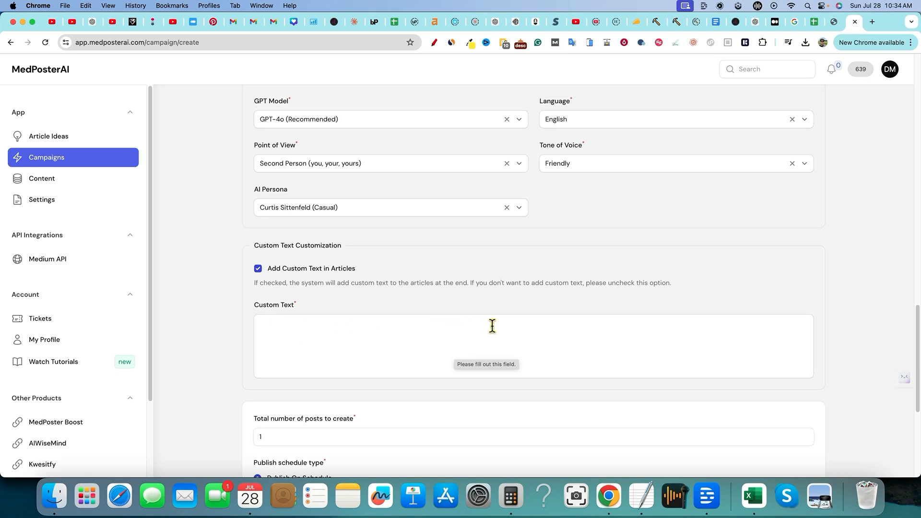
pyautogui.moveTo(517, 328)
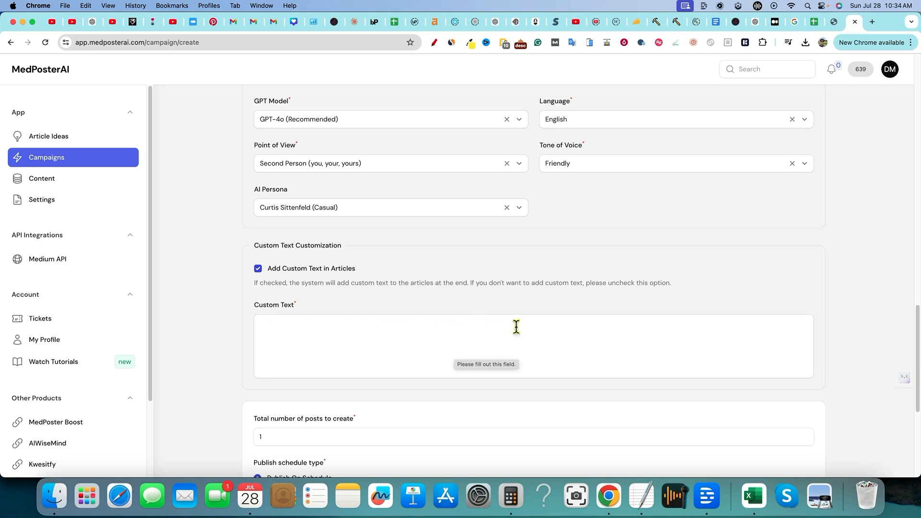
pyautogui.click(259, 269)
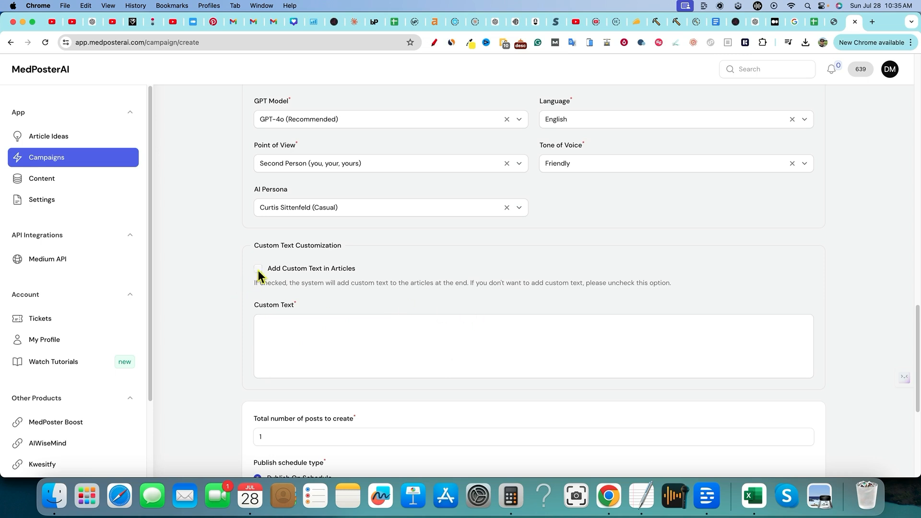
pyautogui.click(257, 269)
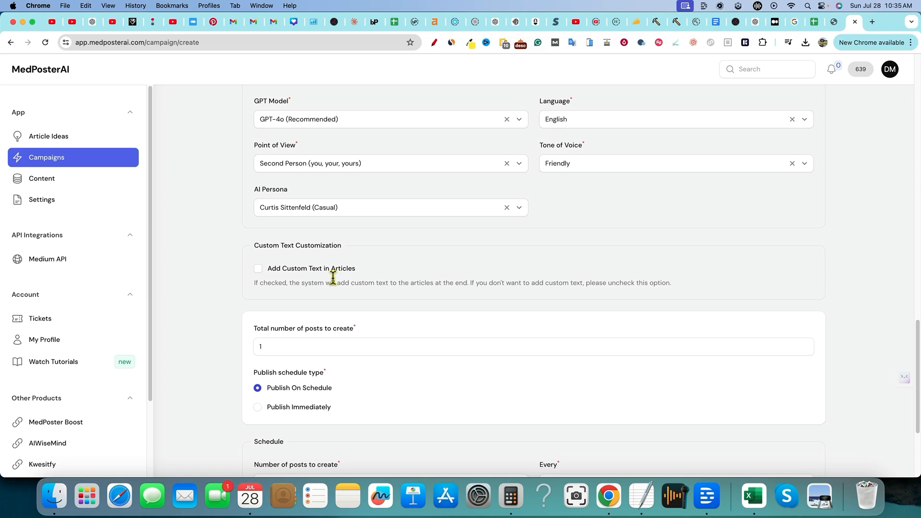
pyautogui.moveTo(430, 287)
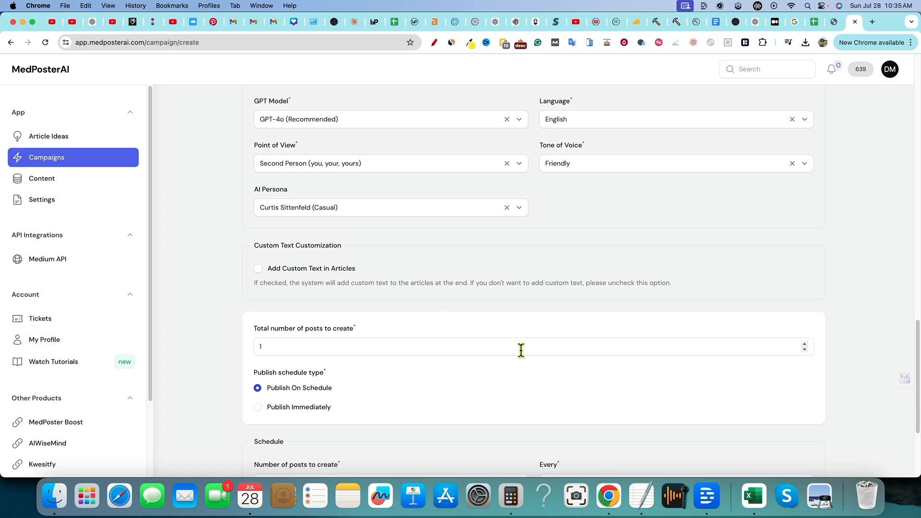
pyautogui.moveTo(306, 350)
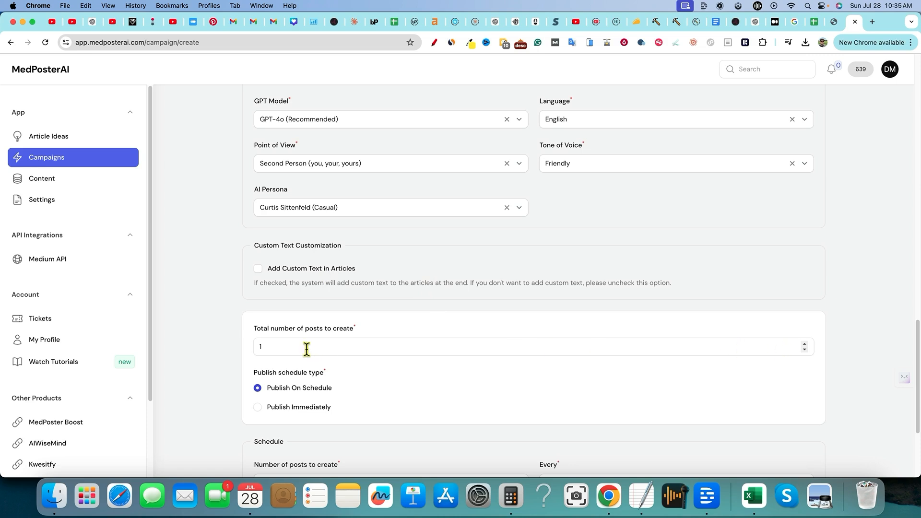
# - Set the total number of posts to create to 200
pyautogui.write('200')
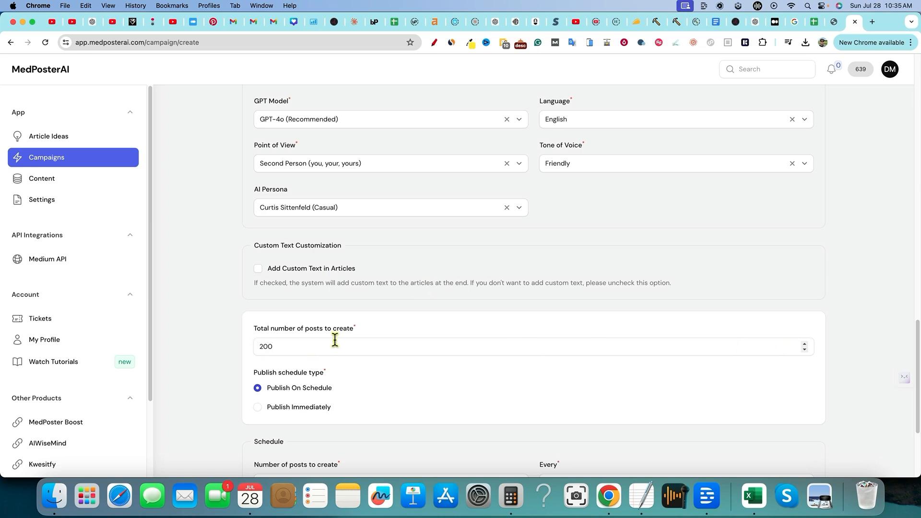
pyautogui.moveTo(383, 289)
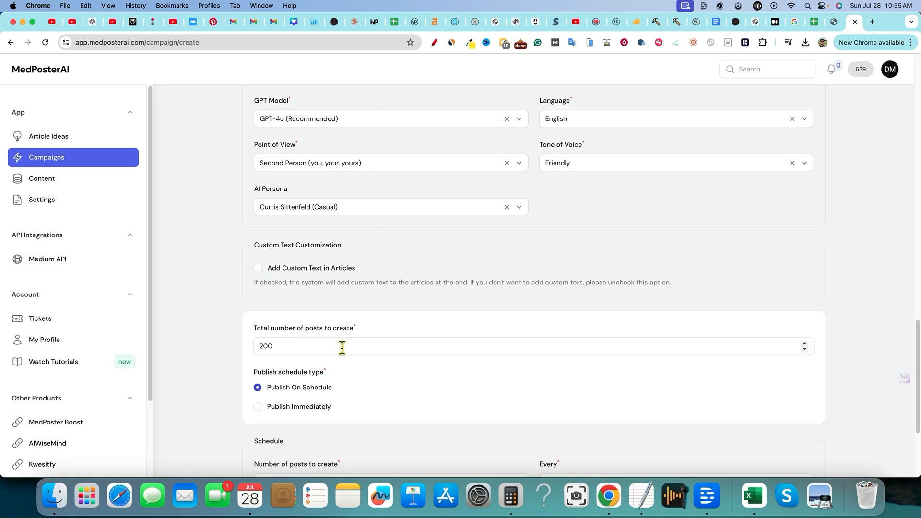
pyautogui.scroll(-3)
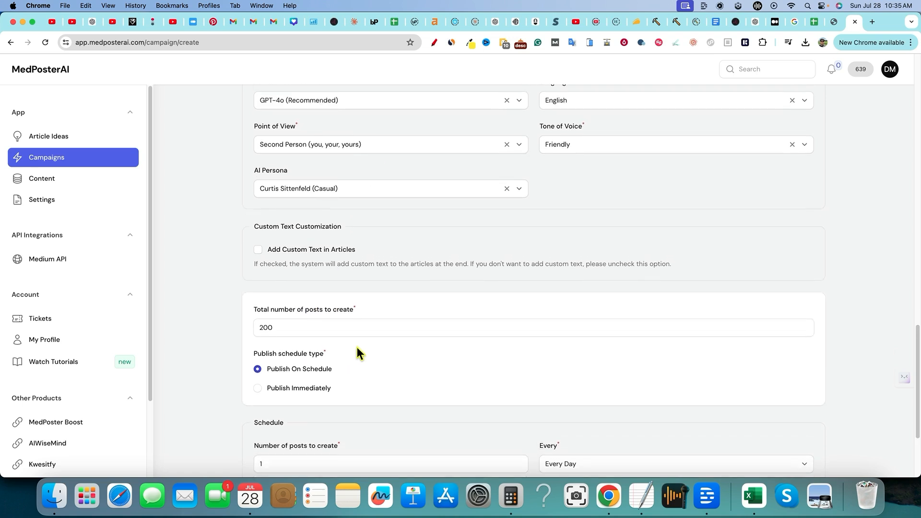
pyautogui.moveTo(405, 276)
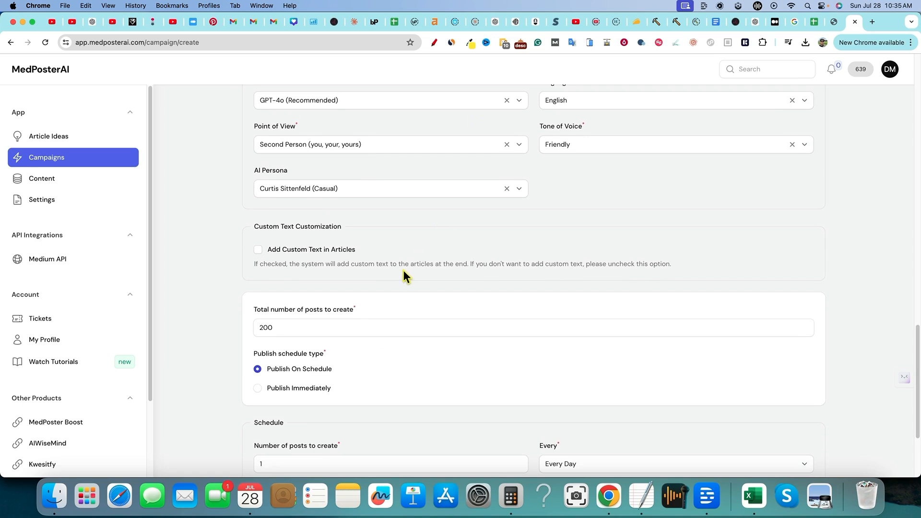
pyautogui.moveTo(354, 371)
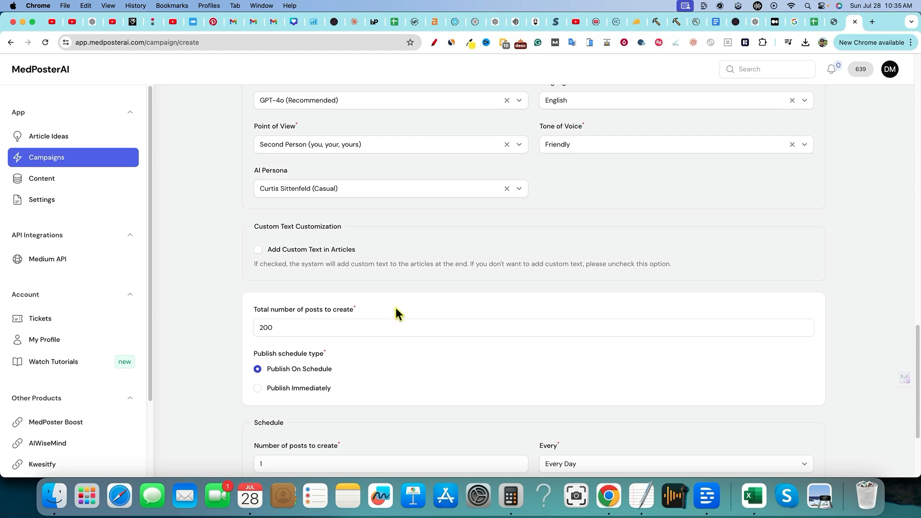
pyautogui.scroll(-3)
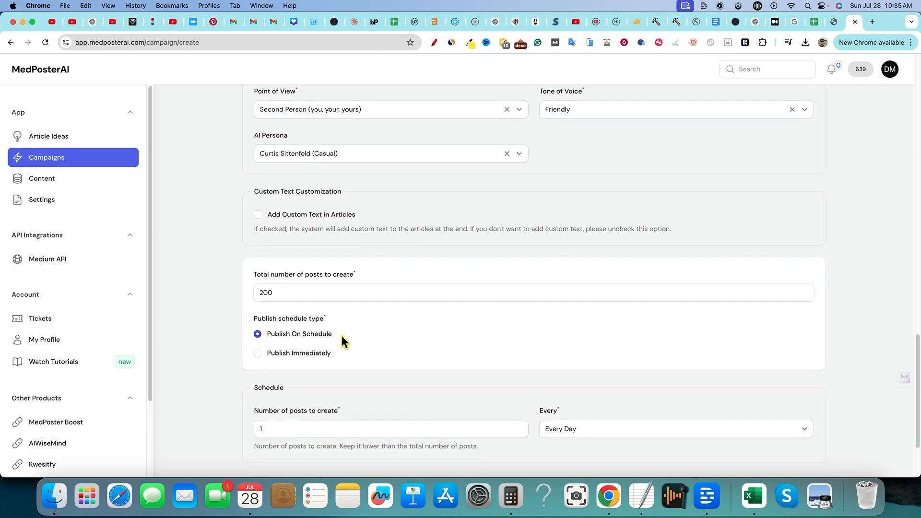
pyautogui.scroll(-3)
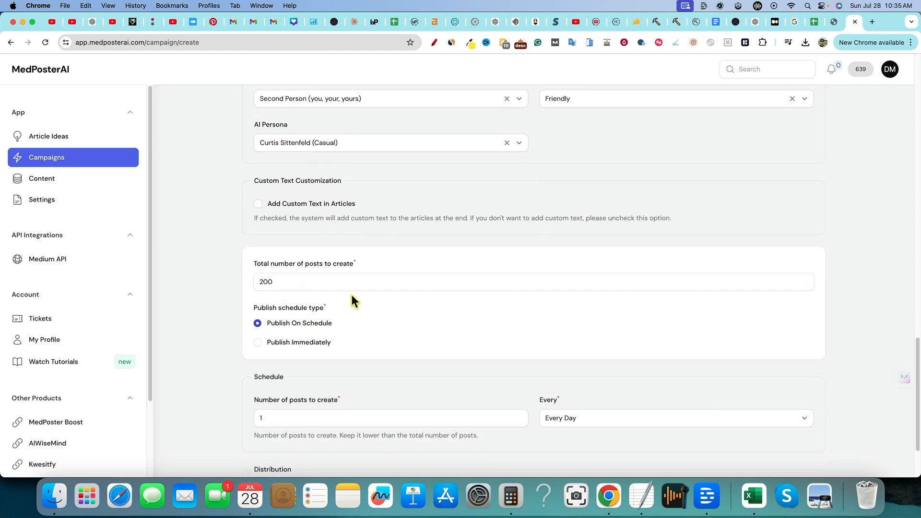
pyautogui.moveTo(329, 358)
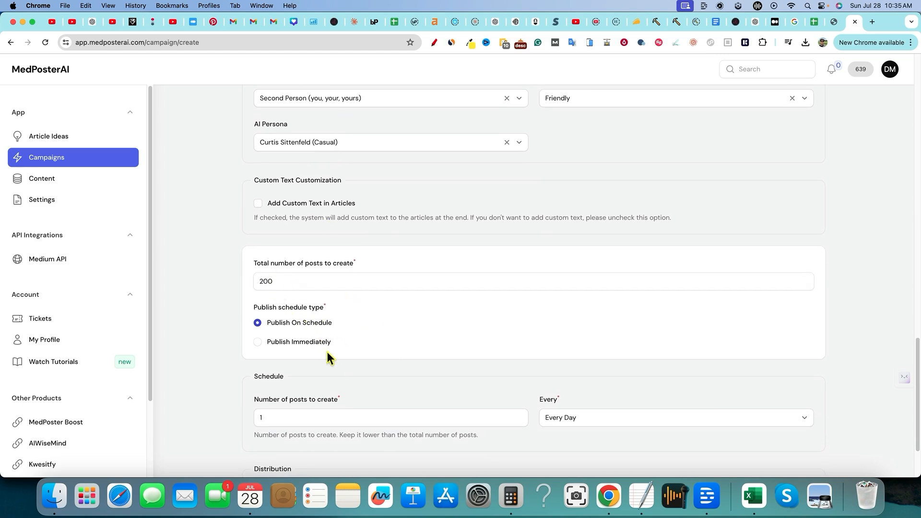
pyautogui.scroll(-3)
pyautogui.write('2')
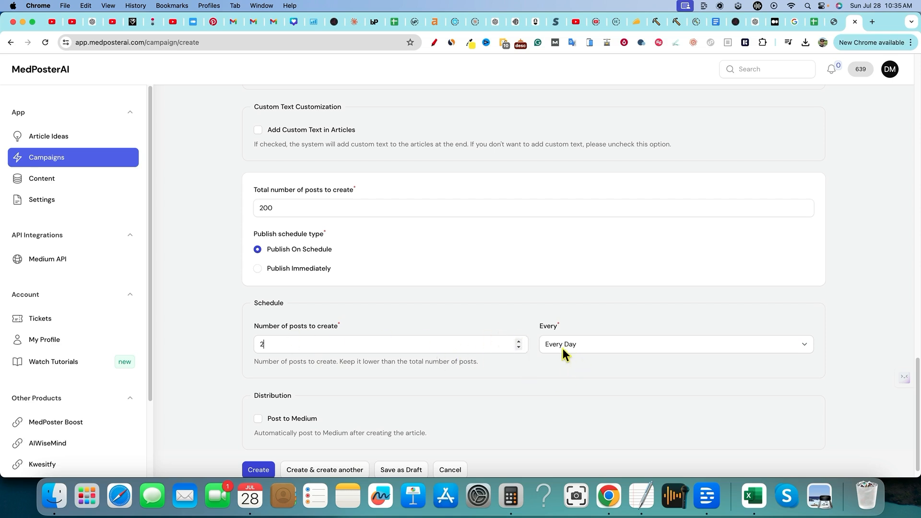
# - Enable posting to Medium and choose the connected Medium account as the site
pyautogui.scroll(-3)
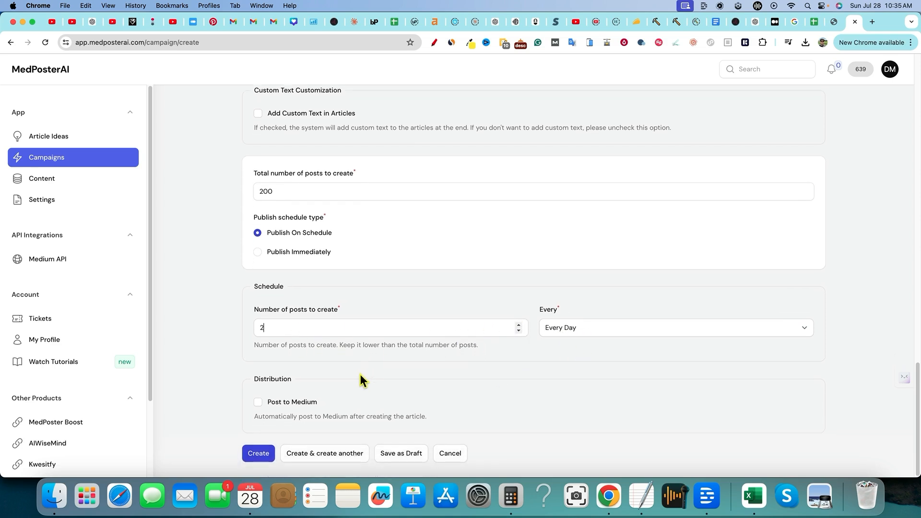
pyautogui.moveTo(370, 360)
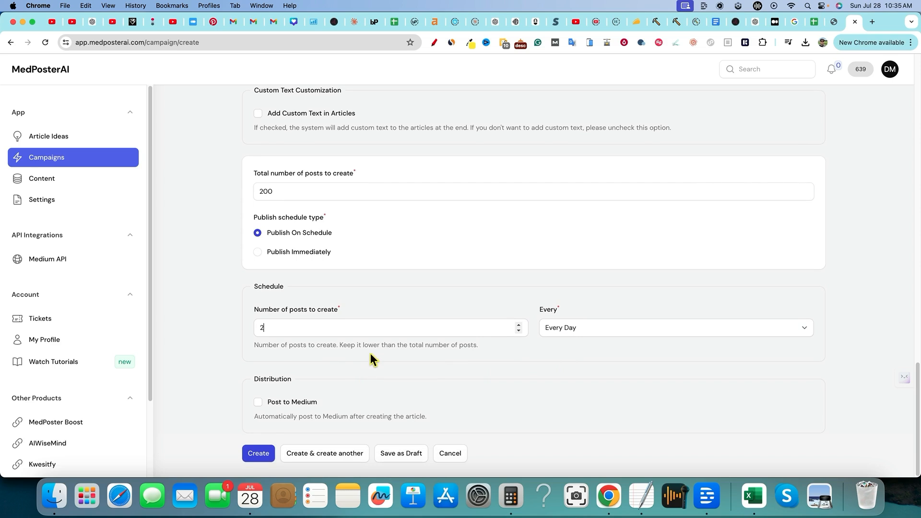
pyautogui.moveTo(371, 343)
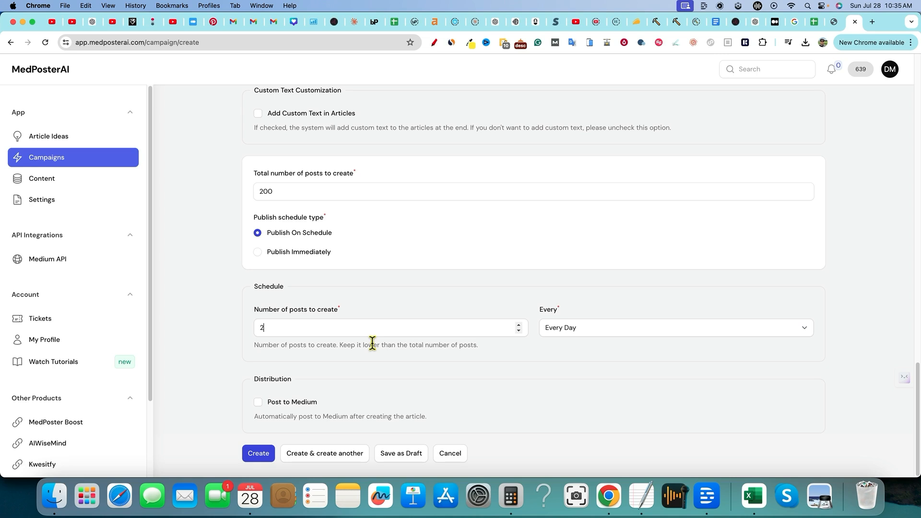
pyautogui.moveTo(366, 325)
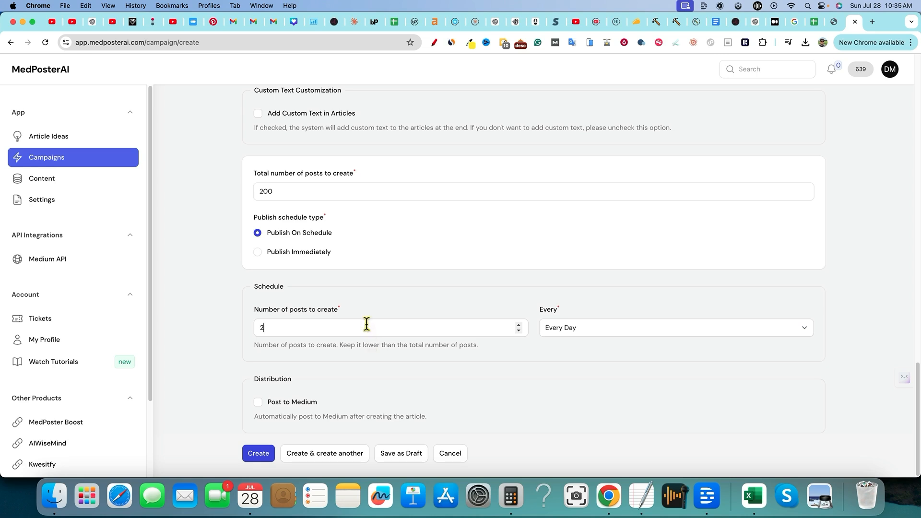
pyautogui.moveTo(276, 407)
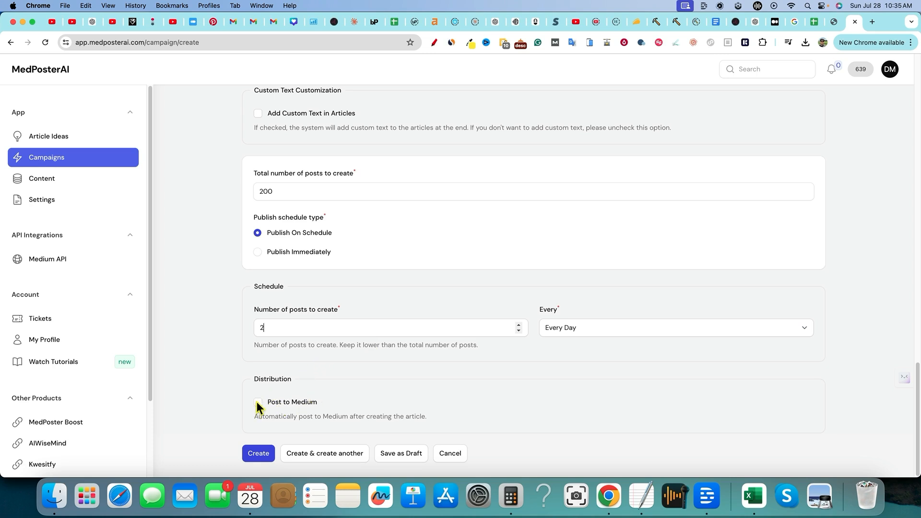
pyautogui.click(258, 402)
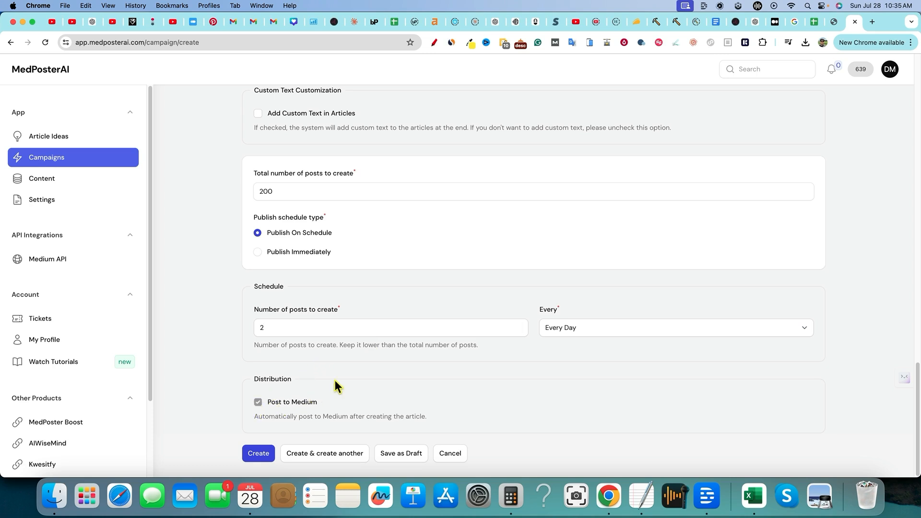
pyautogui.scroll(-3)
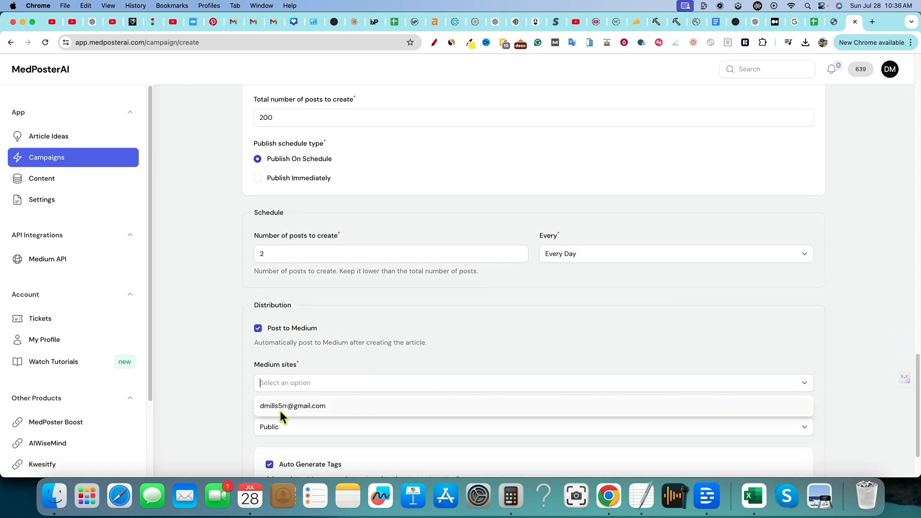
pyautogui.click(292, 405)
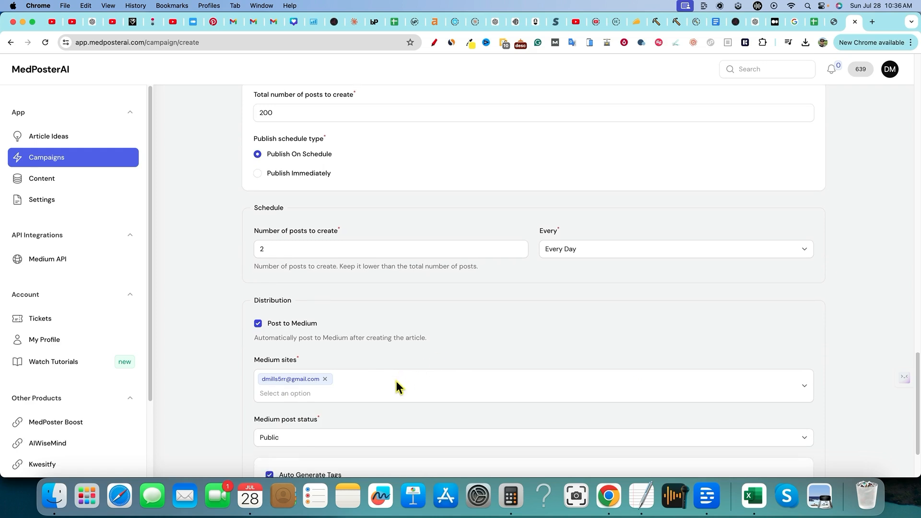
# - Keep post status Public and create the Marketing 1 campaign, now listed as Active
pyautogui.scroll(-3)
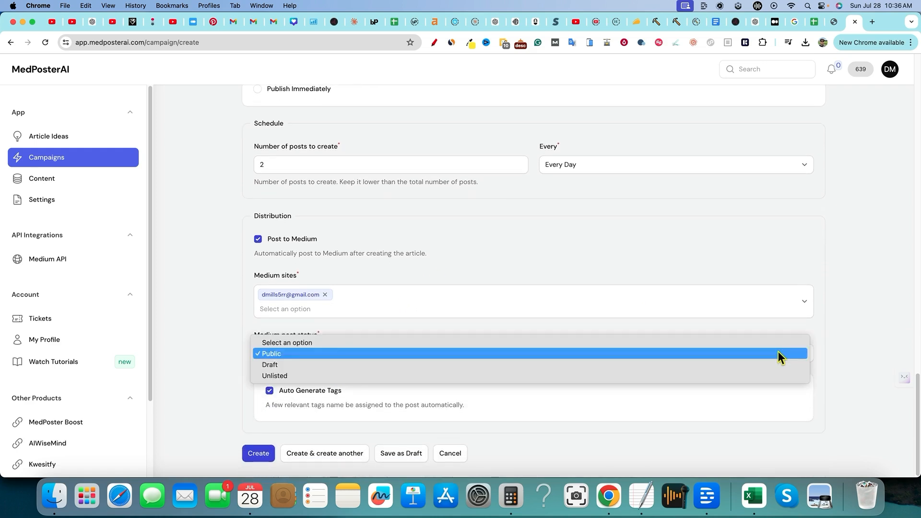
pyautogui.click(270, 353)
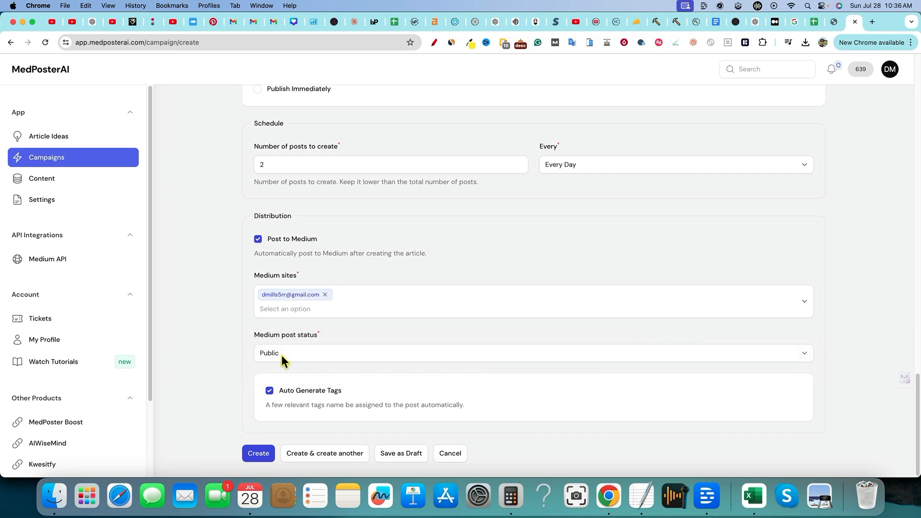
pyautogui.moveTo(346, 404)
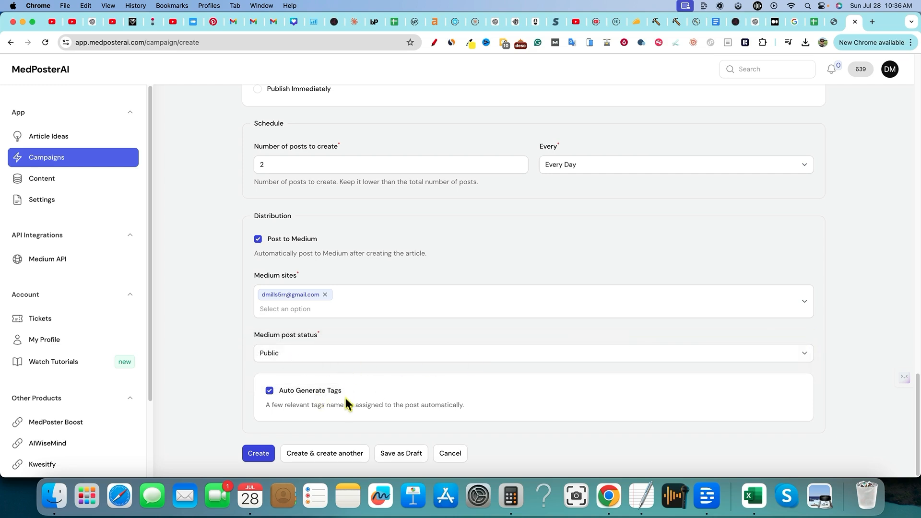
pyautogui.moveTo(190, 400)
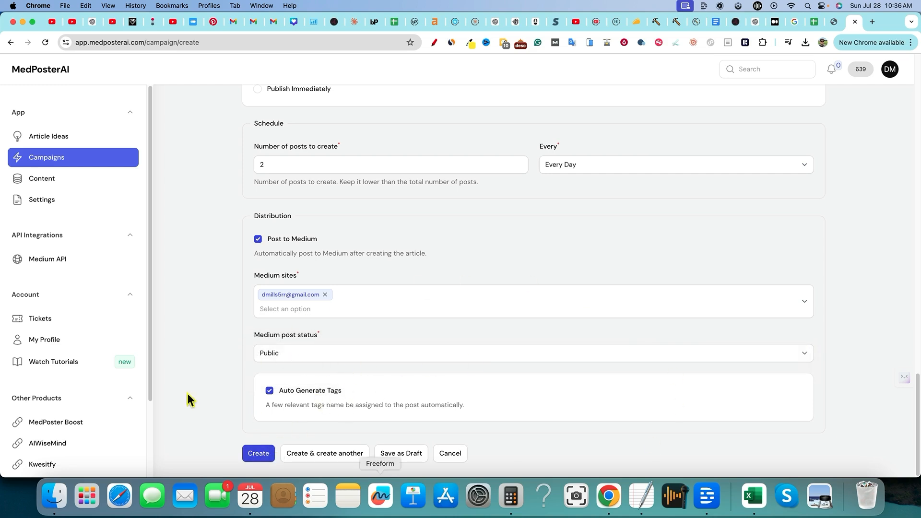
pyautogui.click(258, 453)
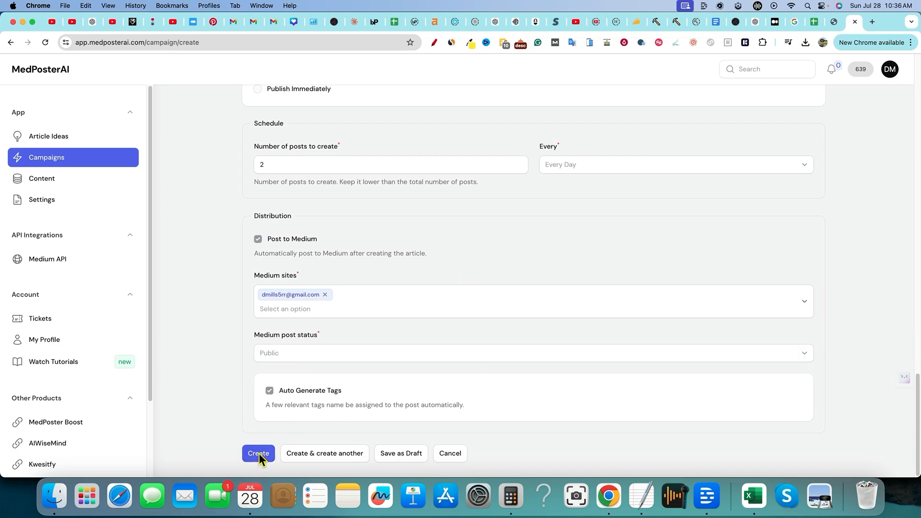
pyautogui.click(258, 453)
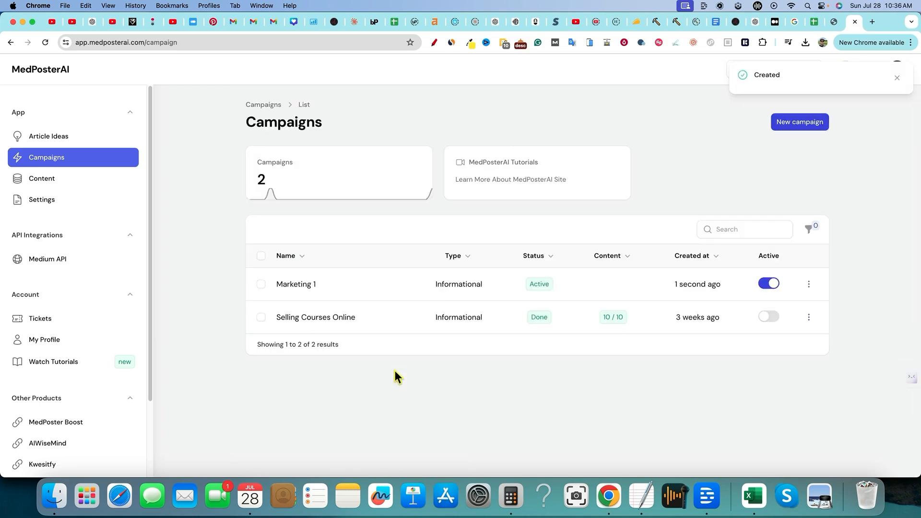
pyautogui.moveTo(297, 285)
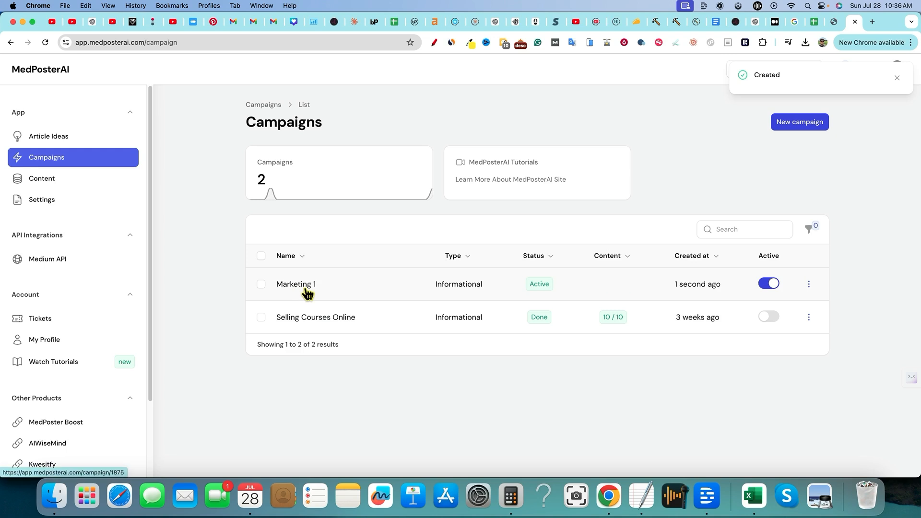
pyautogui.moveTo(539, 293)
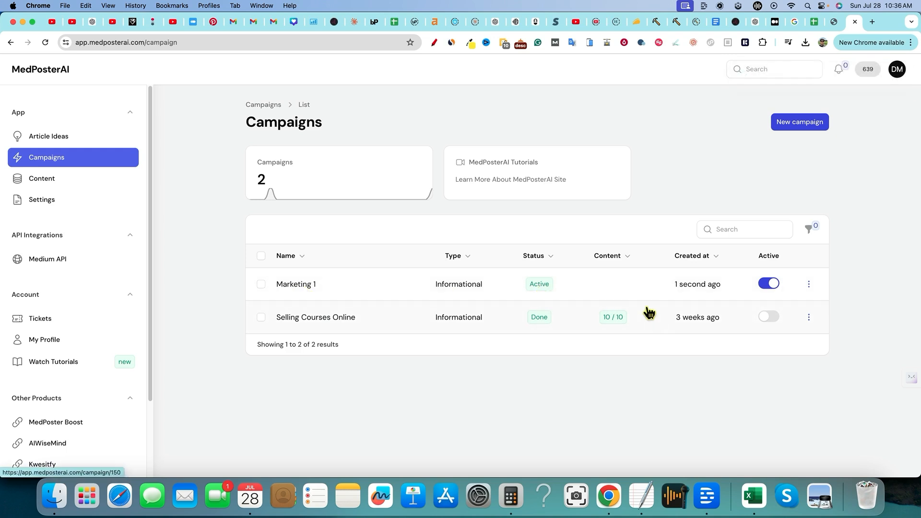
pyautogui.moveTo(682, 318)
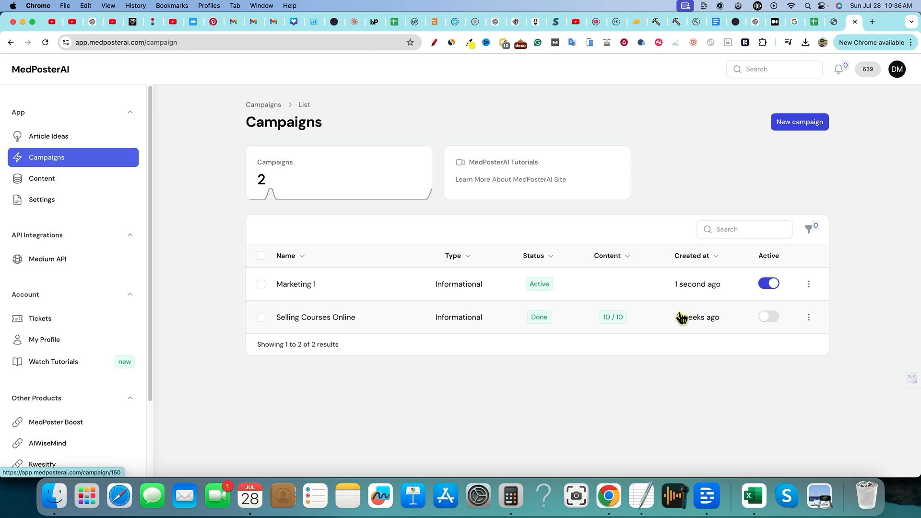
pyautogui.moveTo(790, 64)
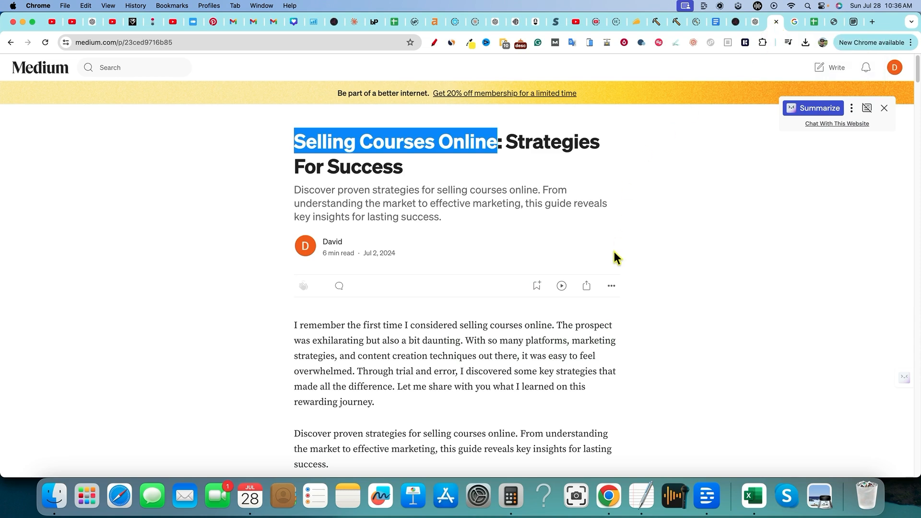
pyautogui.moveTo(711, 290)
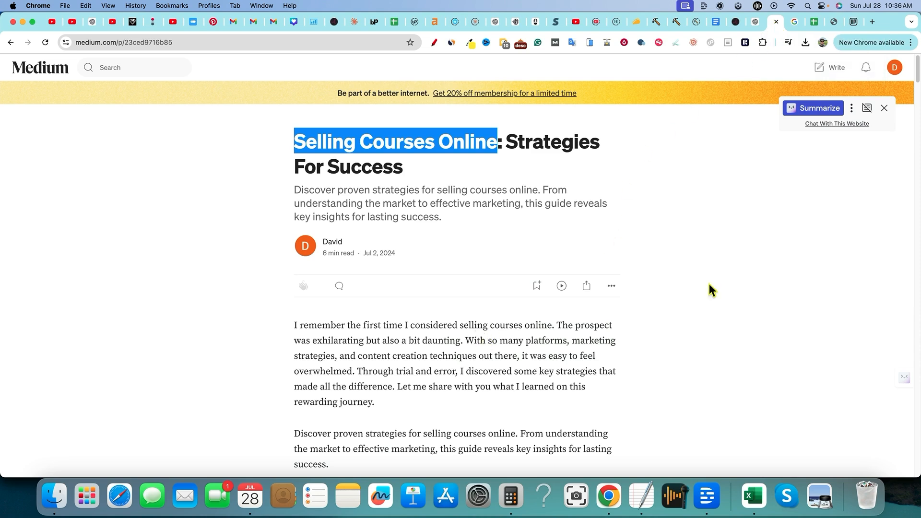
# - View Medium story stats (8 views, 3 reads) and return to the rankings spreadsheet
pyautogui.click(894, 67)
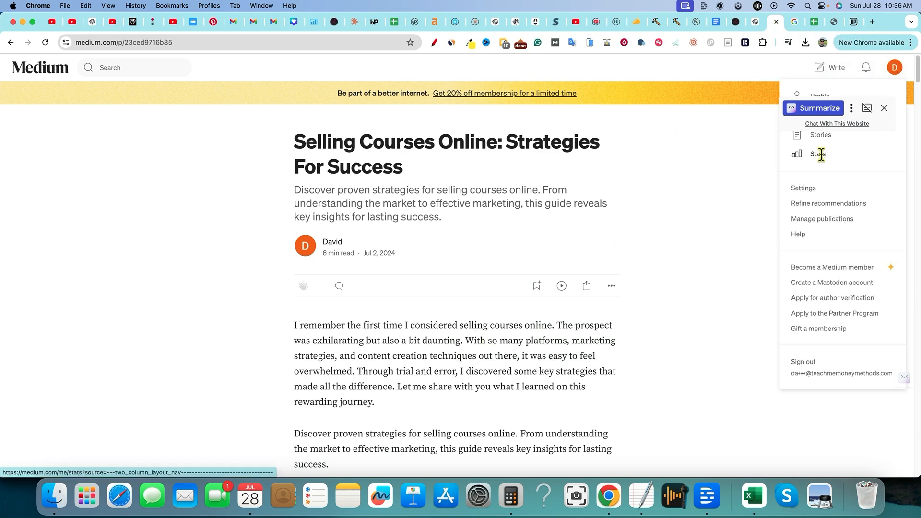
pyautogui.click(819, 153)
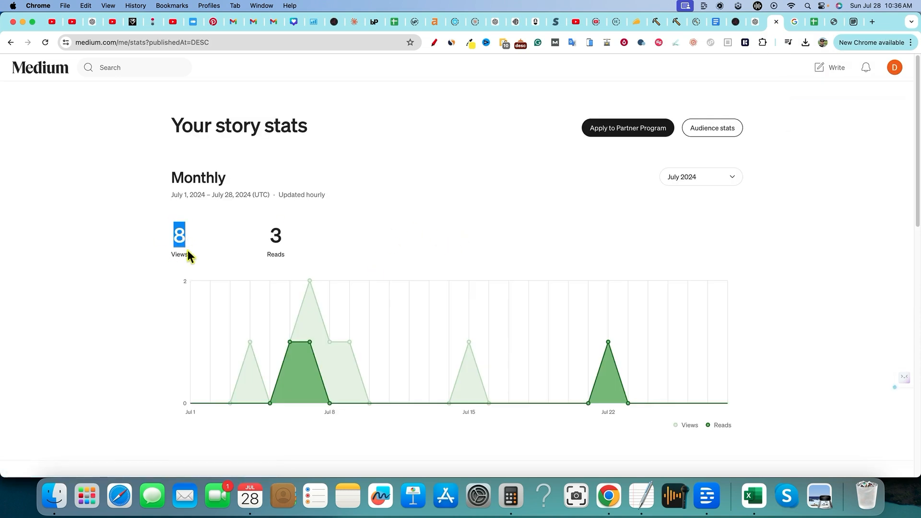
pyautogui.moveTo(410, 171)
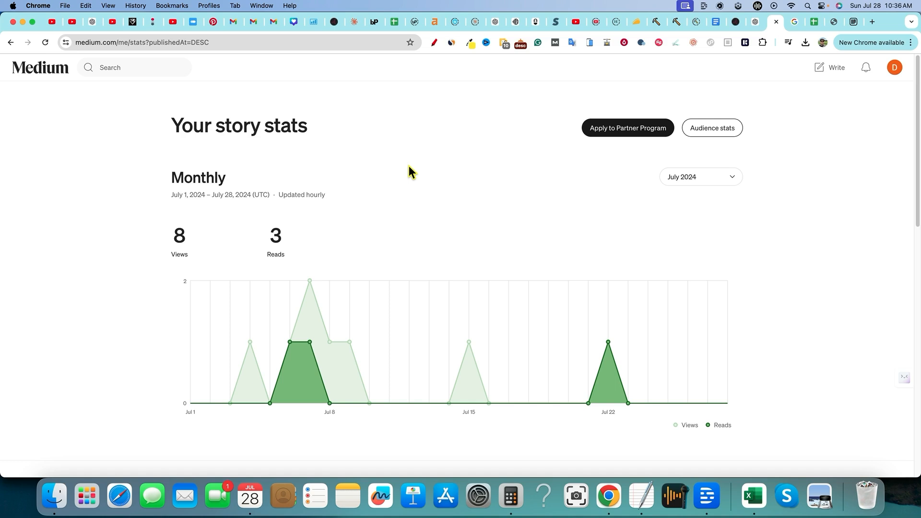
pyautogui.doubleClick(276, 235)
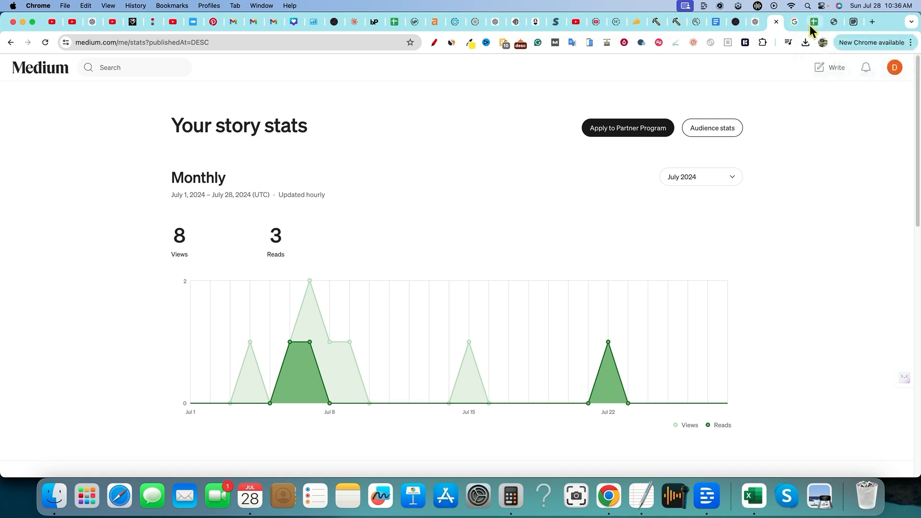
pyautogui.click(795, 22)
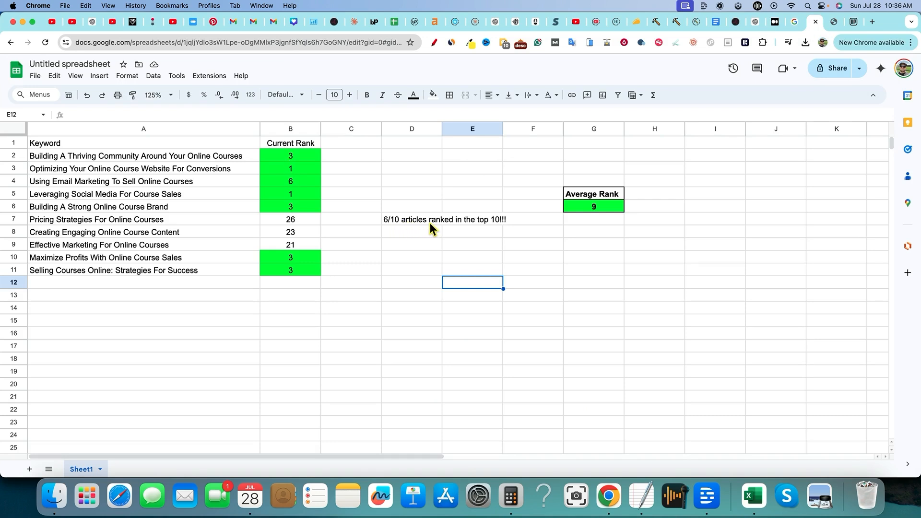
pyautogui.moveTo(460, 228)
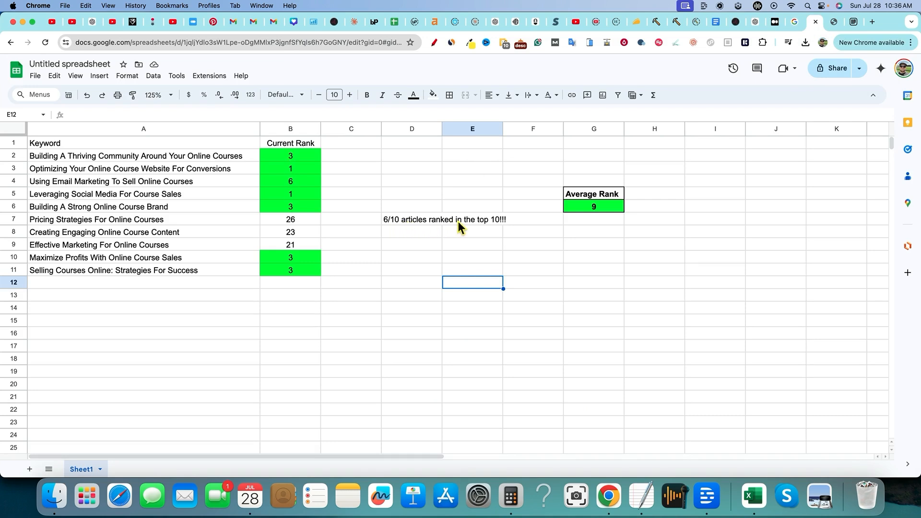
pyautogui.moveTo(382, 230)
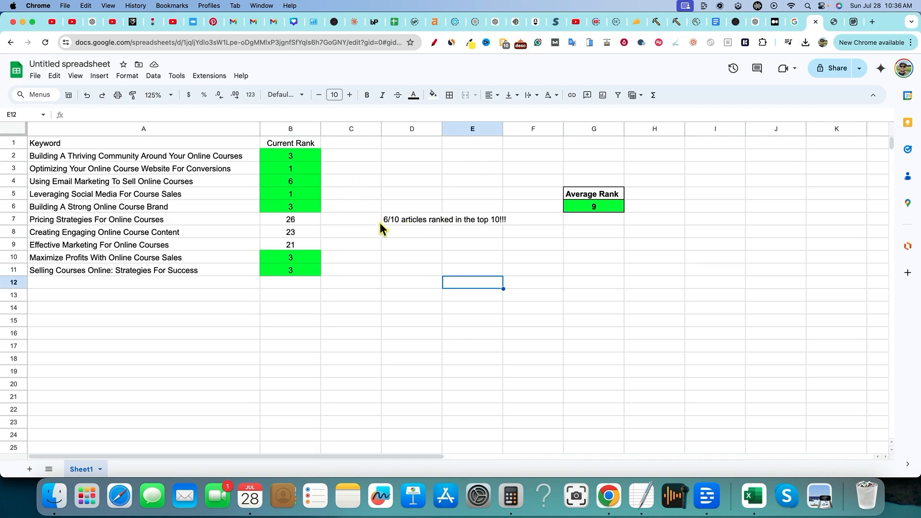
pyautogui.moveTo(568, 255)
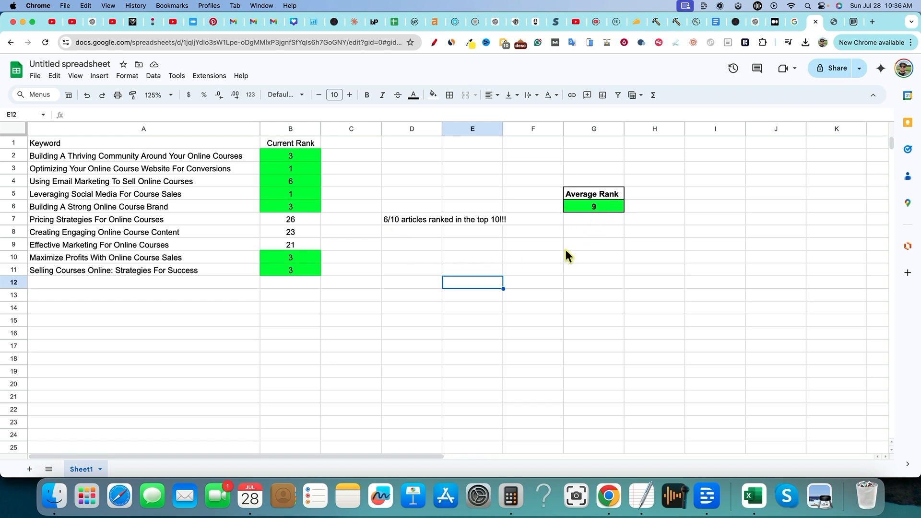
pyautogui.moveTo(441, 298)
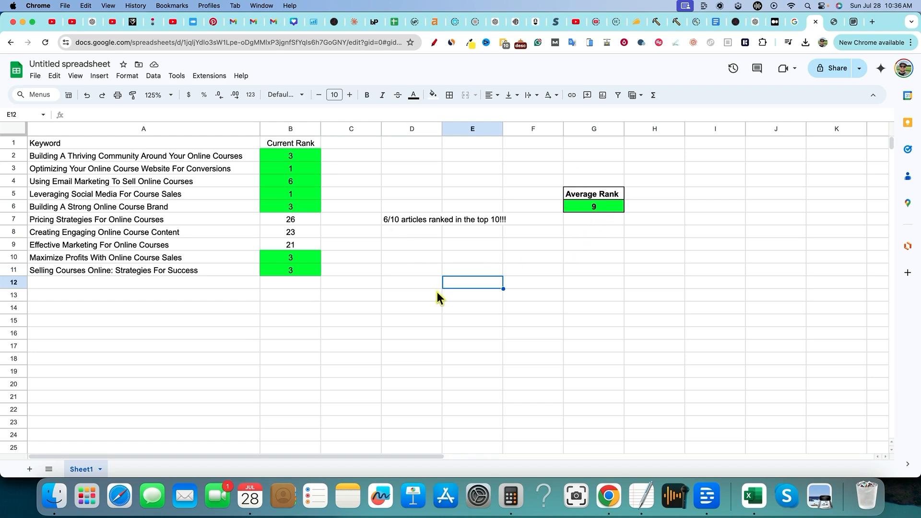
pyautogui.moveTo(338, 311)
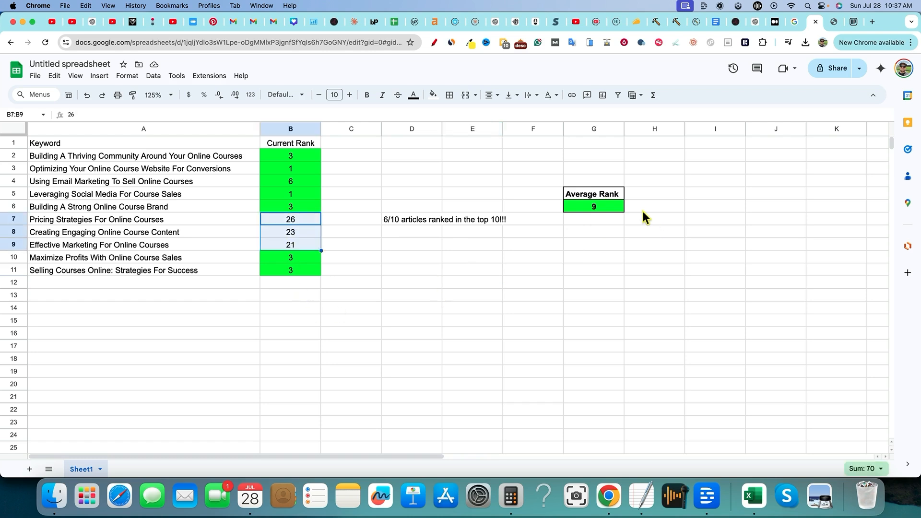
# - Copy the seven top-10 ranks into C13:C19 and read their average of about 2.86
pyautogui.click(352, 207)
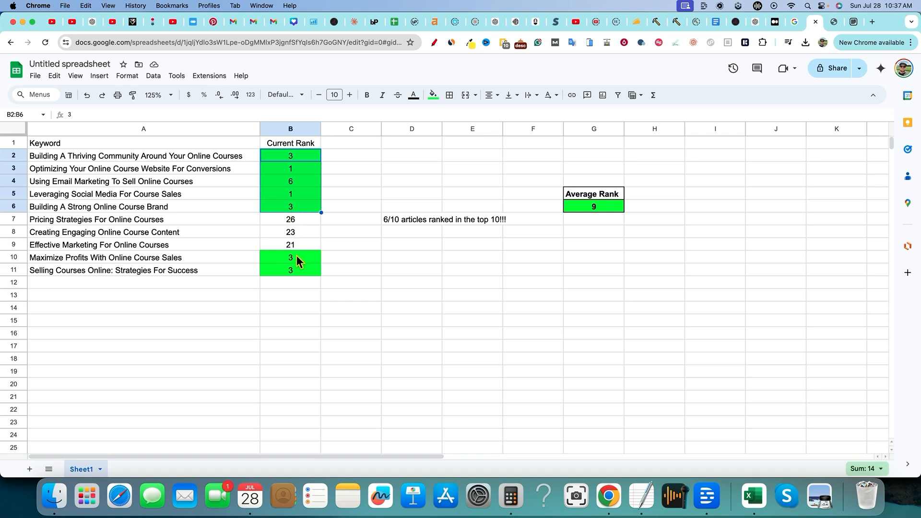
pyautogui.click(351, 169)
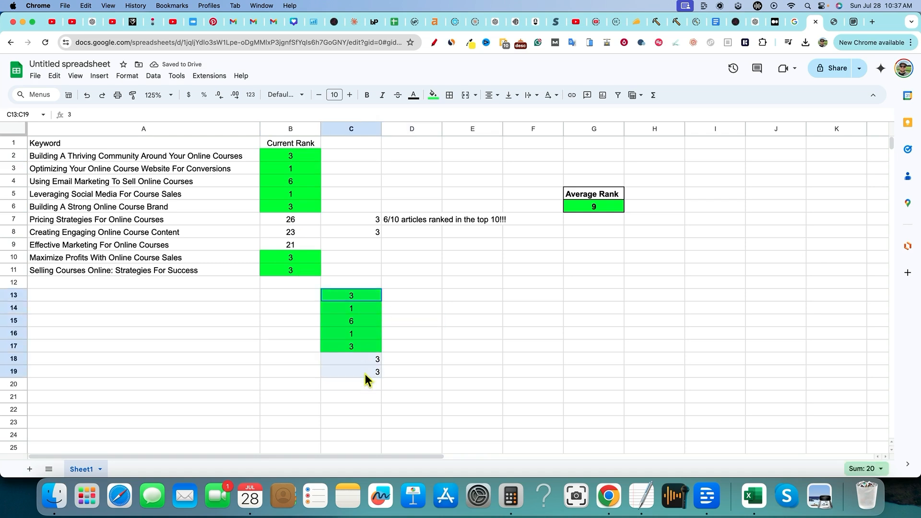
pyautogui.click(864, 469)
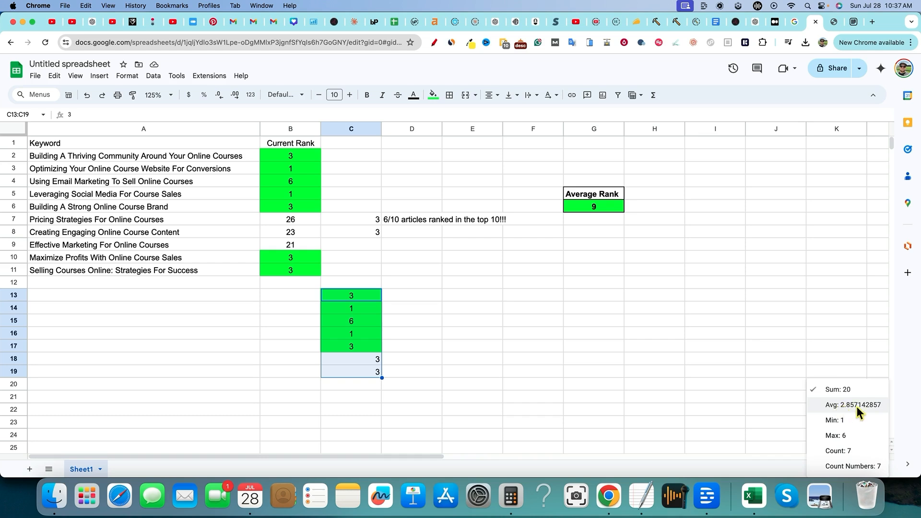
pyautogui.moveTo(852, 412)
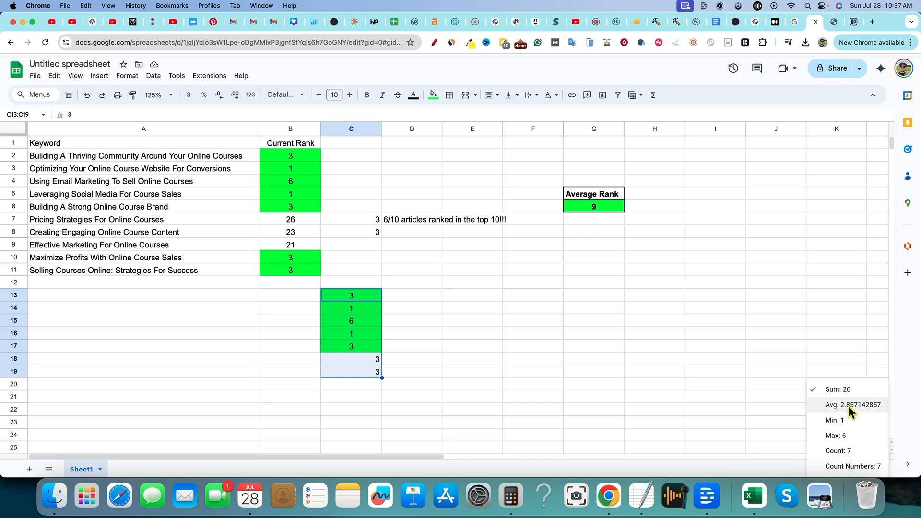
pyautogui.moveTo(441, 337)
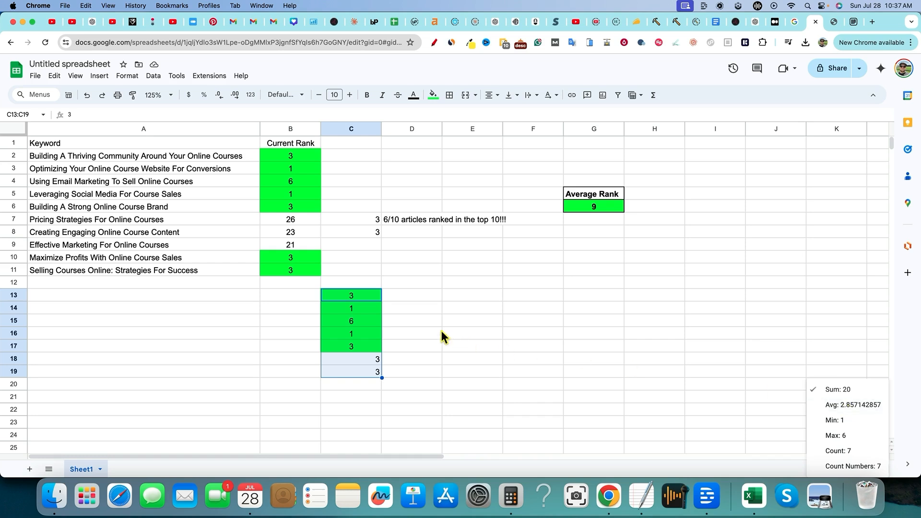
pyautogui.click(412, 345)
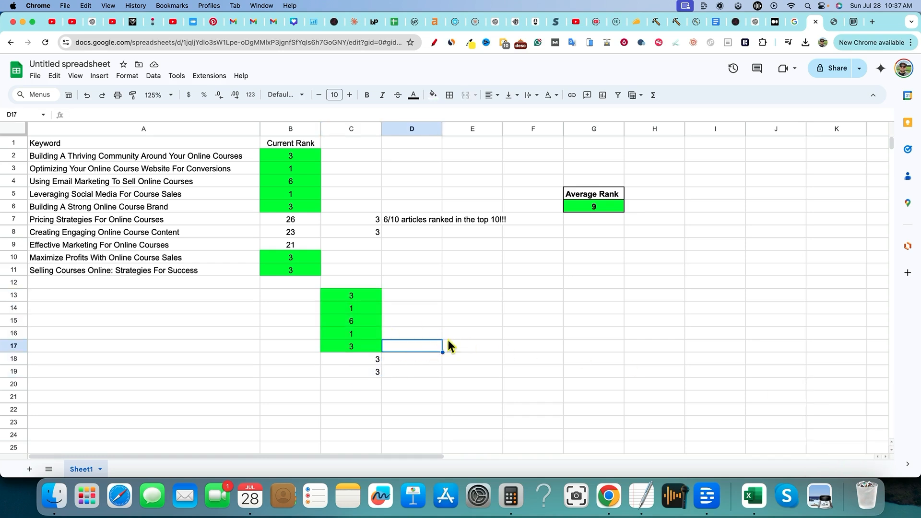
pyautogui.click(472, 283)
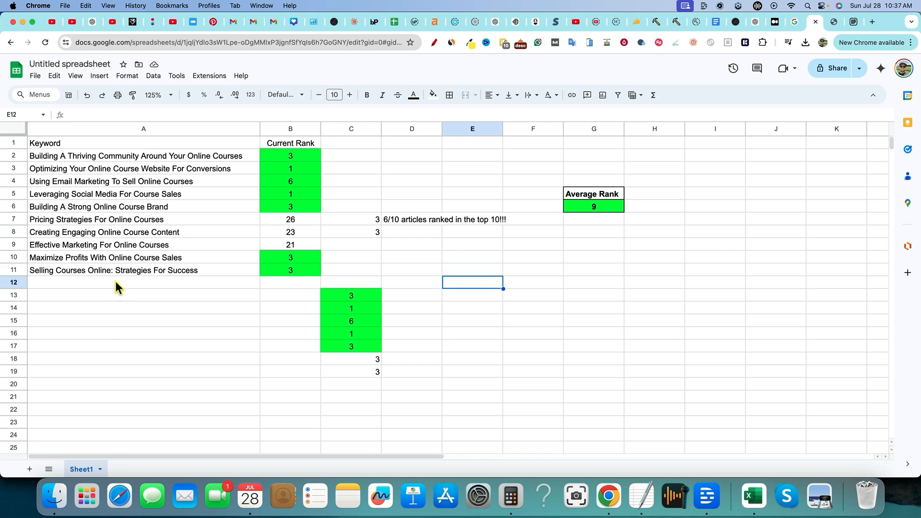
pyautogui.click(143, 321)
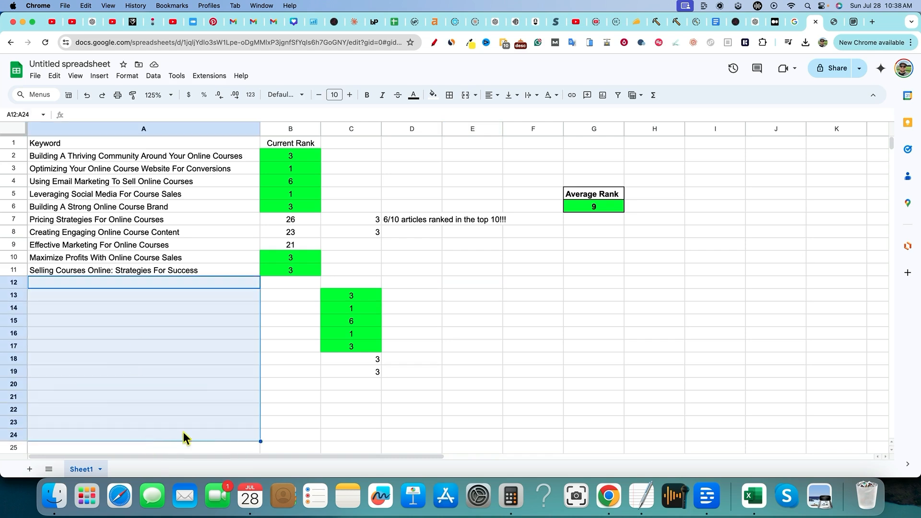
pyautogui.click(290, 410)
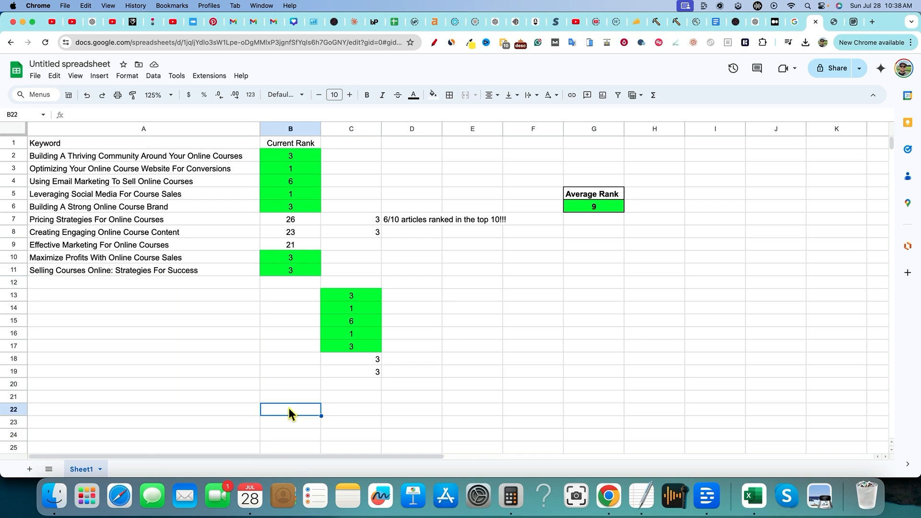
pyautogui.moveTo(363, 348)
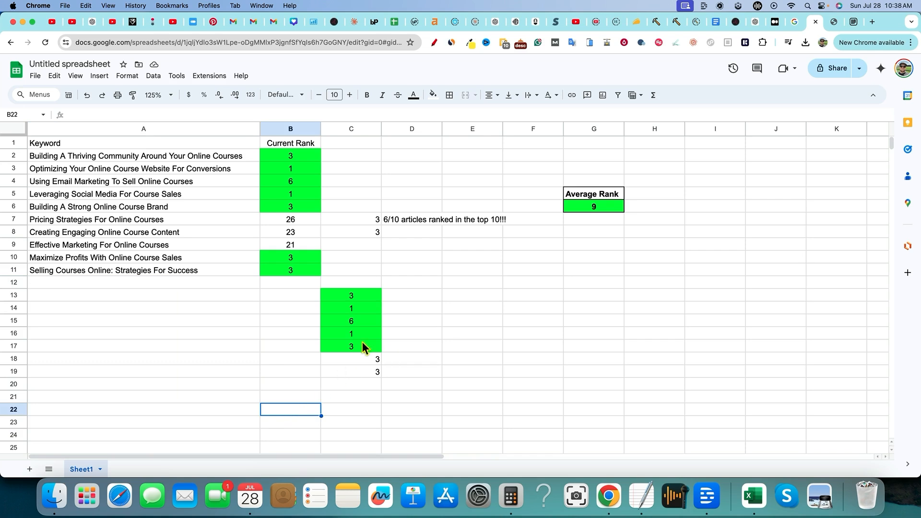
pyautogui.moveTo(462, 333)
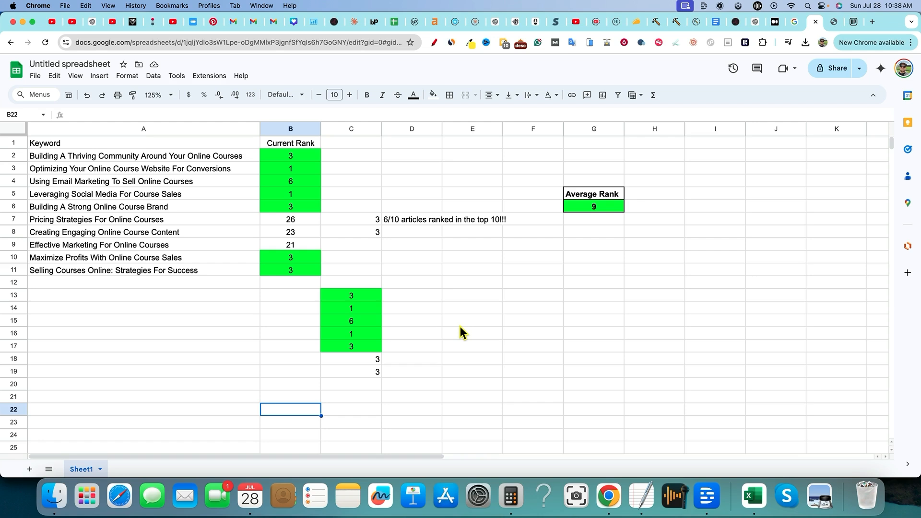
pyautogui.moveTo(509, 177)
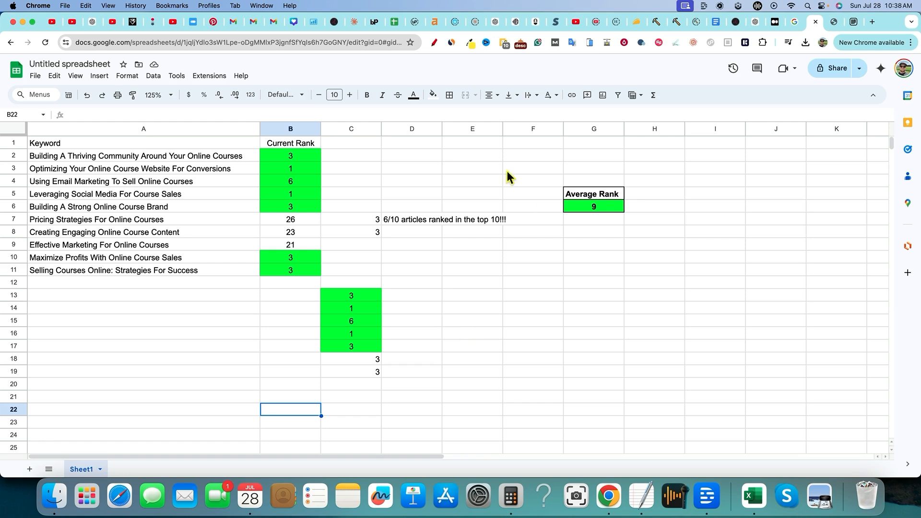
pyautogui.moveTo(500, 276)
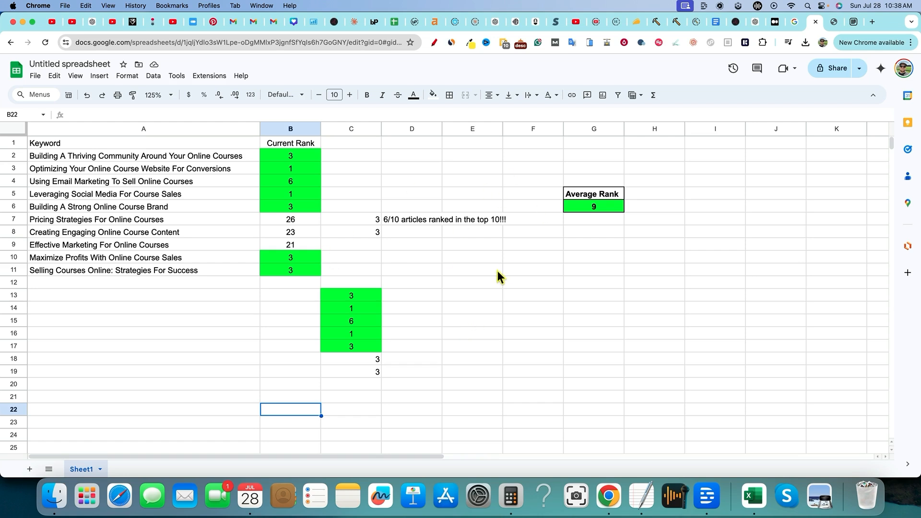
pyautogui.moveTo(574, 296)
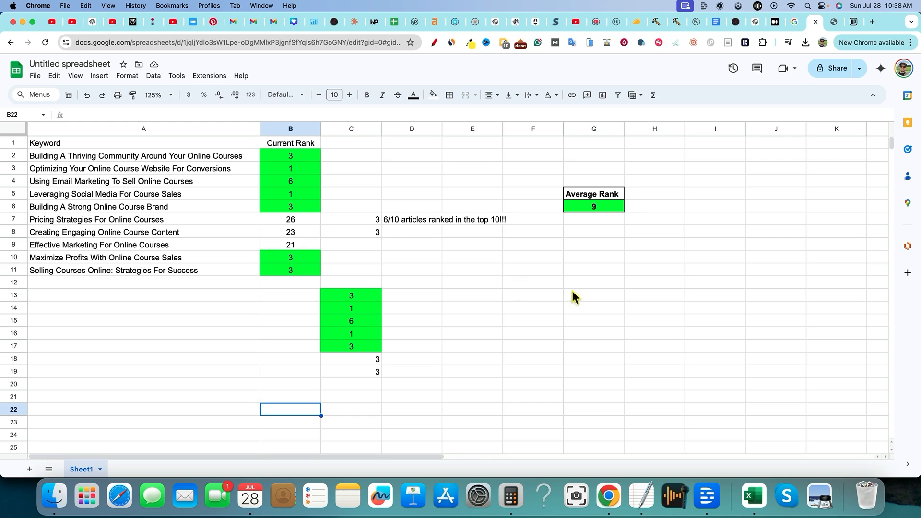
pyautogui.moveTo(675, 306)
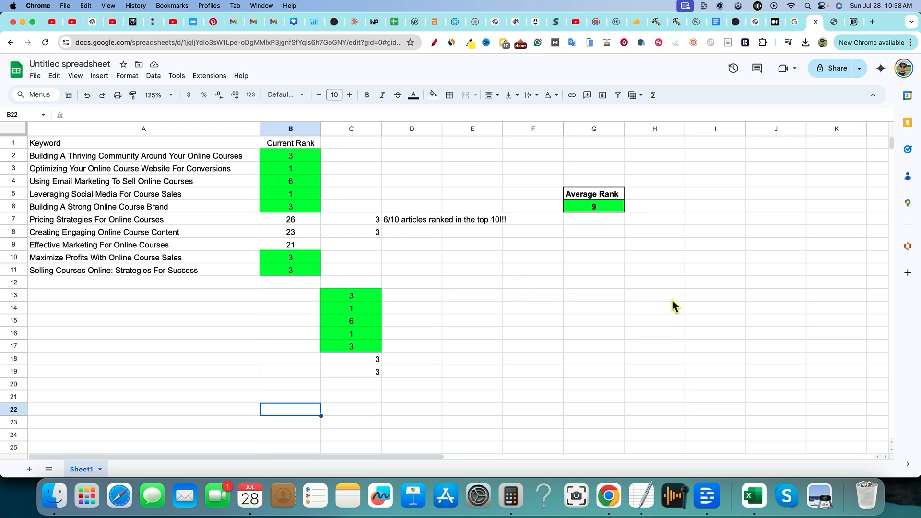